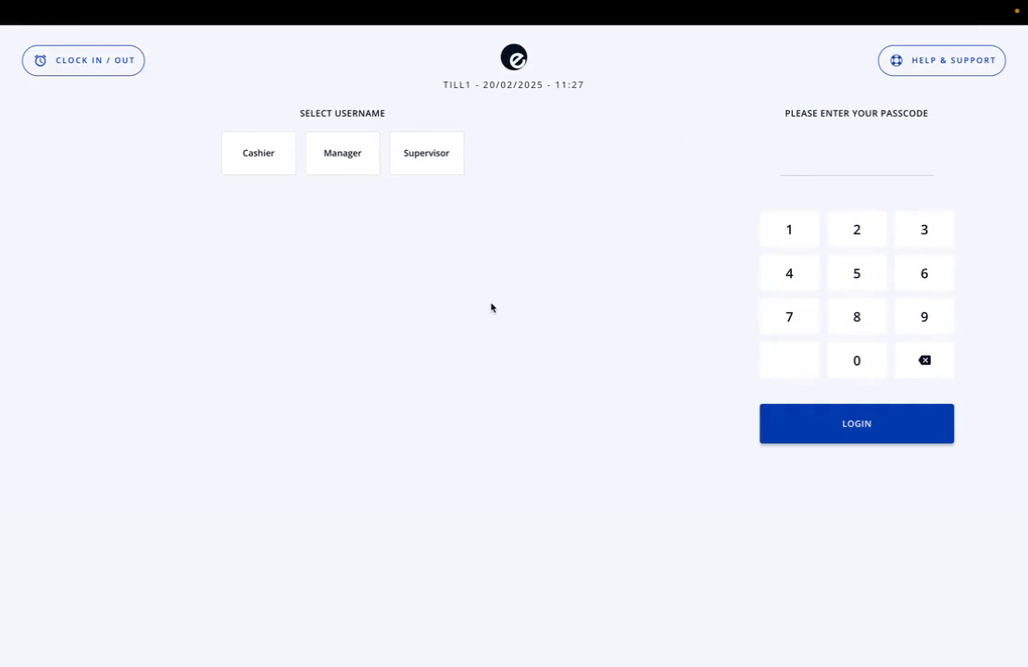
{"action": "mouse_move", "coordinate": [311, 241]}
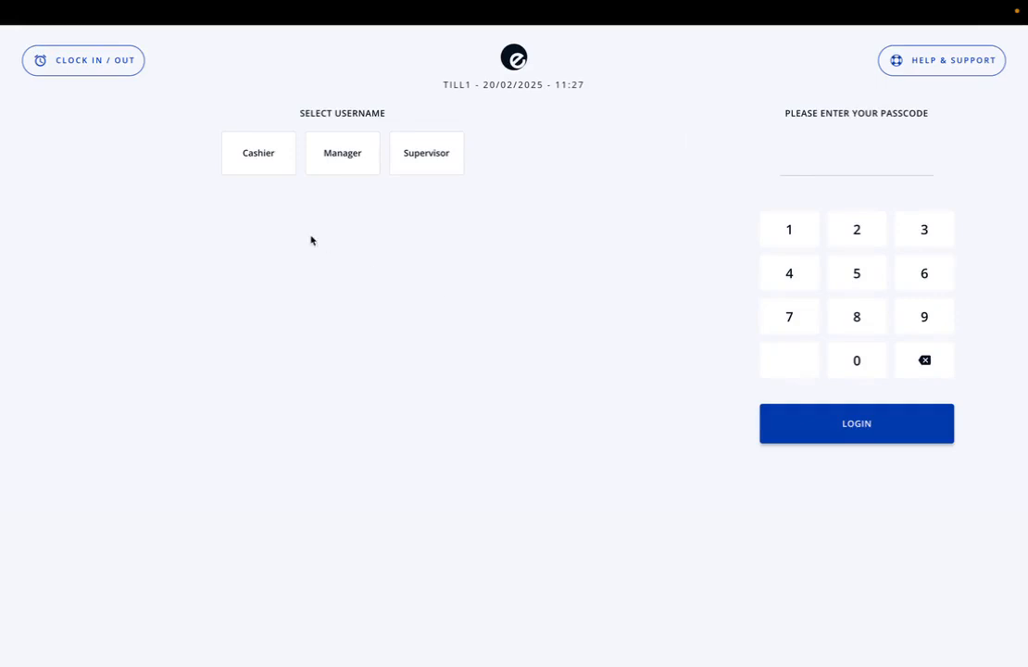
{"action": "mouse_move", "coordinate": [412, 174]}
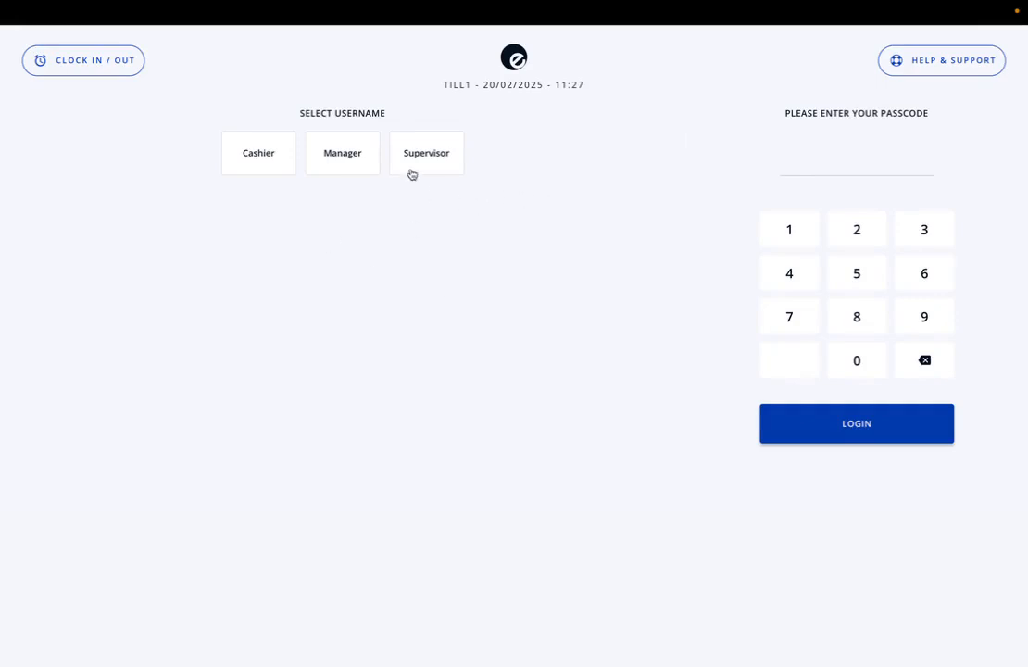
{"action": "mouse_move", "coordinate": [261, 129]}
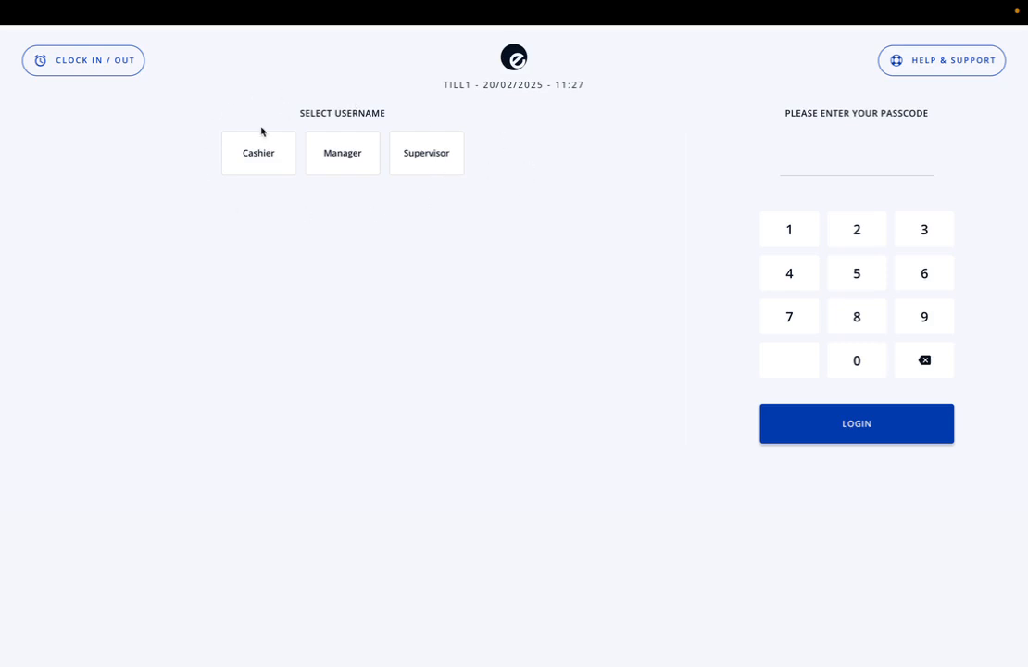
{"action": "mouse_move", "coordinate": [426, 153]}
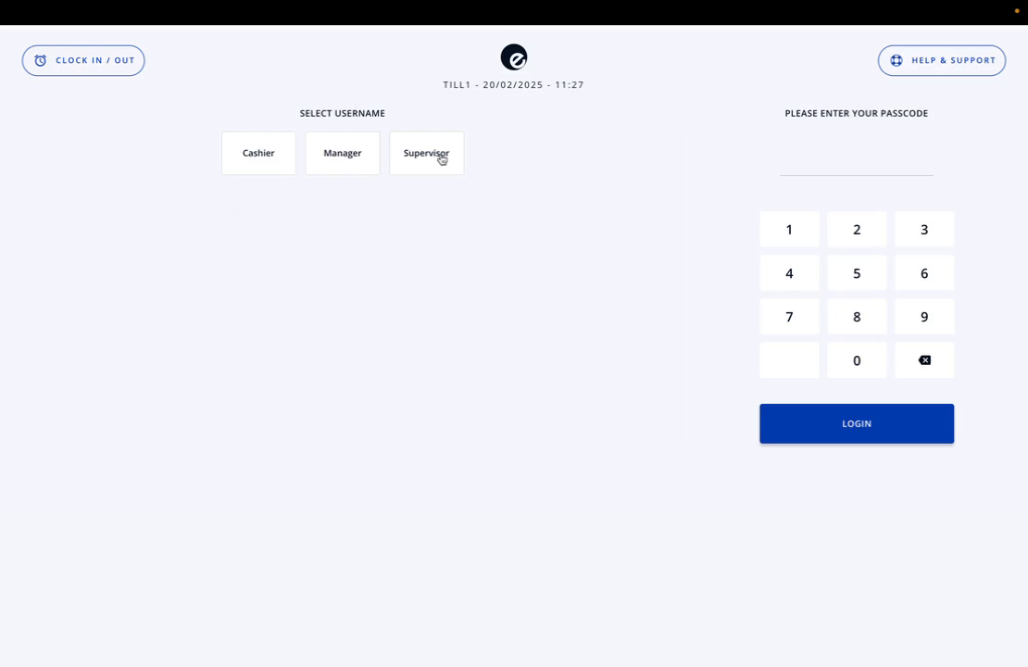
{"action": "mouse_move", "coordinate": [416, 96]}
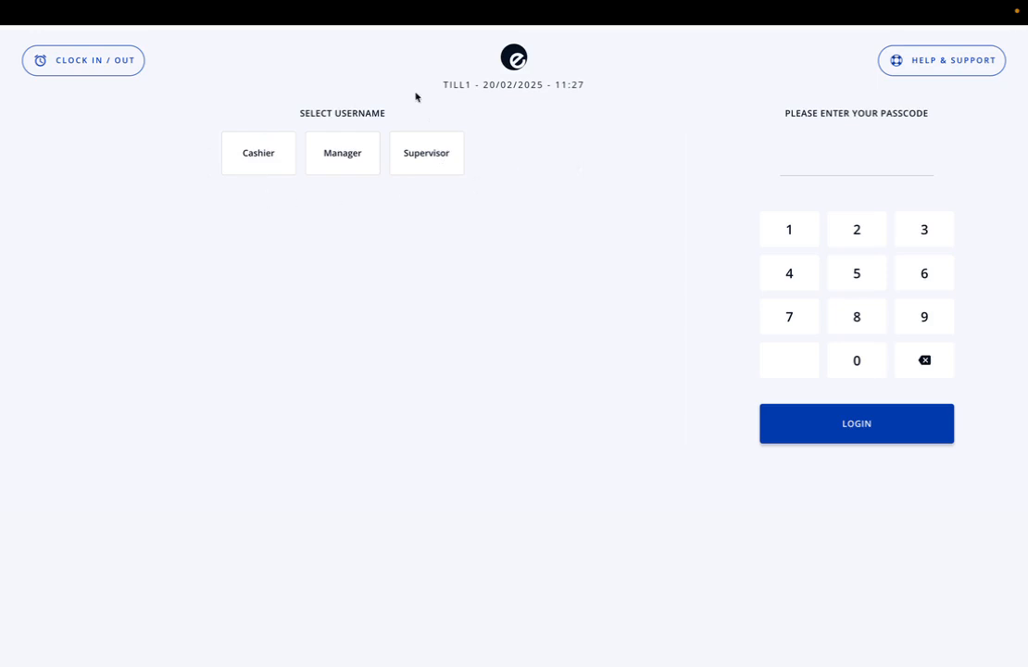
{"action": "mouse_move", "coordinate": [321, 121]}
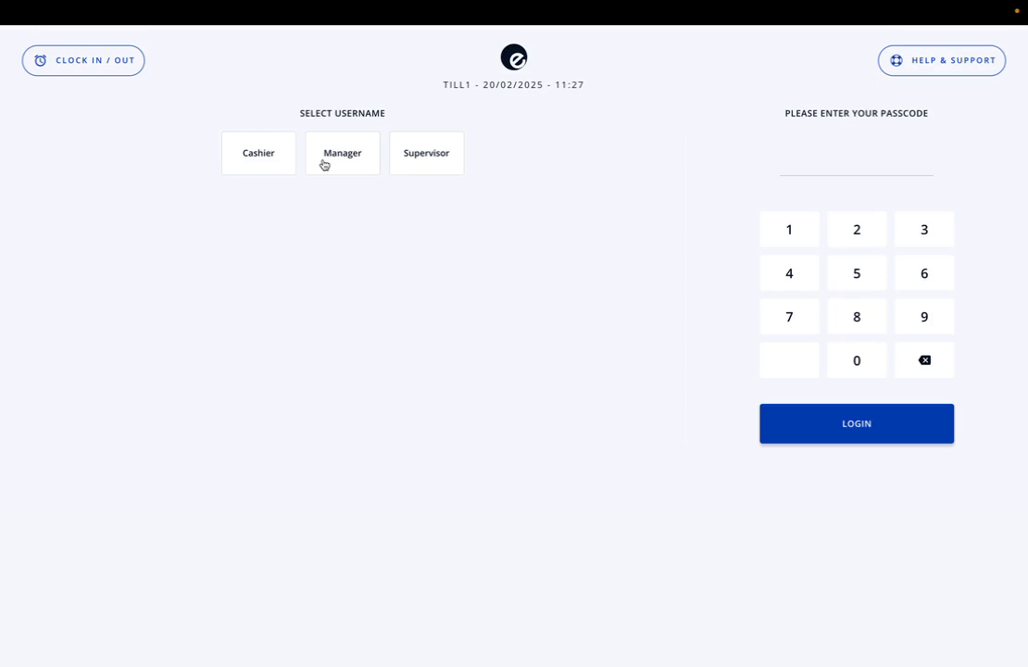
{"action": "mouse_move", "coordinate": [321, 175]}
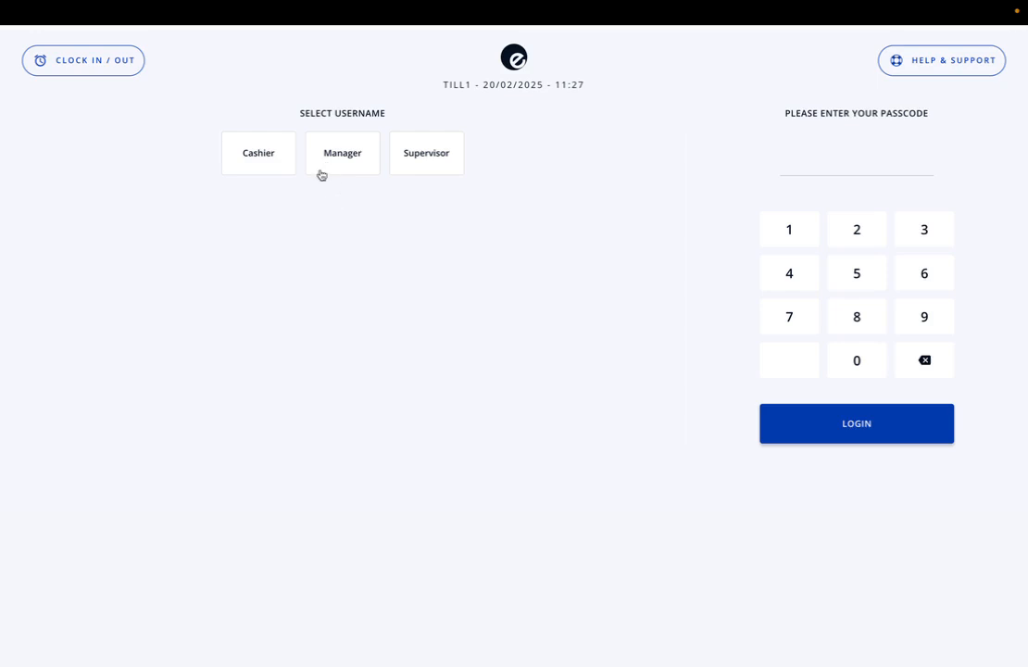
Log in to the till as the Manager user.
{"action": "left_click", "coordinate": [342, 152]}
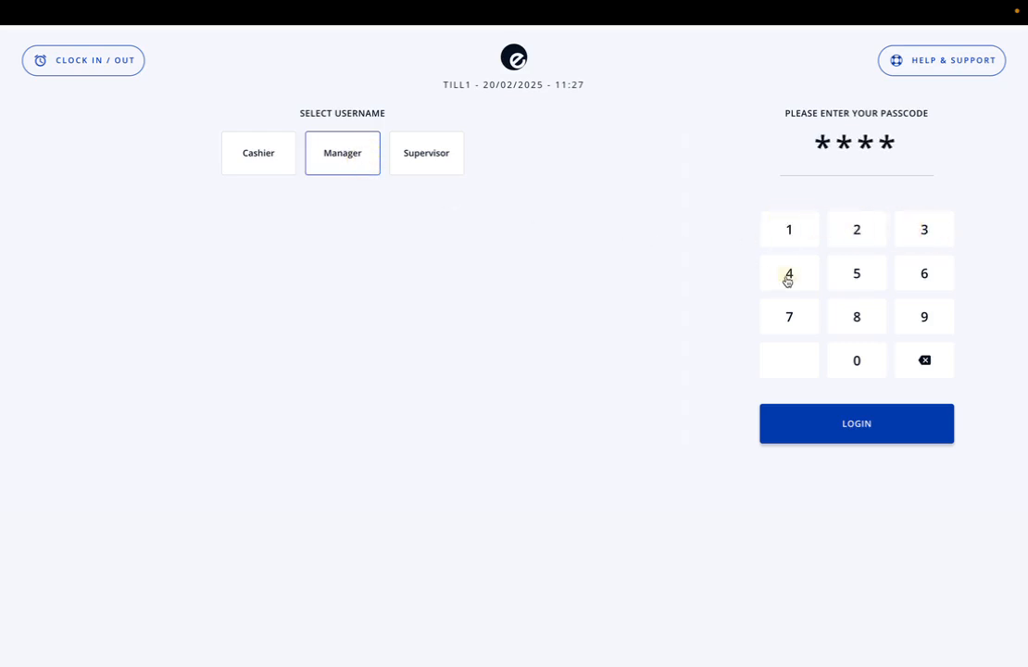
{"action": "left_click", "coordinate": [856, 423]}
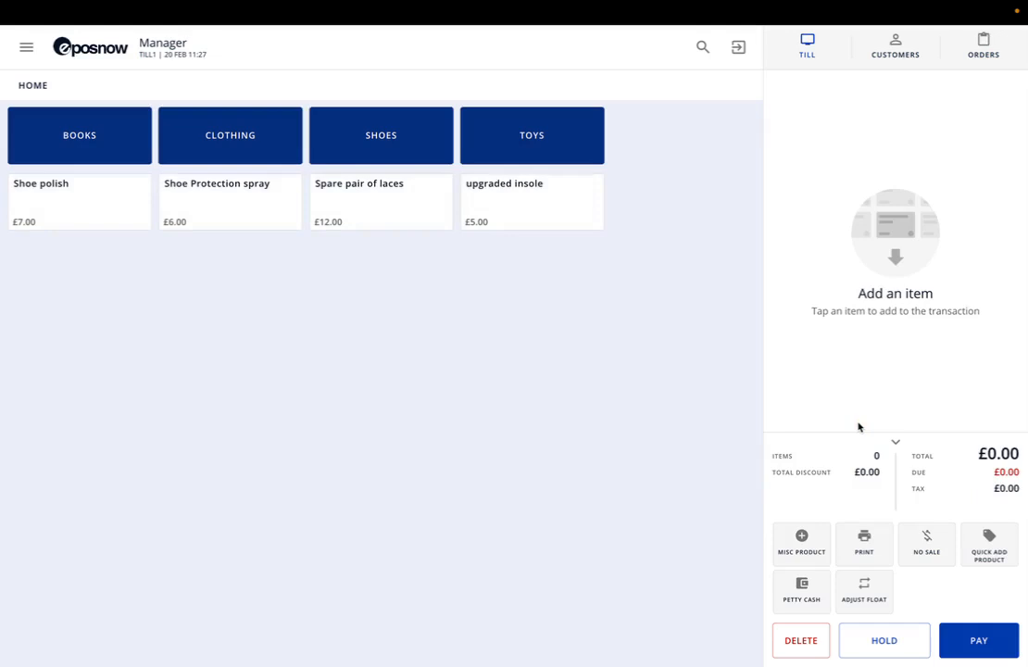
{"action": "mouse_move", "coordinate": [585, 141]}
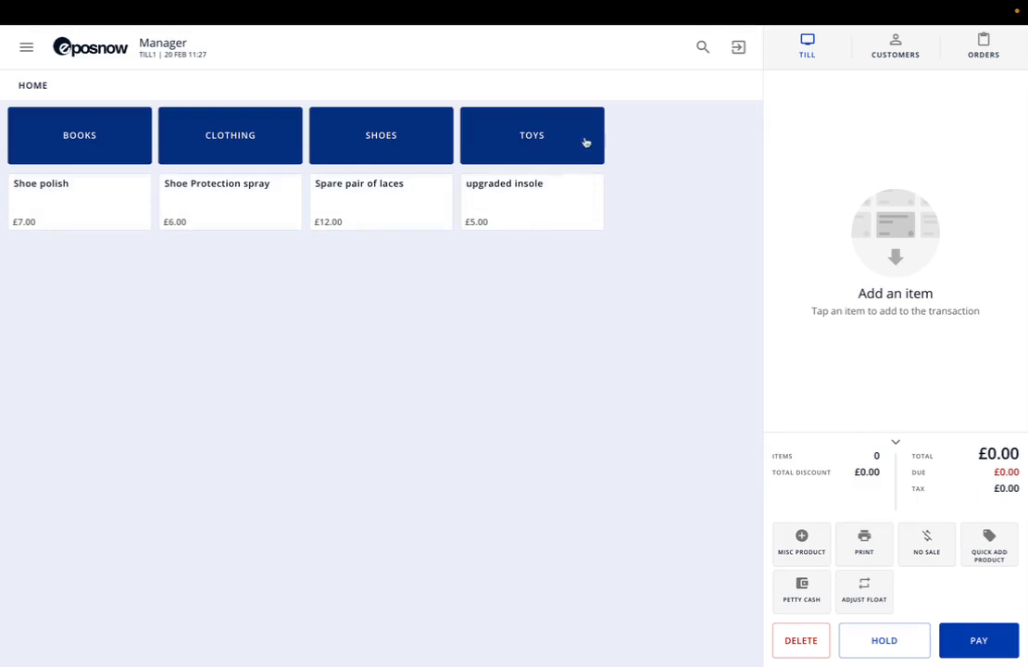
{"action": "mouse_move", "coordinate": [104, 137]}
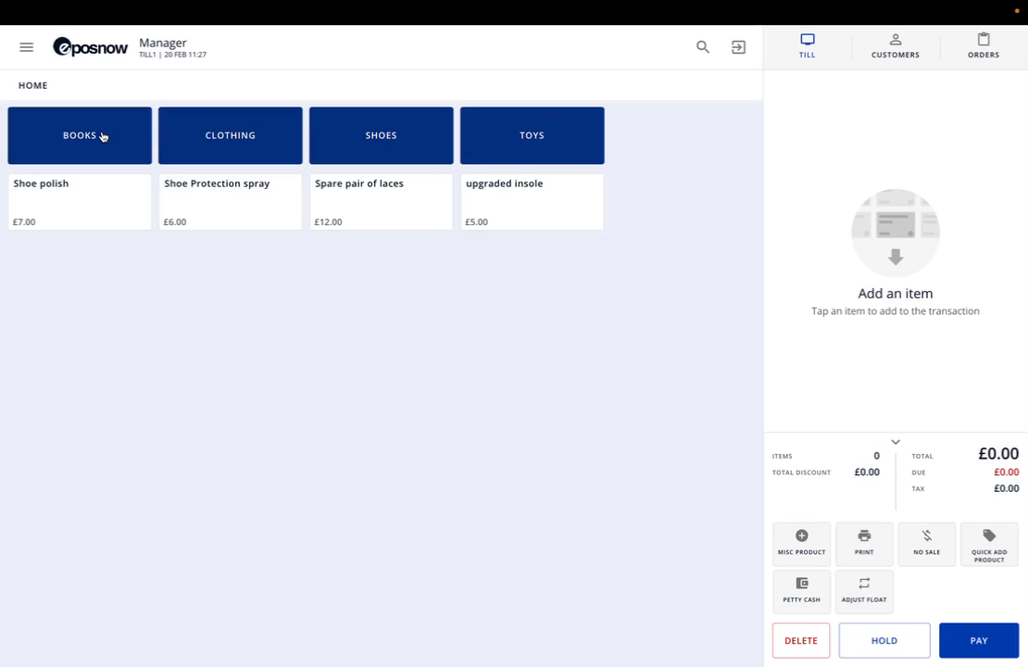
{"action": "mouse_move", "coordinate": [573, 135]}
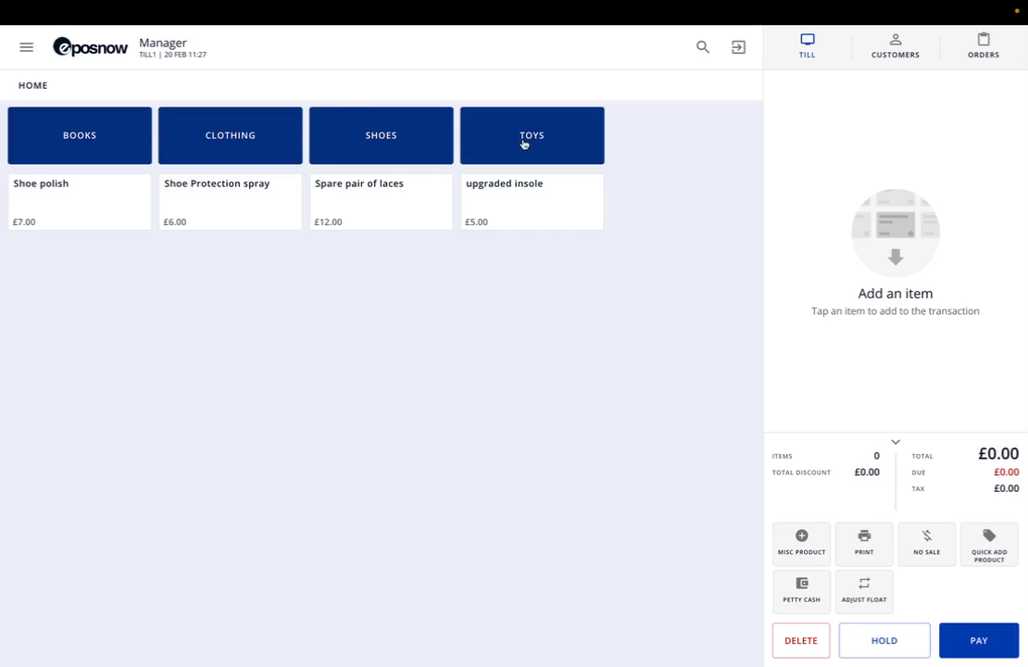
{"action": "mouse_move", "coordinate": [412, 146]}
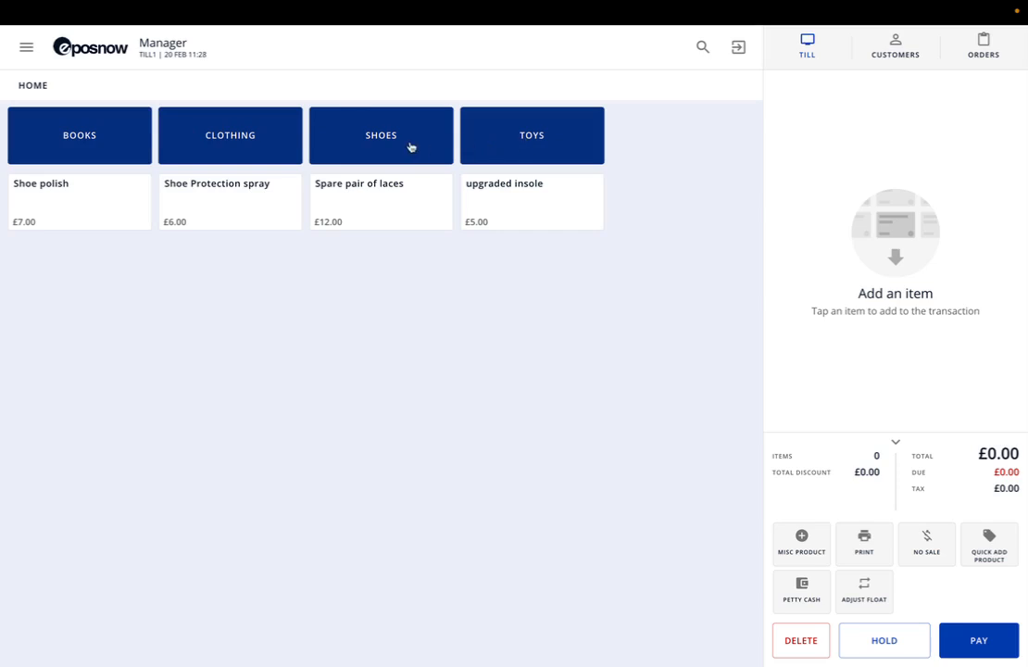
{"action": "mouse_move", "coordinate": [329, 313]}
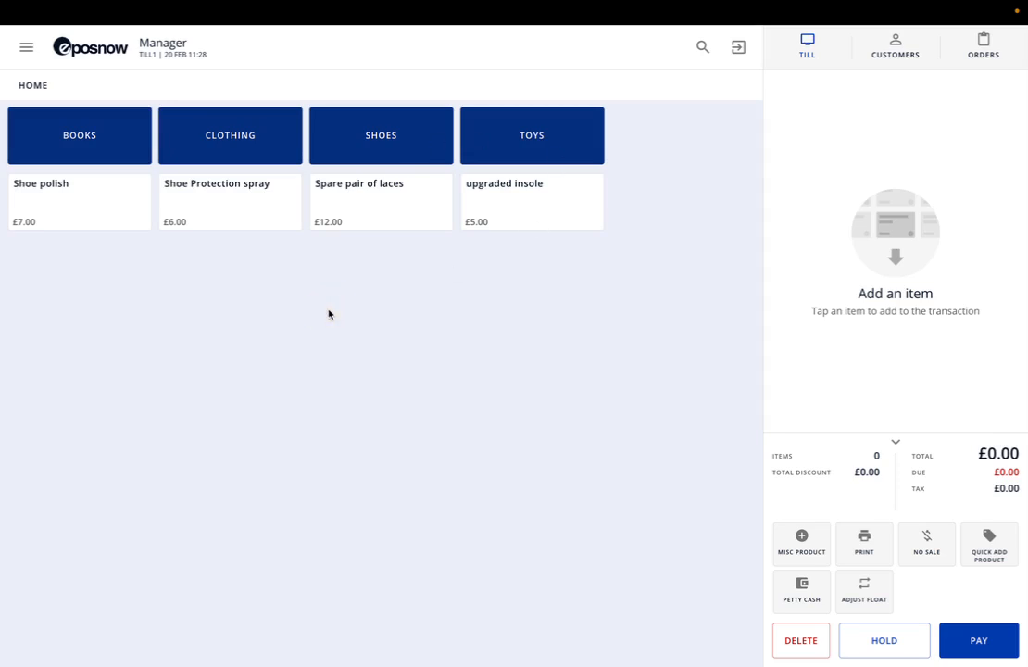
{"action": "mouse_move", "coordinate": [422, 225]}
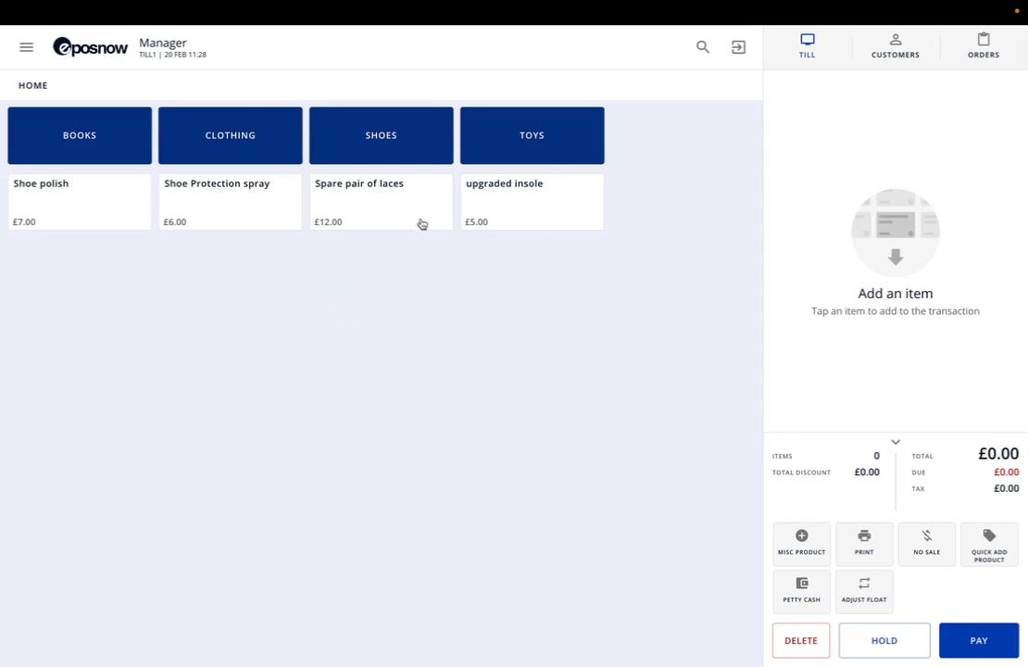
{"action": "mouse_move", "coordinate": [500, 257]}
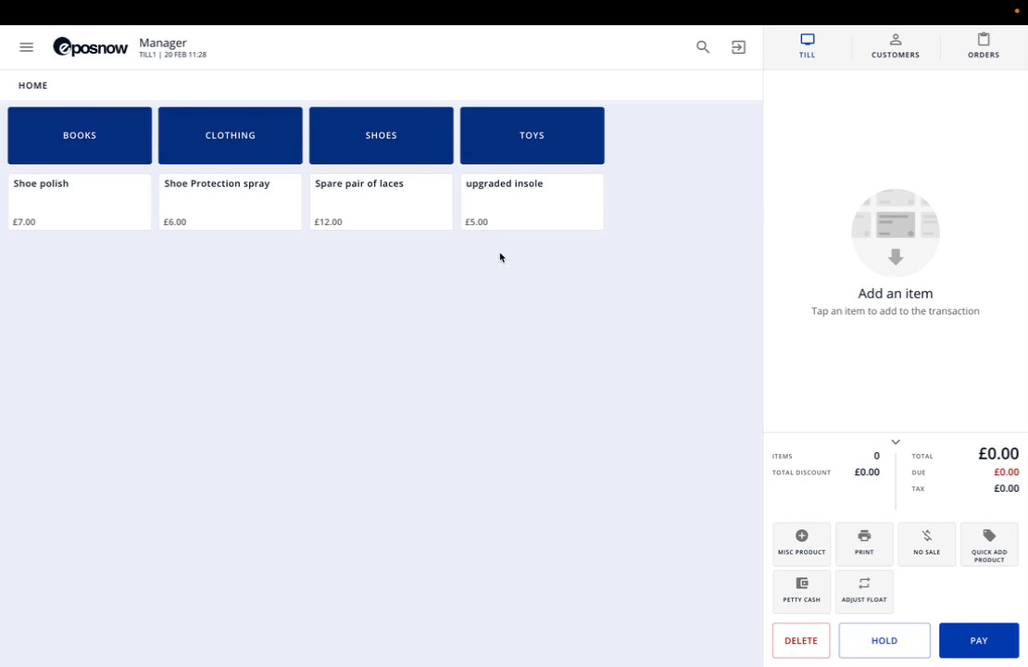
{"action": "mouse_move", "coordinate": [226, 296]}
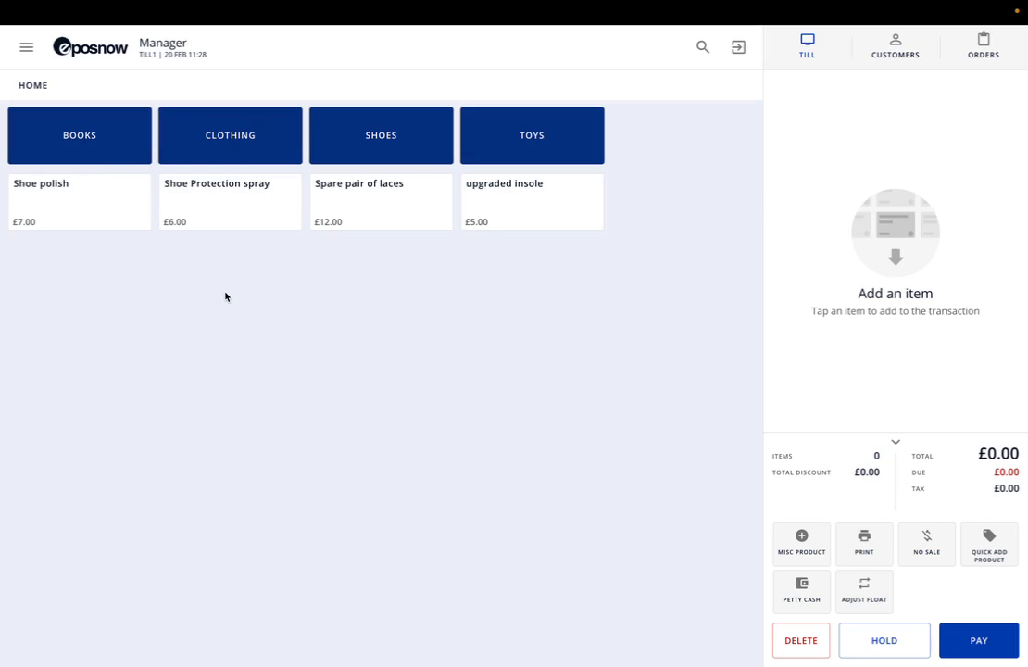
{"action": "mouse_move", "coordinate": [160, 232]}
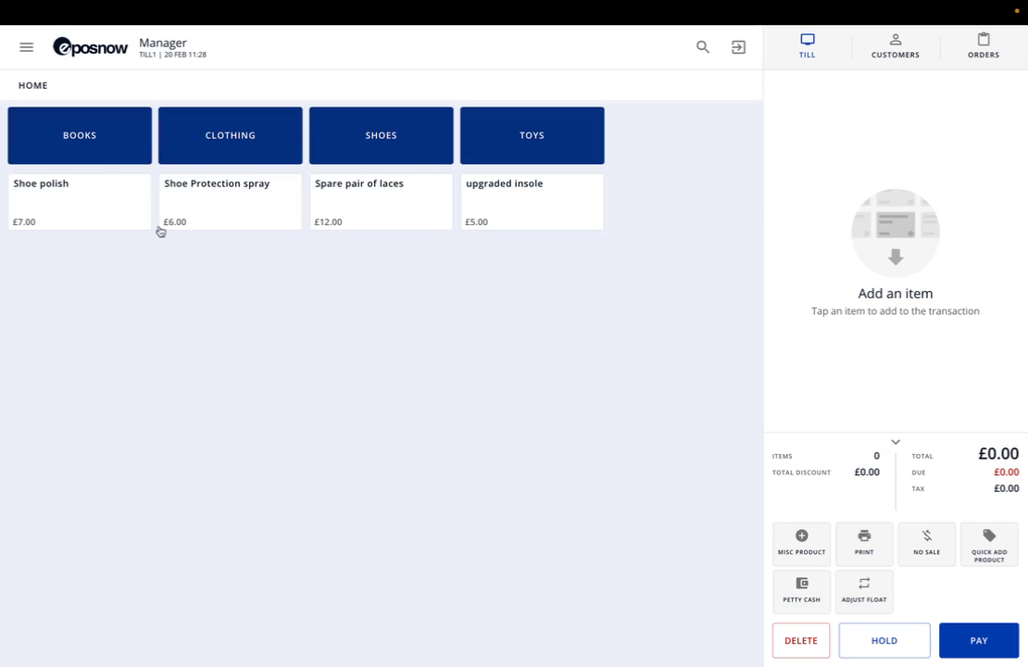
{"action": "mouse_move", "coordinate": [112, 138]}
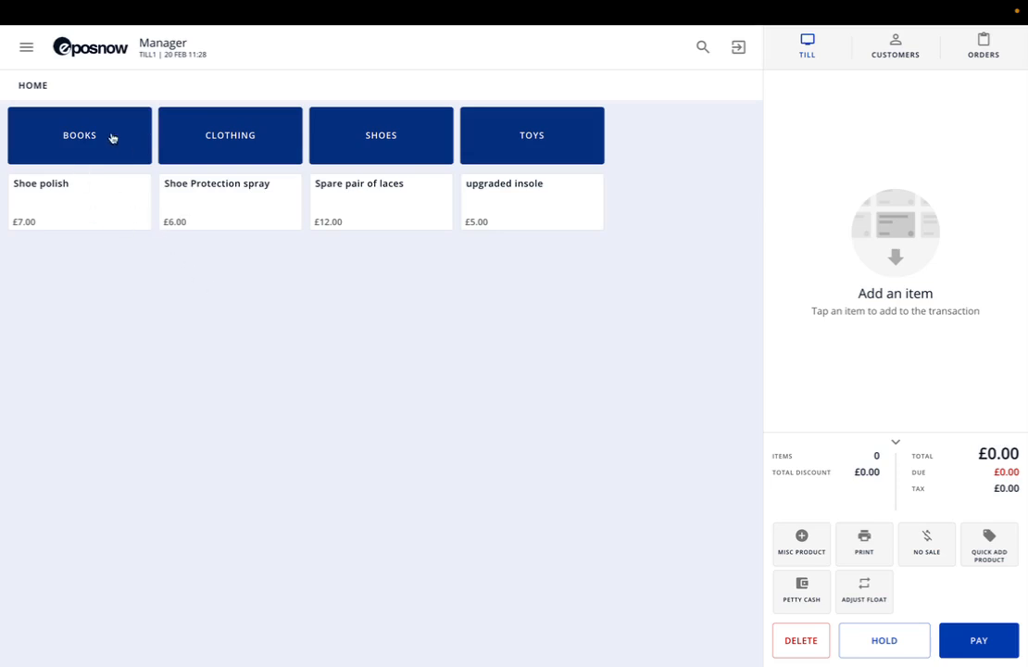
Browse Books > Kids to add The Bear Book at £20.00.
{"action": "left_click", "coordinate": [78, 135]}
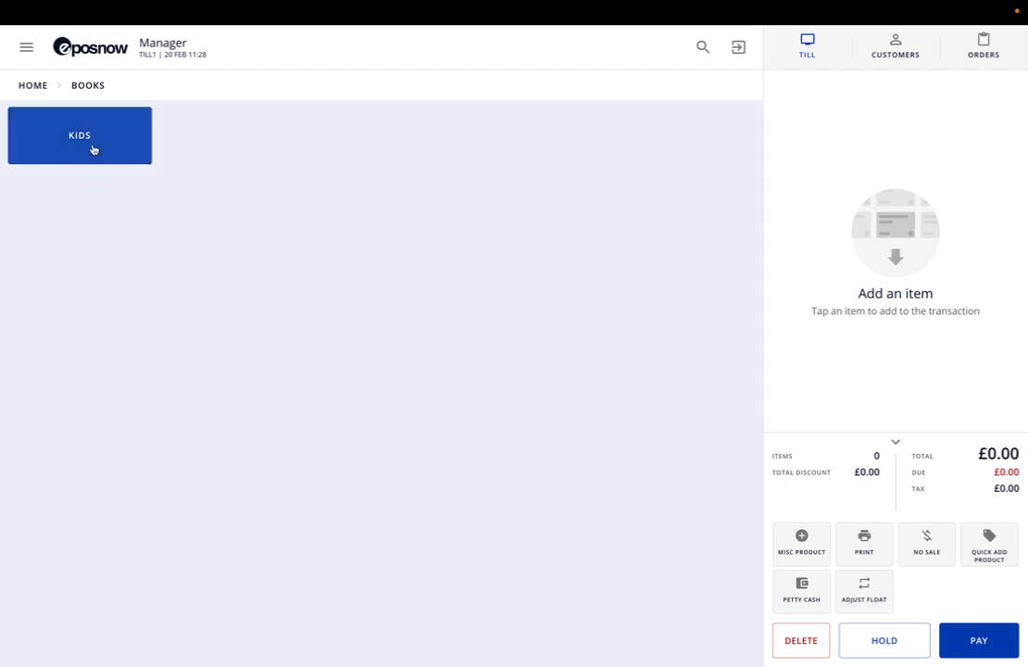
{"action": "left_click", "coordinate": [79, 135]}
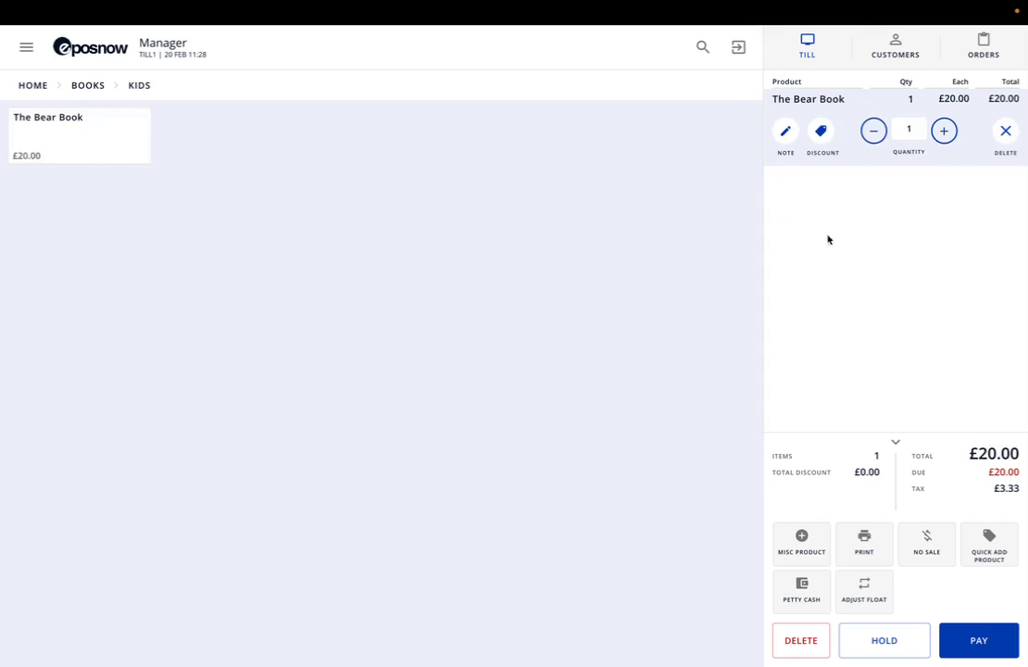
{"action": "mouse_move", "coordinate": [51, 108]}
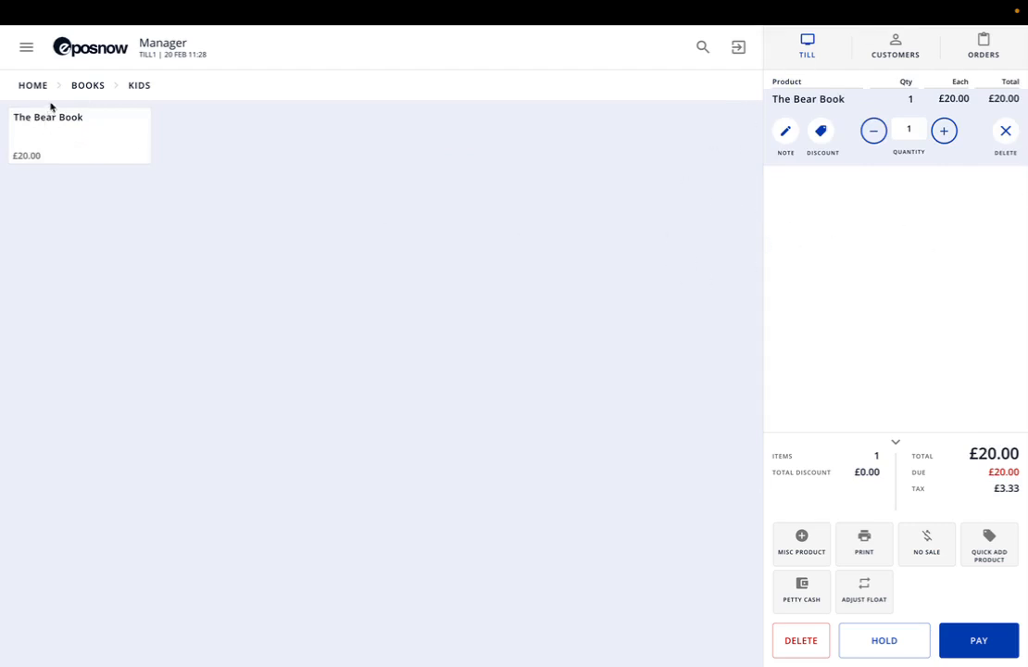
Browse Clothing > Bottoms > Jeans to view New Season Jeans Blue sizes, then return home.
{"action": "left_click", "coordinate": [33, 84]}
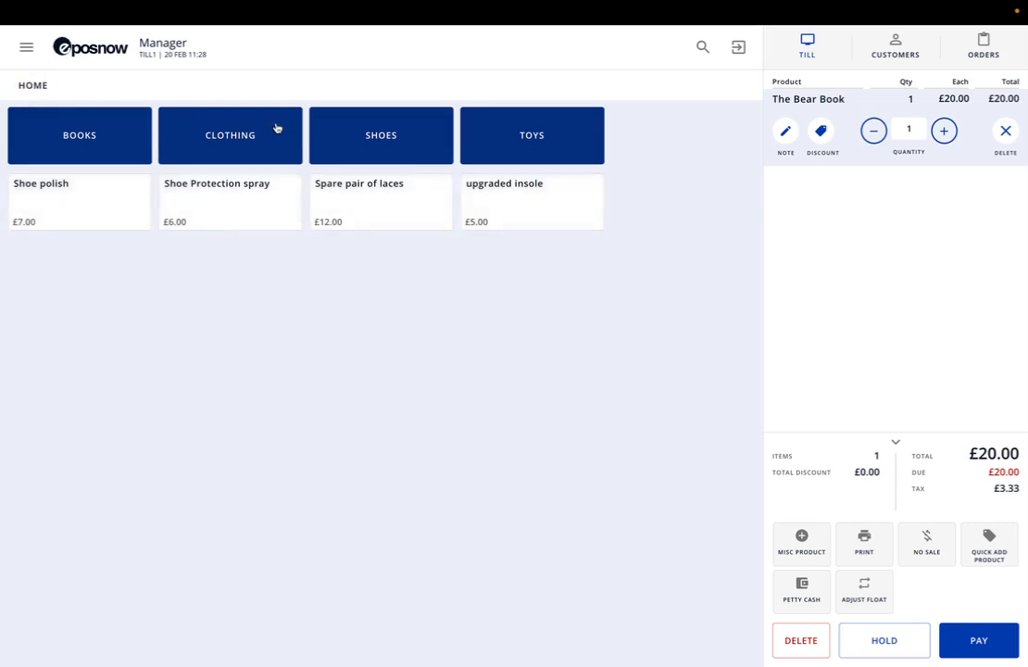
{"action": "mouse_move", "coordinate": [237, 135]}
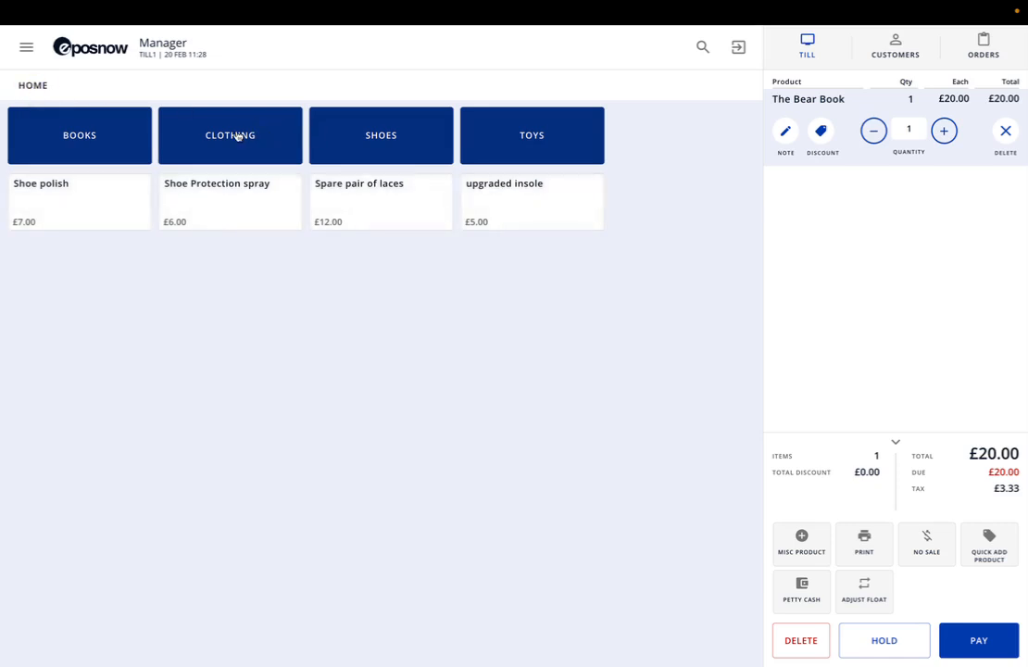
{"action": "left_click", "coordinate": [229, 135]}
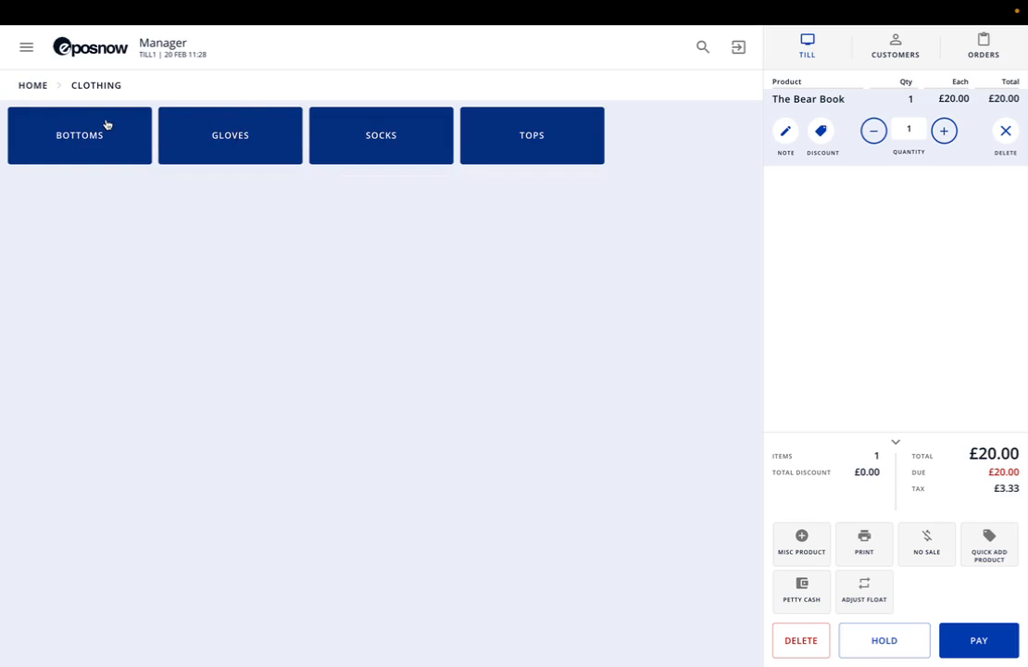
{"action": "left_click", "coordinate": [80, 135]}
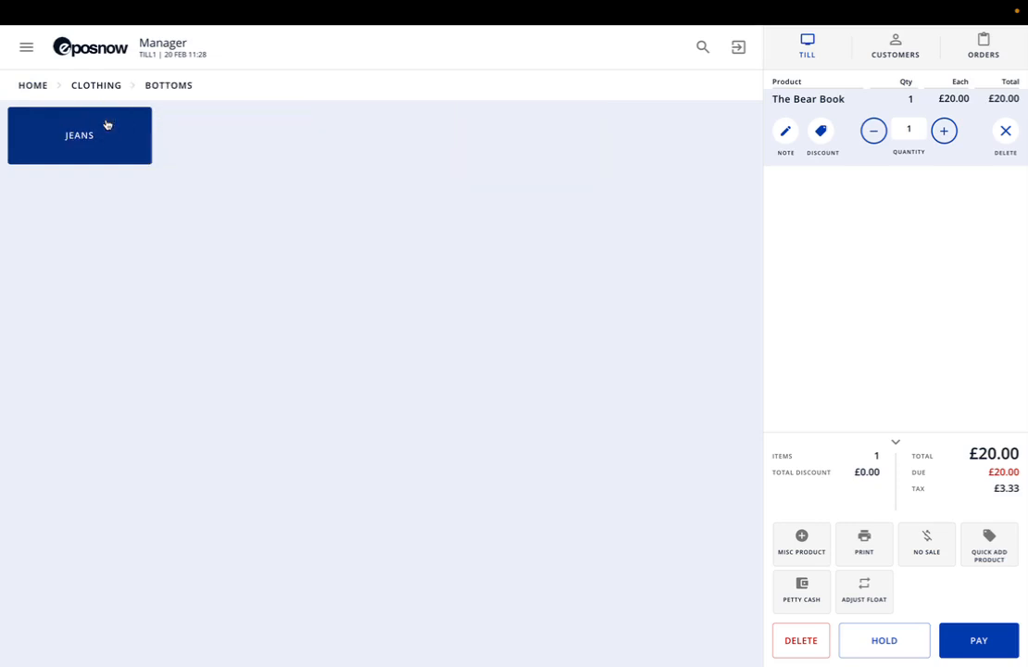
{"action": "left_click", "coordinate": [79, 135]}
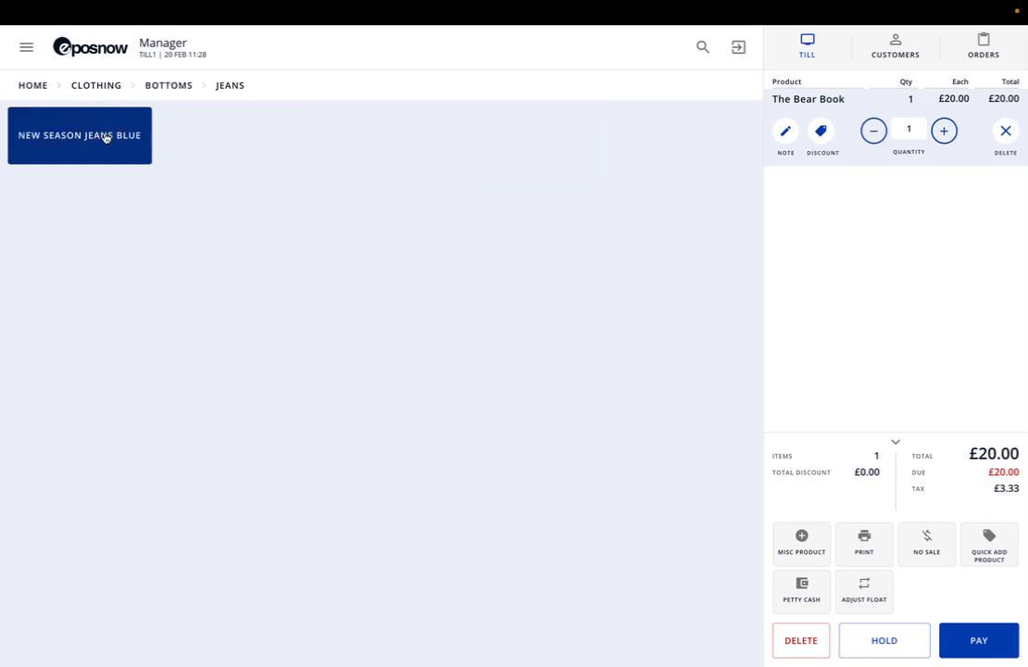
{"action": "left_click", "coordinate": [79, 134]}
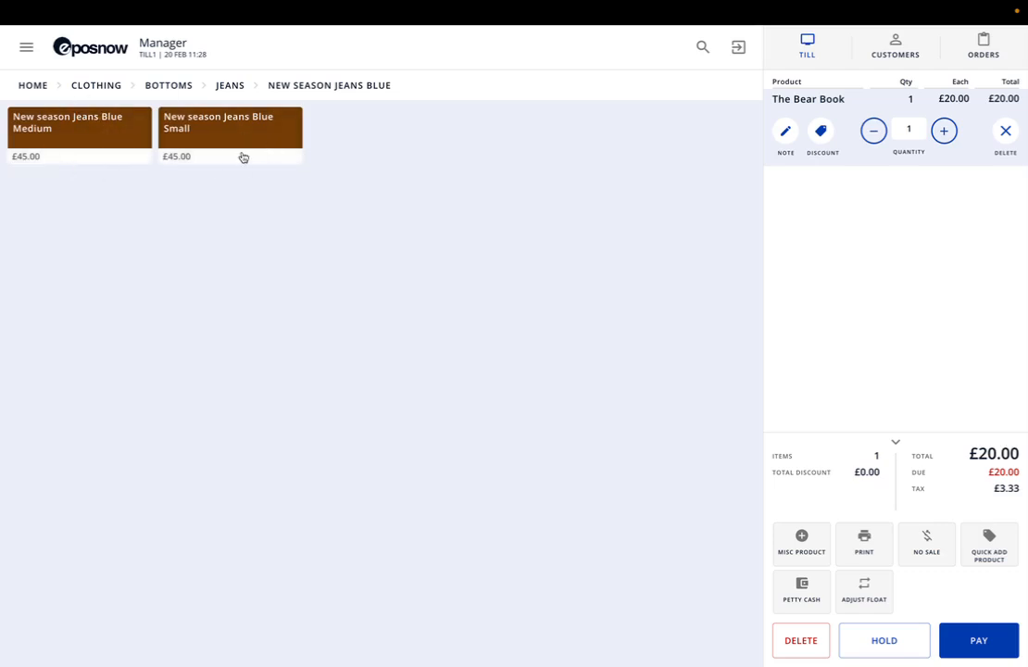
{"action": "left_click", "coordinate": [230, 85]}
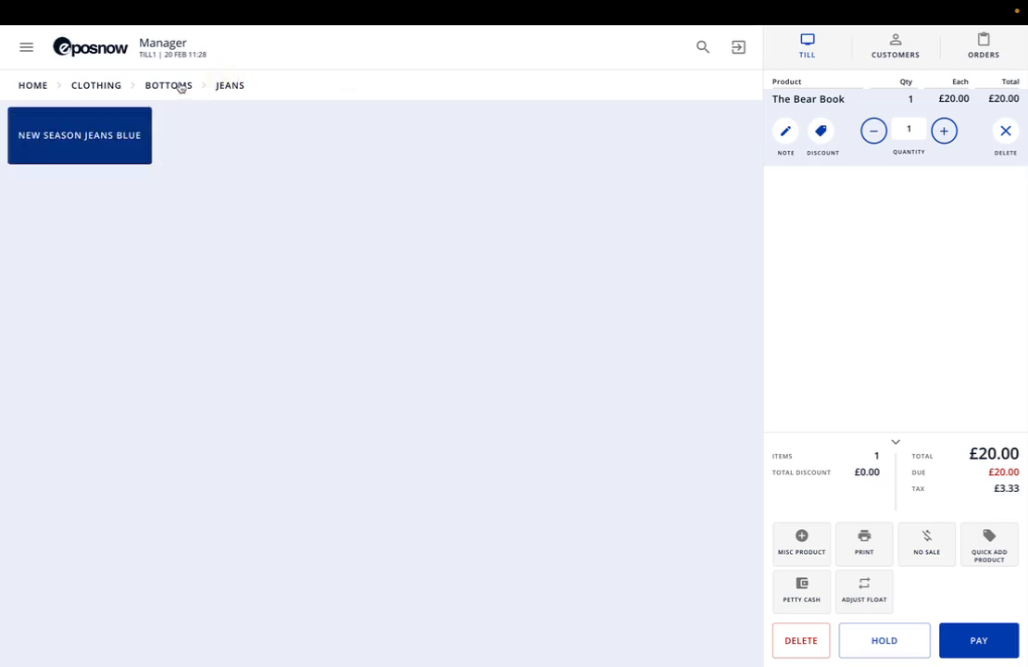
{"action": "left_click", "coordinate": [167, 86]}
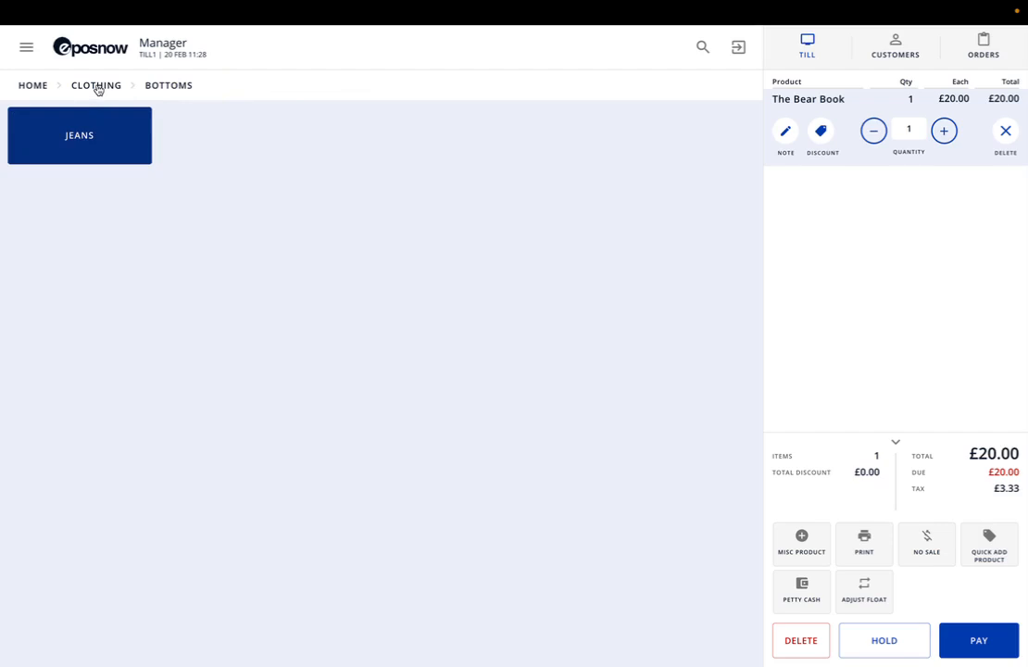
{"action": "left_click", "coordinate": [33, 85]}
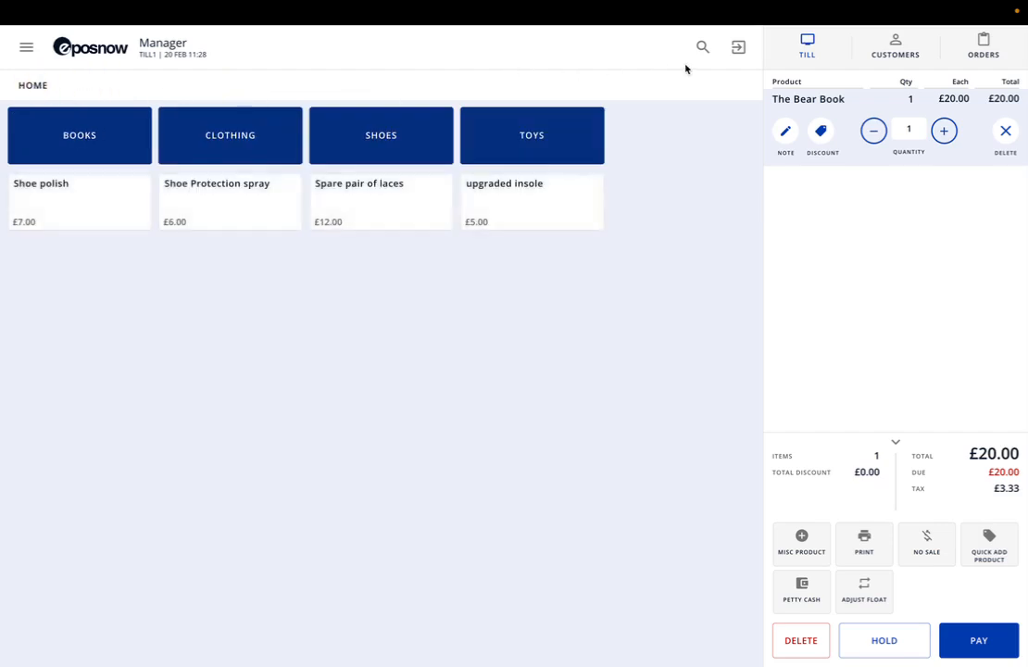
{"action": "left_click", "coordinate": [702, 47]}
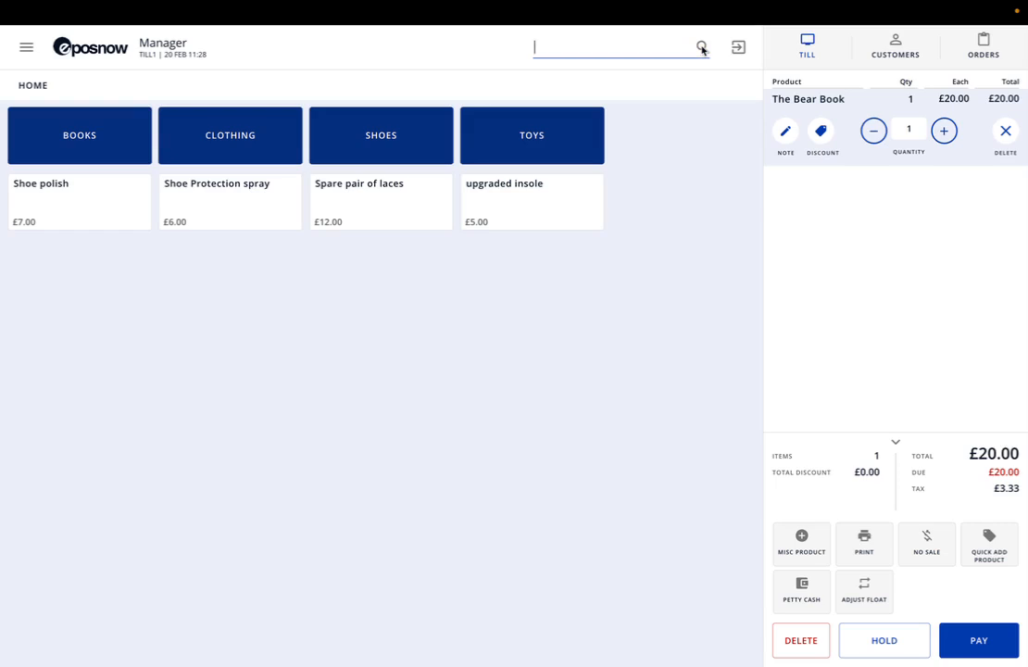
{"action": "type", "text": "New Shoes"}
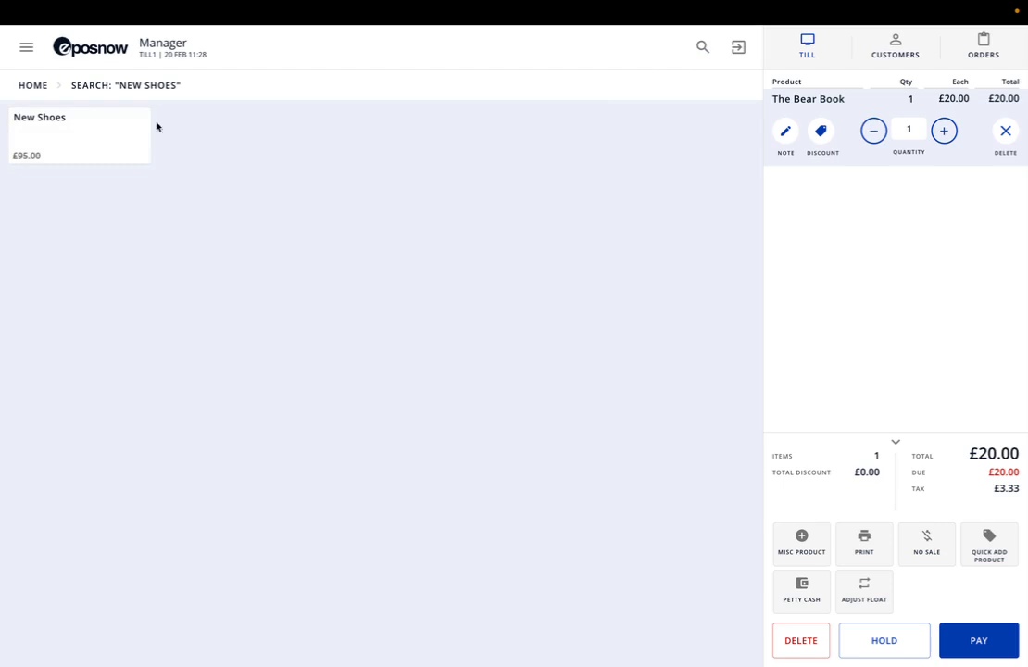
{"action": "left_click", "coordinate": [702, 46]}
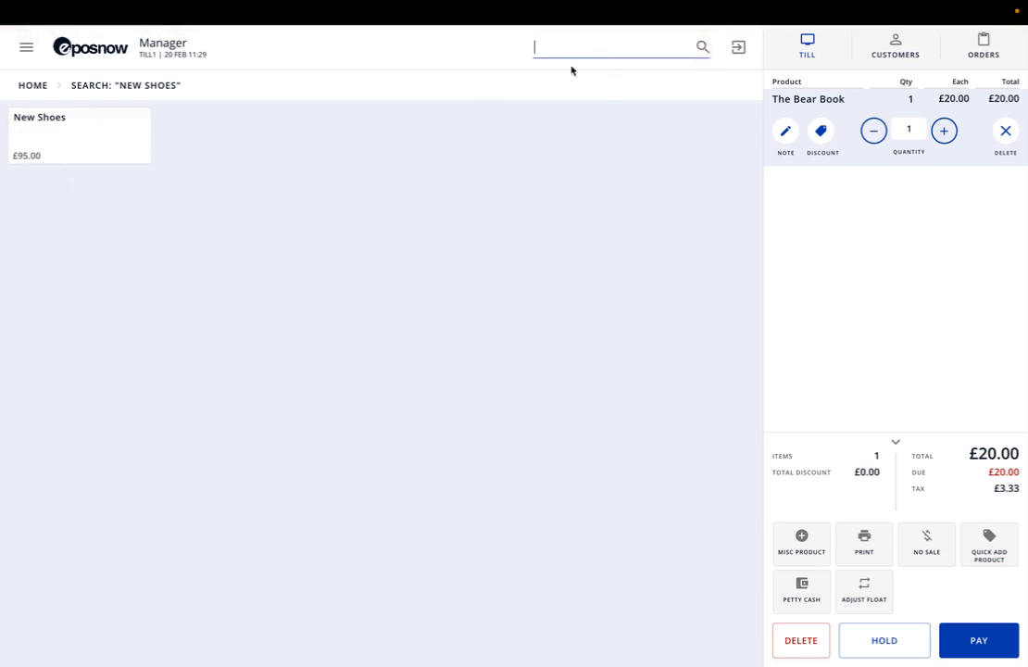
{"action": "mouse_move", "coordinate": [508, 172]}
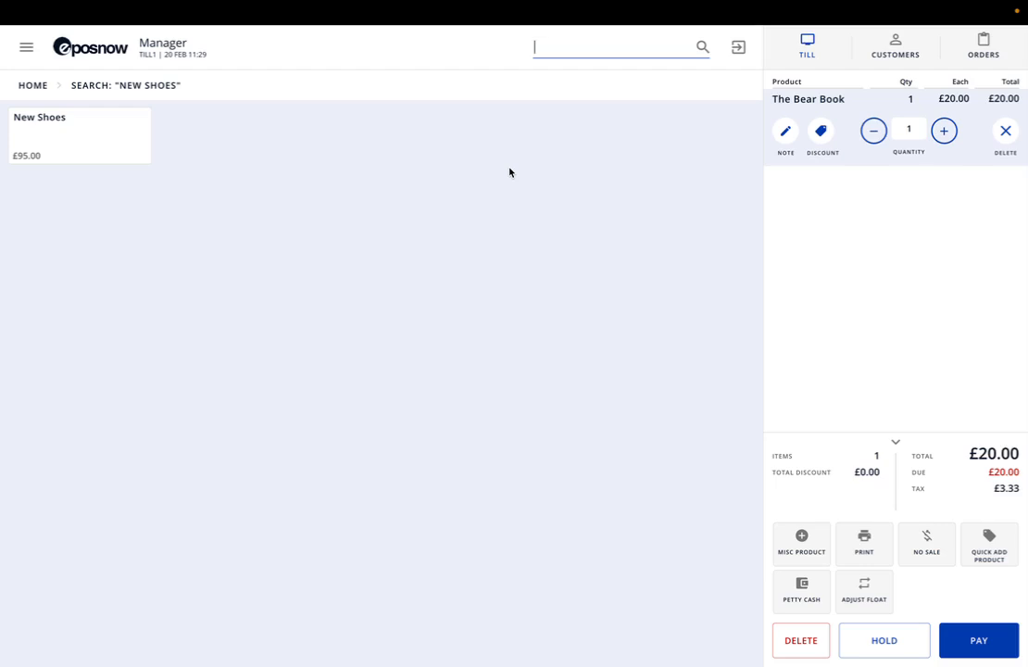
{"action": "left_click", "coordinate": [33, 85]}
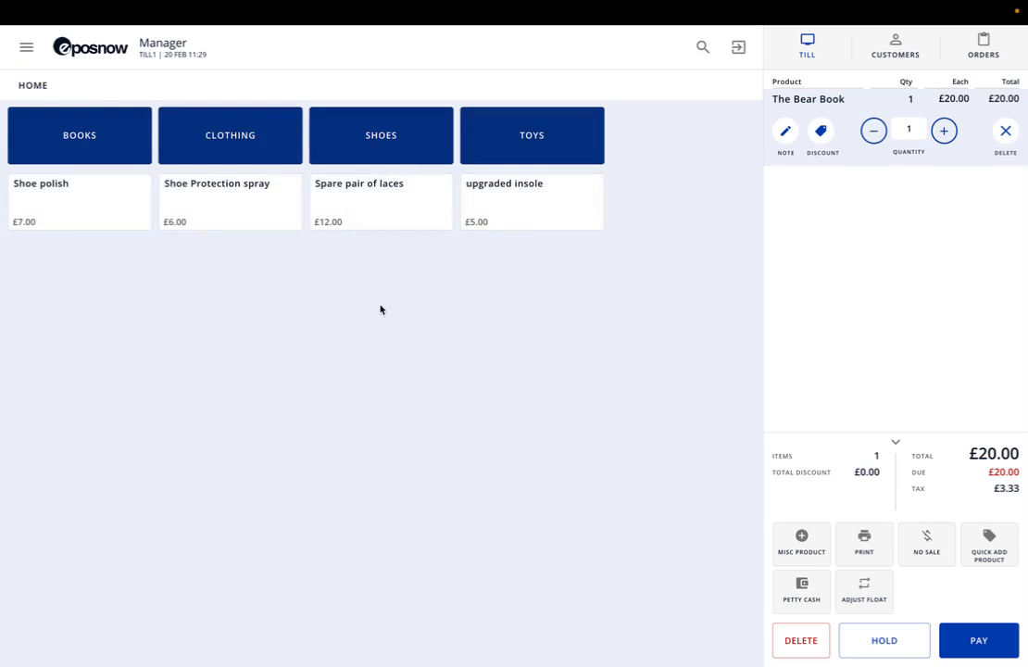
{"action": "mouse_move", "coordinate": [297, 181]}
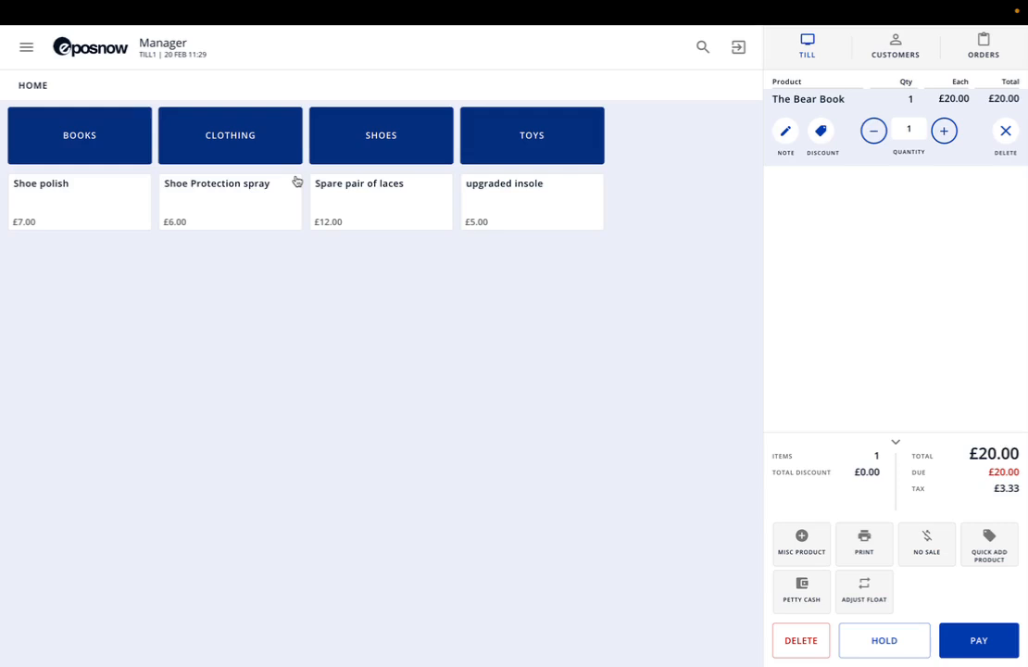
{"action": "mouse_move", "coordinate": [309, 157]}
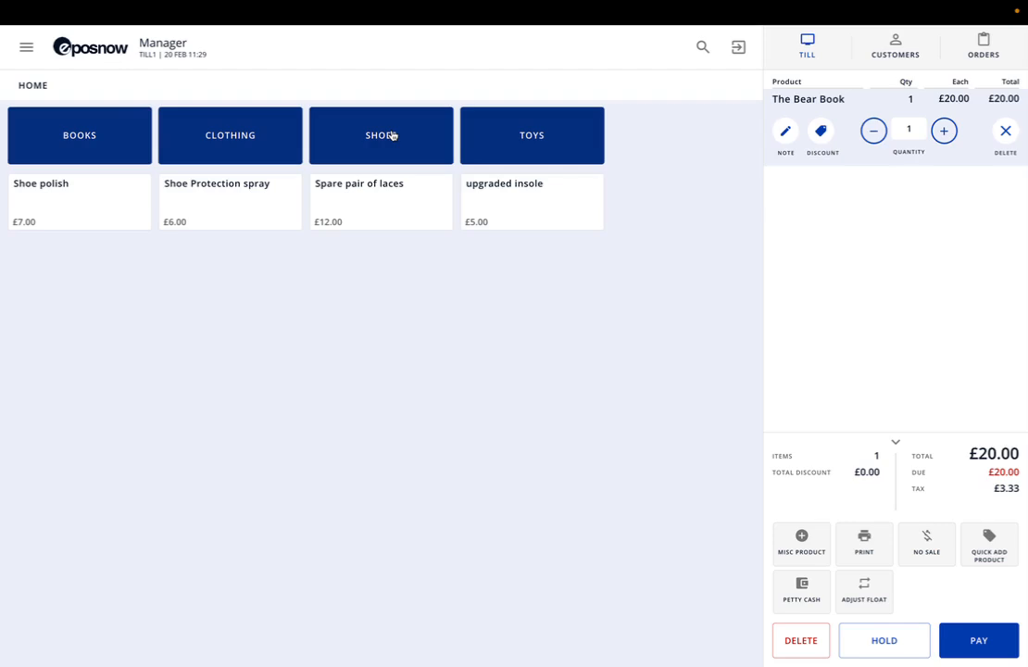
Add New Shoes at £95.00 from Shoes and accept the size reminder.
{"action": "left_click", "coordinate": [380, 135]}
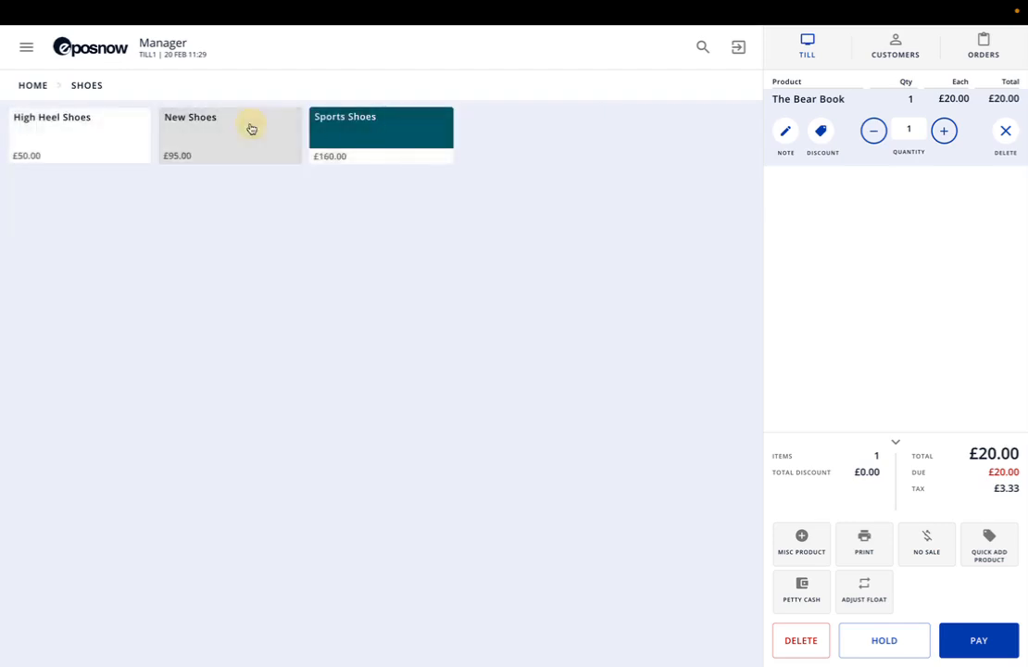
{"action": "left_click", "coordinate": [230, 135]}
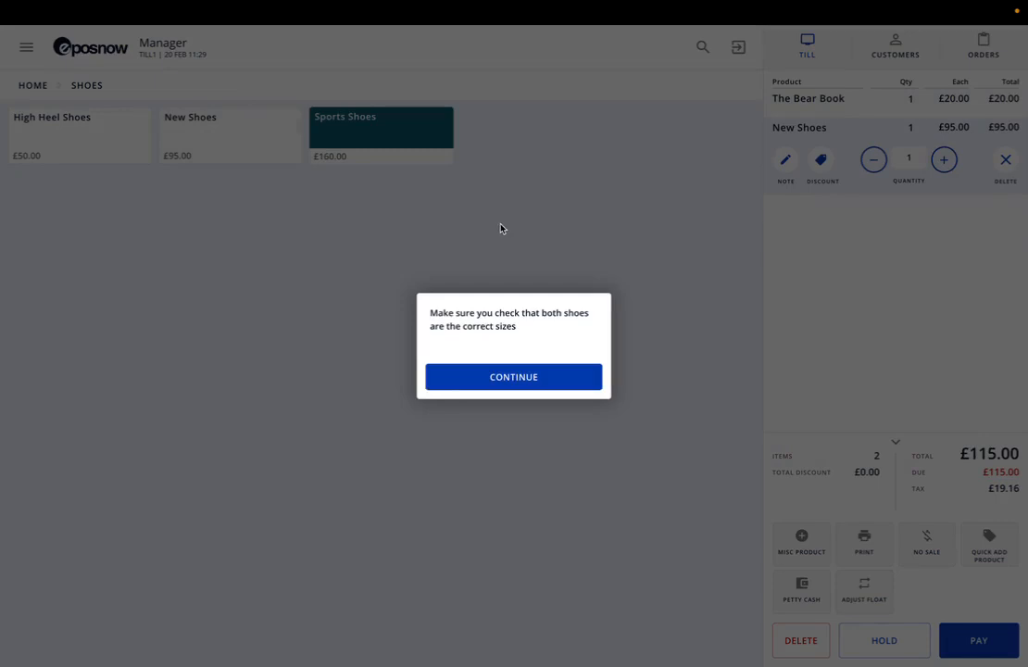
{"action": "mouse_move", "coordinate": [246, 137]}
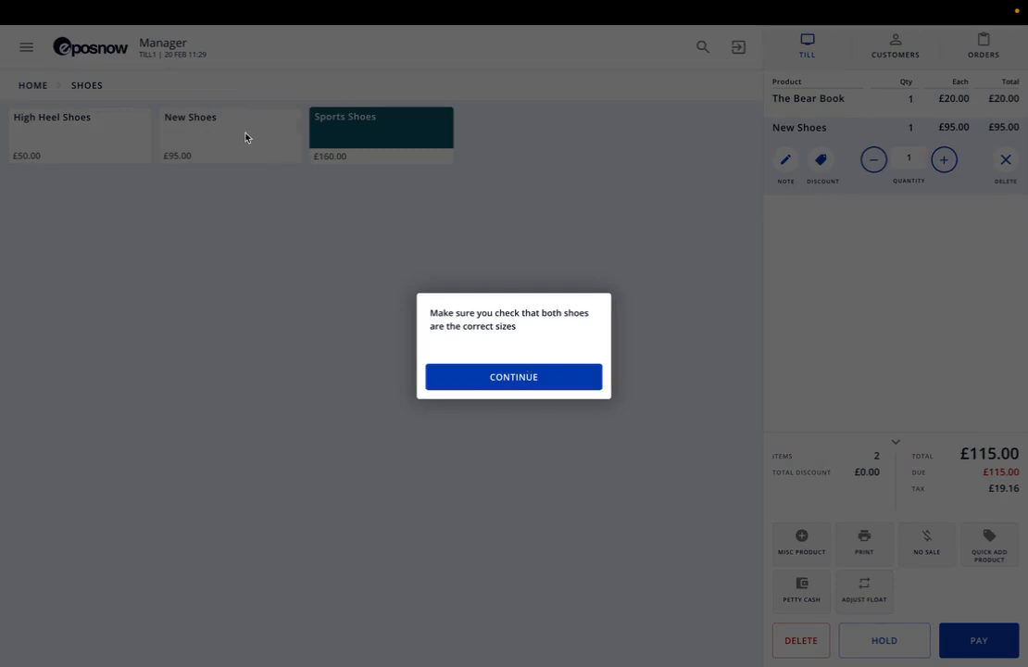
{"action": "mouse_move", "coordinate": [409, 280]}
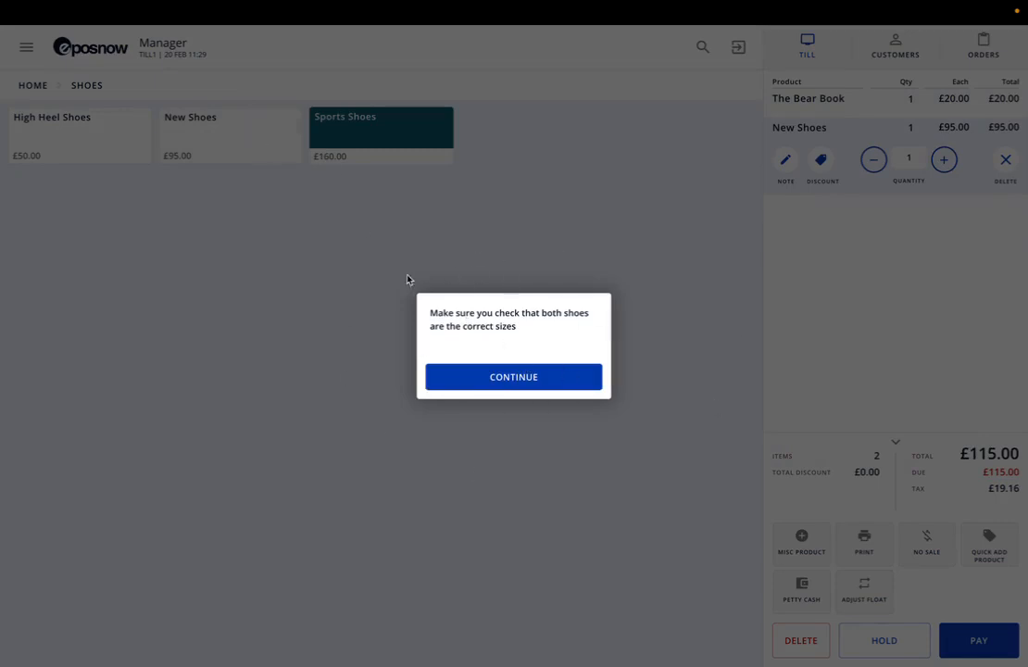
{"action": "mouse_move", "coordinate": [557, 320]}
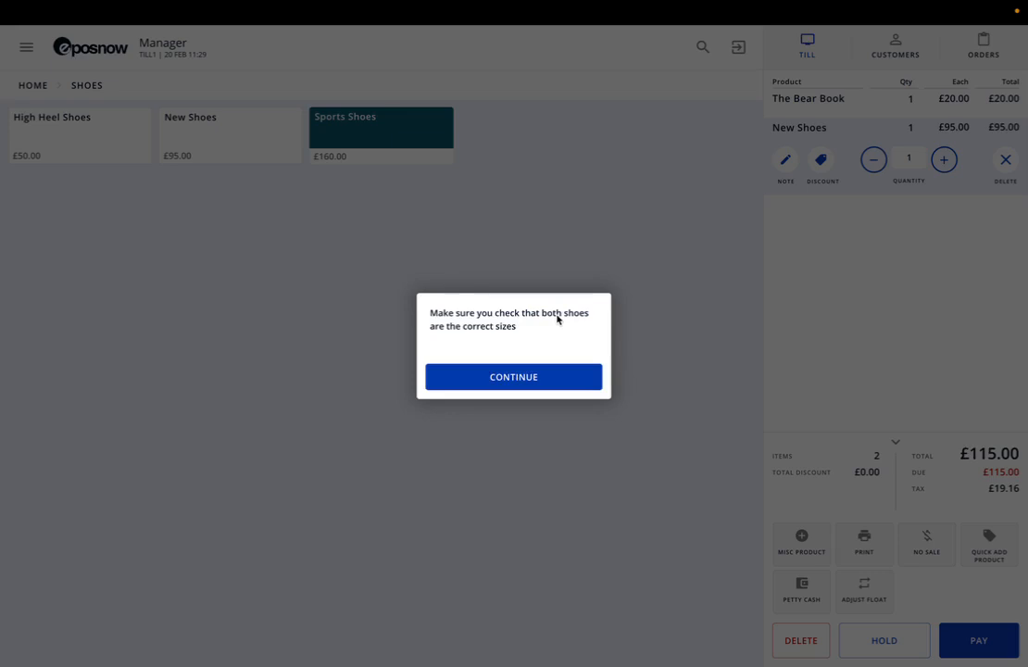
{"action": "mouse_move", "coordinate": [552, 369]}
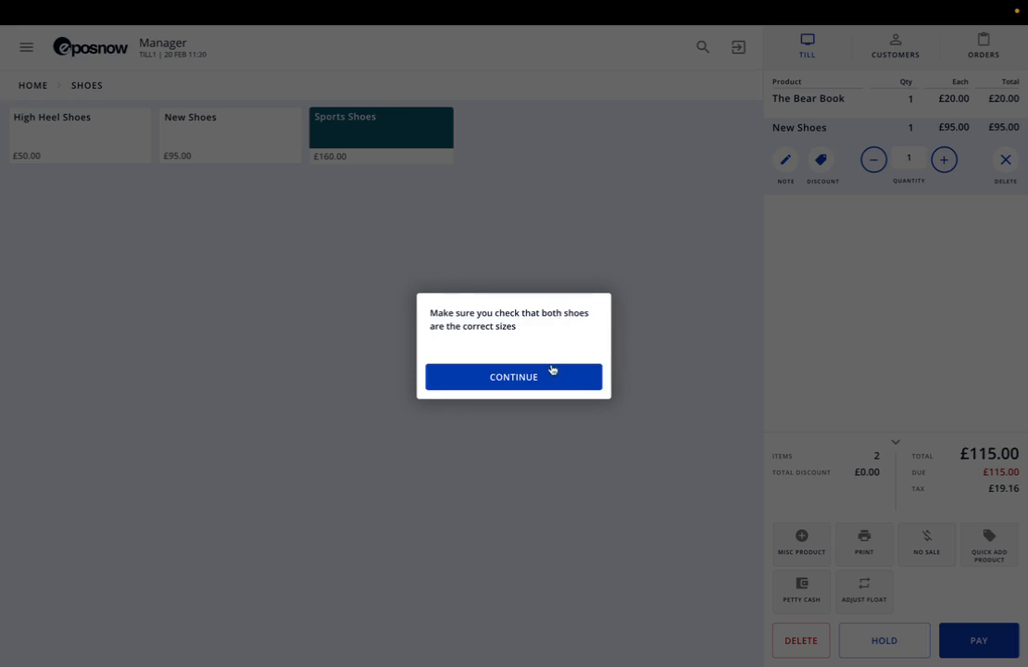
{"action": "left_click", "coordinate": [513, 375]}
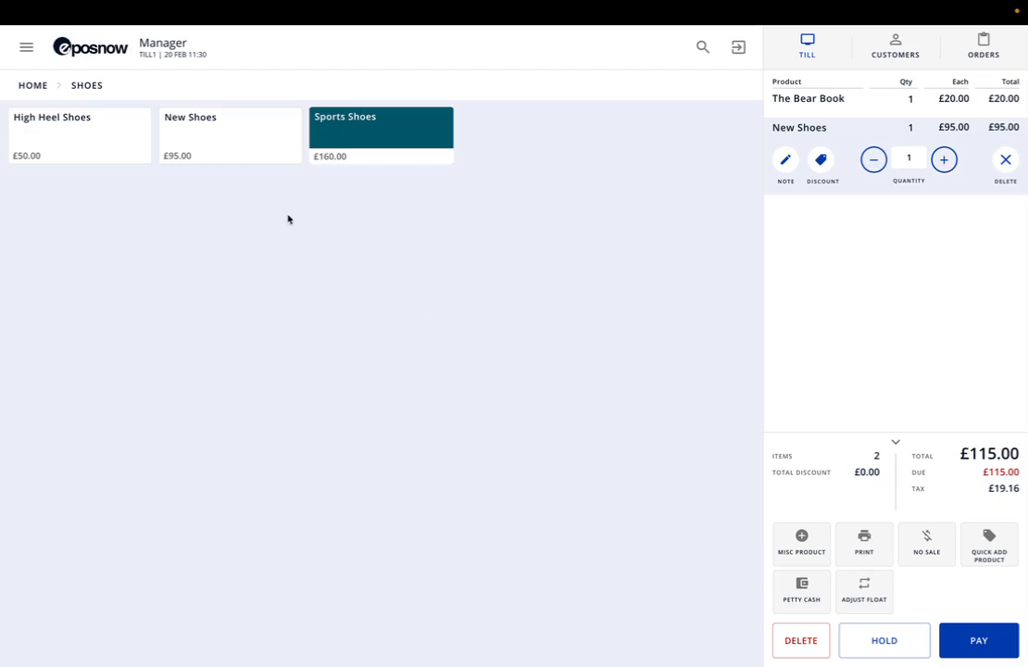
{"action": "mouse_move", "coordinate": [466, 141]}
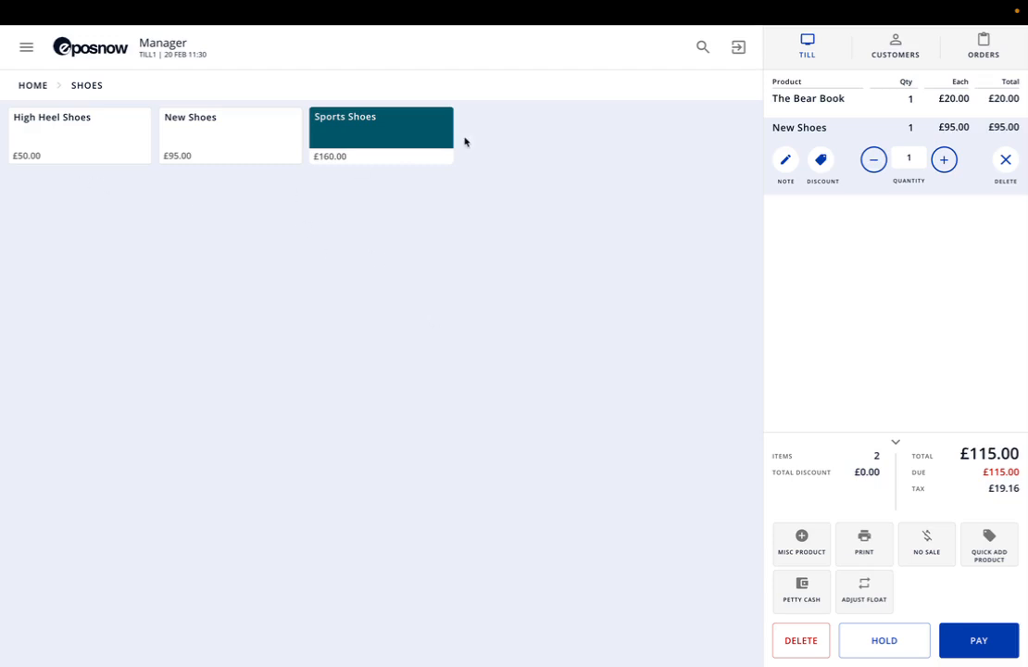
{"action": "mouse_move", "coordinate": [402, 135]}
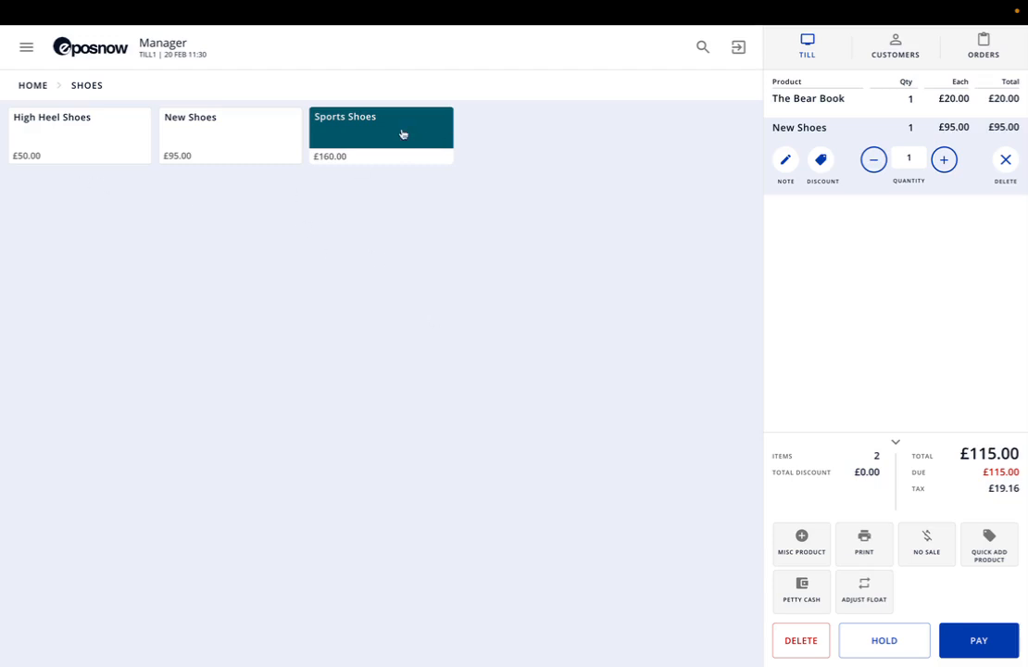
Add Sports Shoes at £160.00 with a £12.00 spare pair of laces upsell.
{"action": "left_click", "coordinate": [381, 135]}
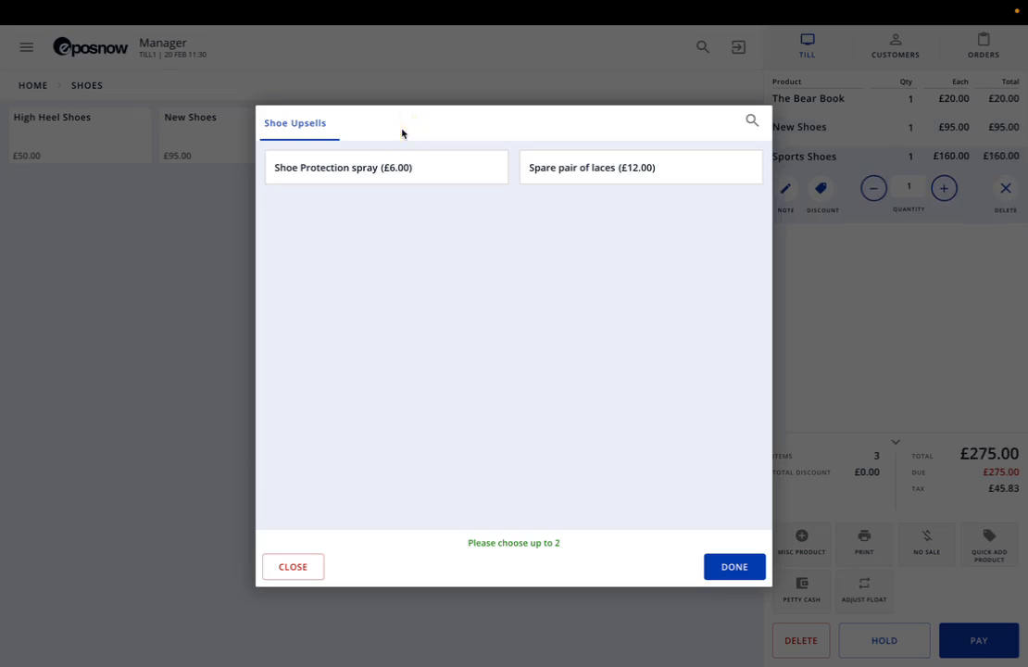
{"action": "mouse_move", "coordinate": [381, 114]}
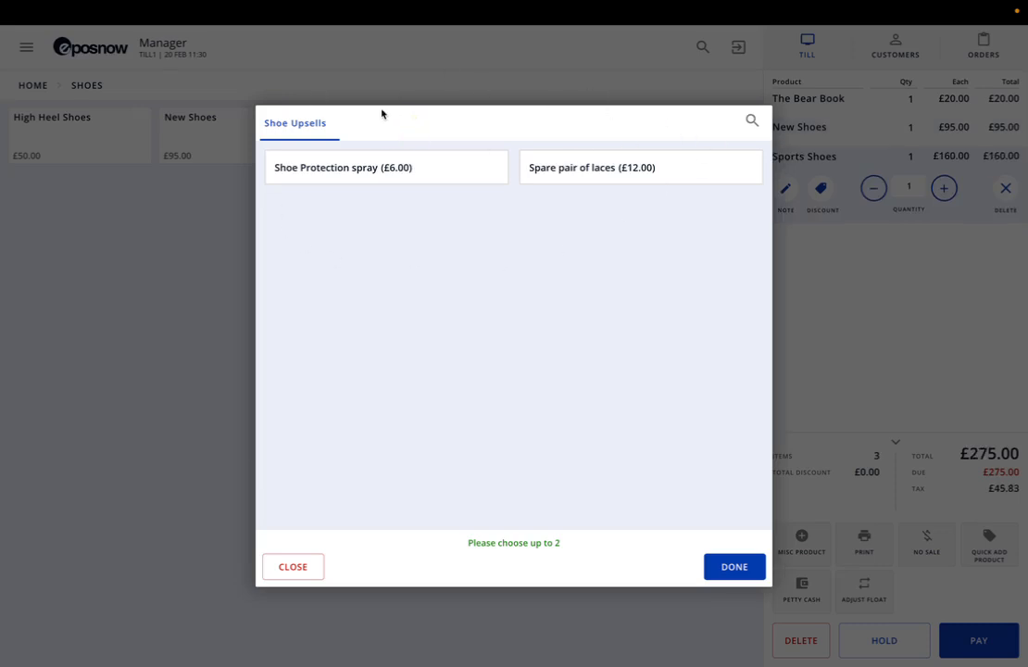
{"action": "mouse_move", "coordinate": [605, 222]}
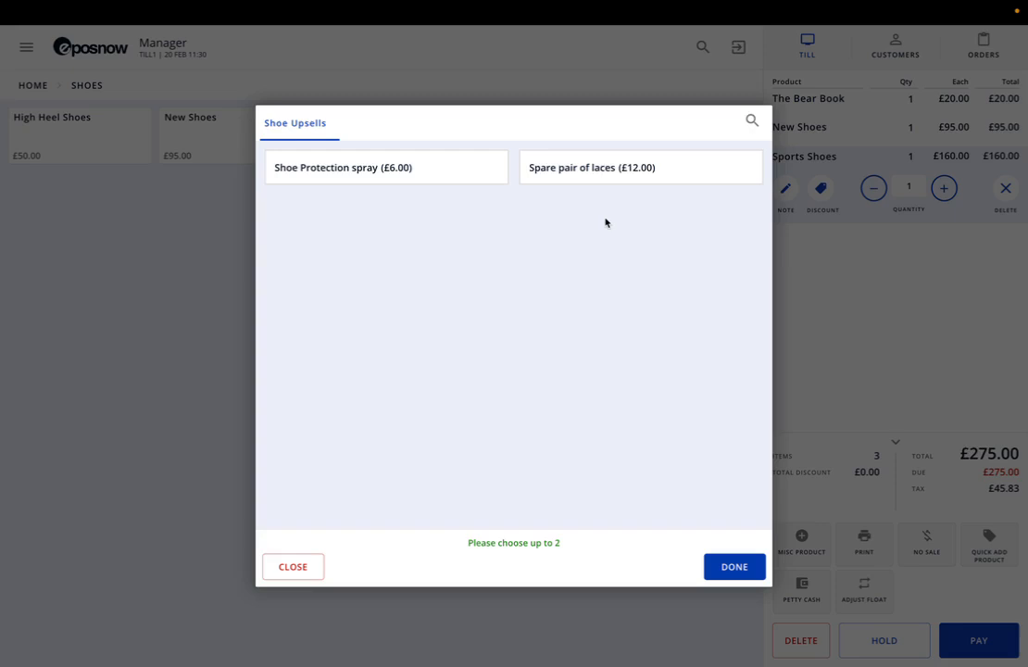
{"action": "mouse_move", "coordinate": [452, 238]}
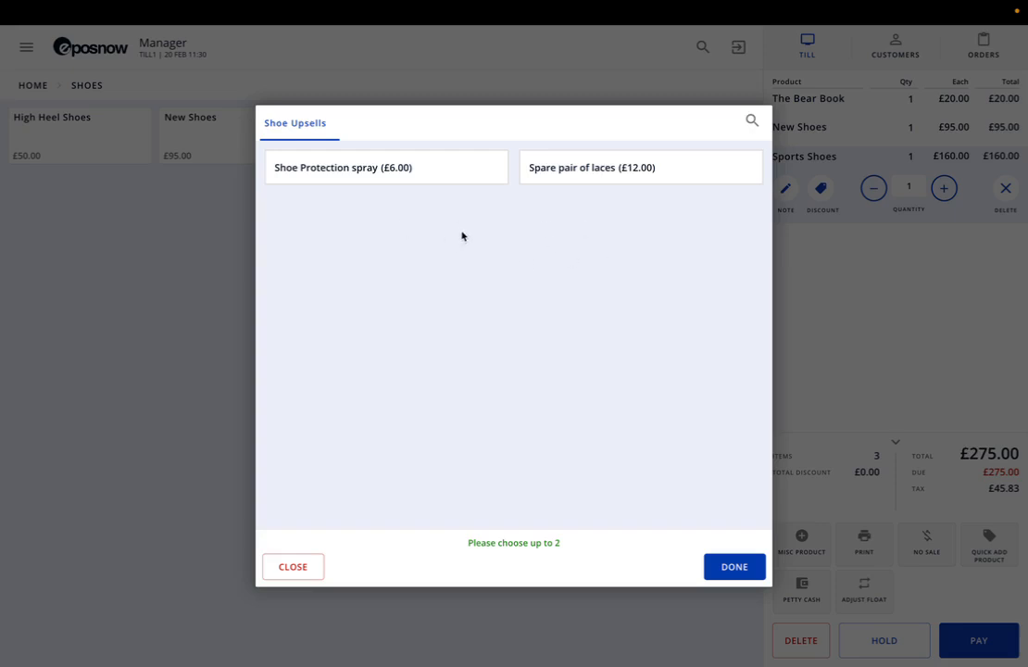
{"action": "mouse_move", "coordinate": [326, 207]}
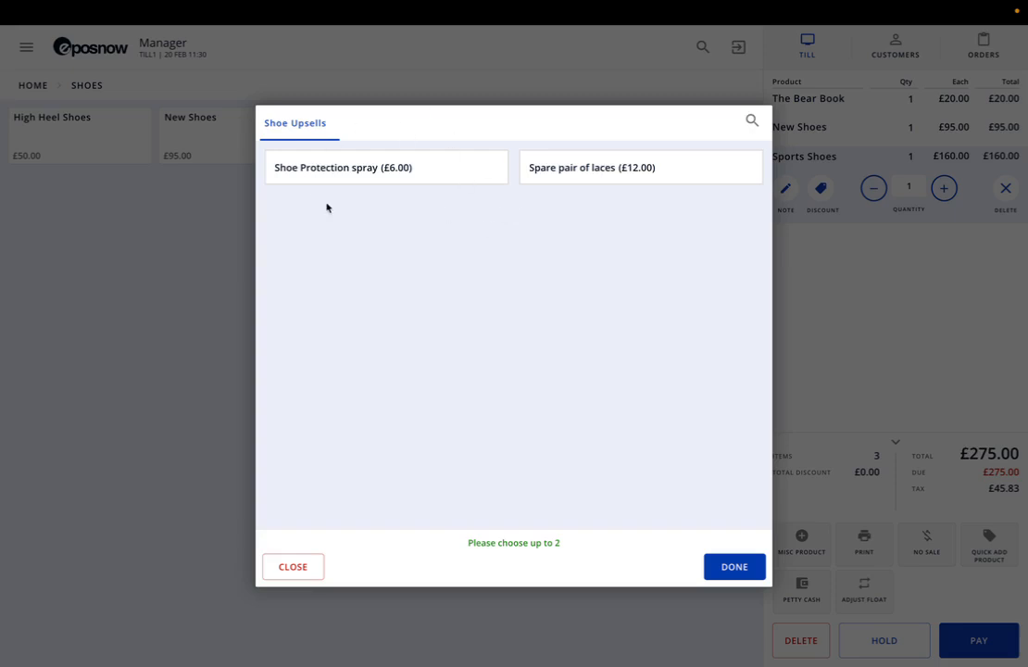
{"action": "mouse_move", "coordinate": [350, 251]}
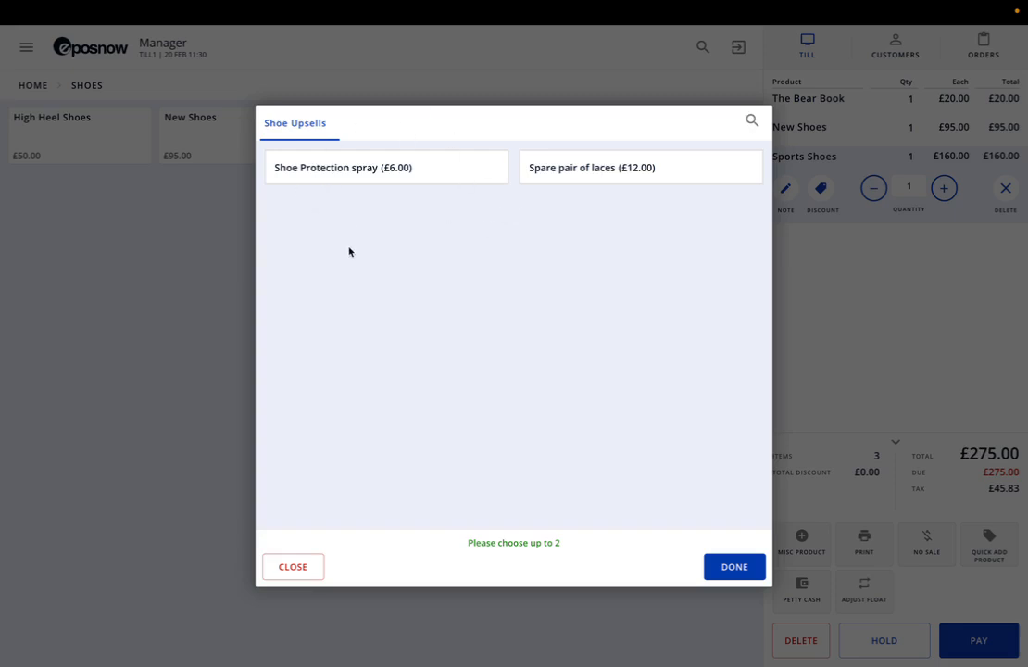
{"action": "left_click", "coordinate": [371, 166]}
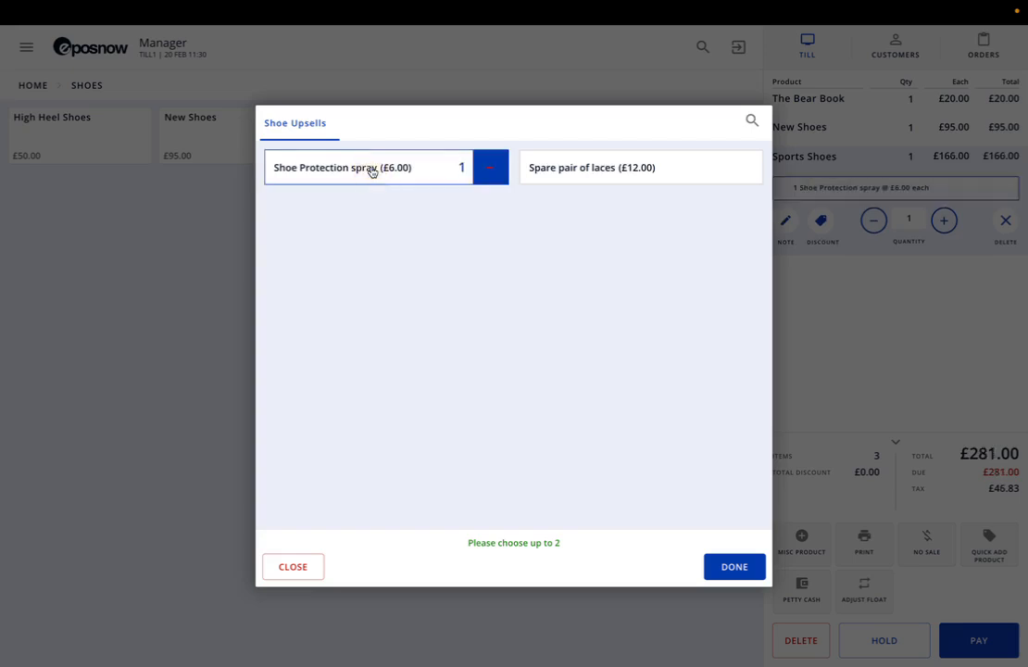
{"action": "mouse_move", "coordinate": [467, 147]}
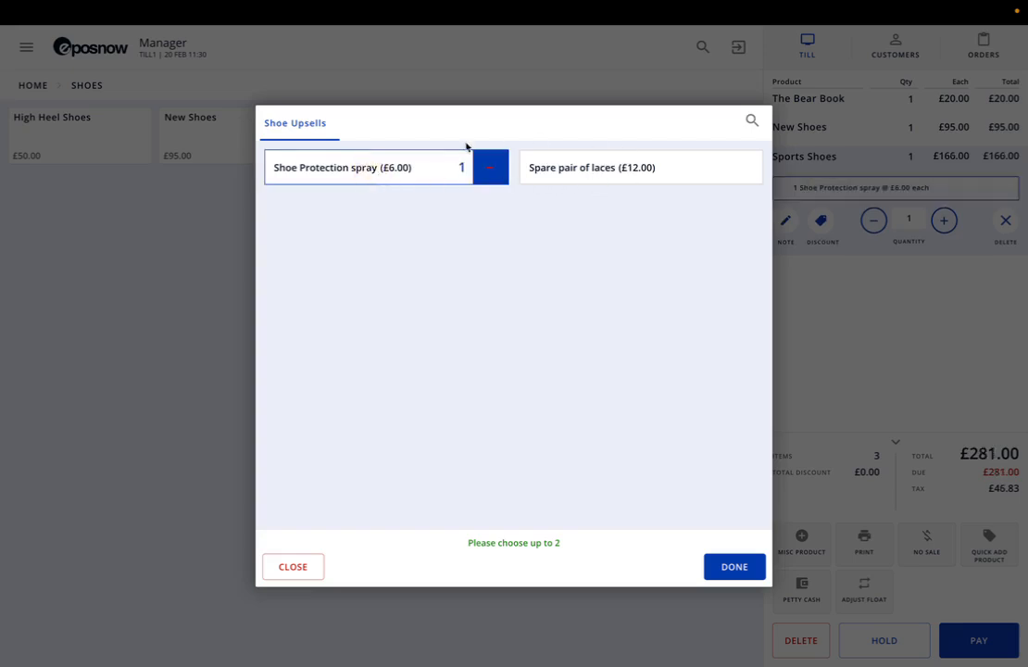
{"action": "left_click", "coordinate": [490, 167]}
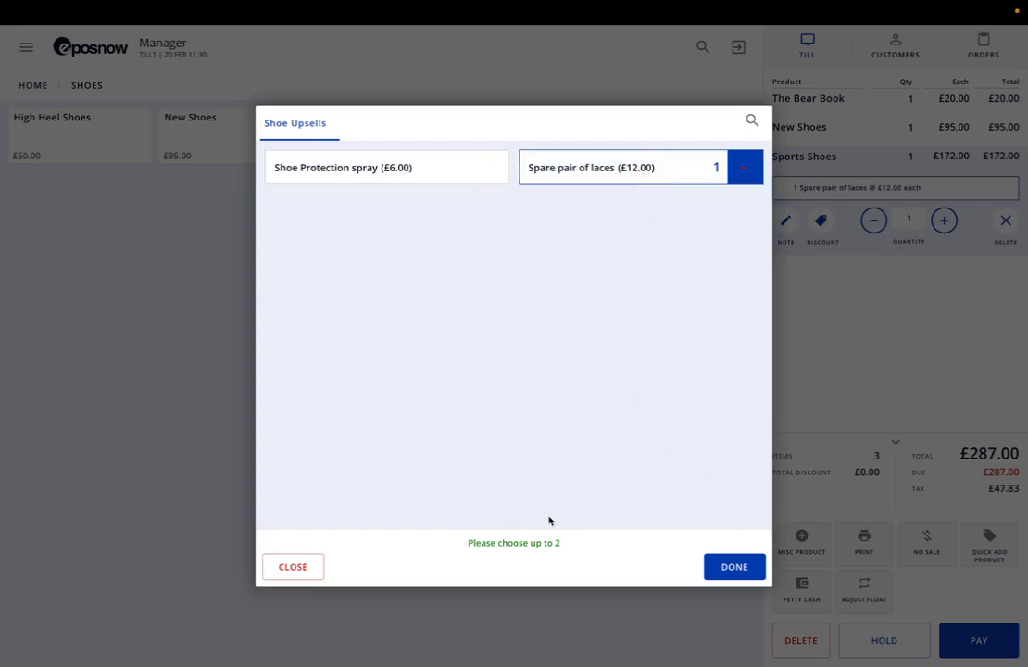
{"action": "mouse_move", "coordinate": [595, 529]}
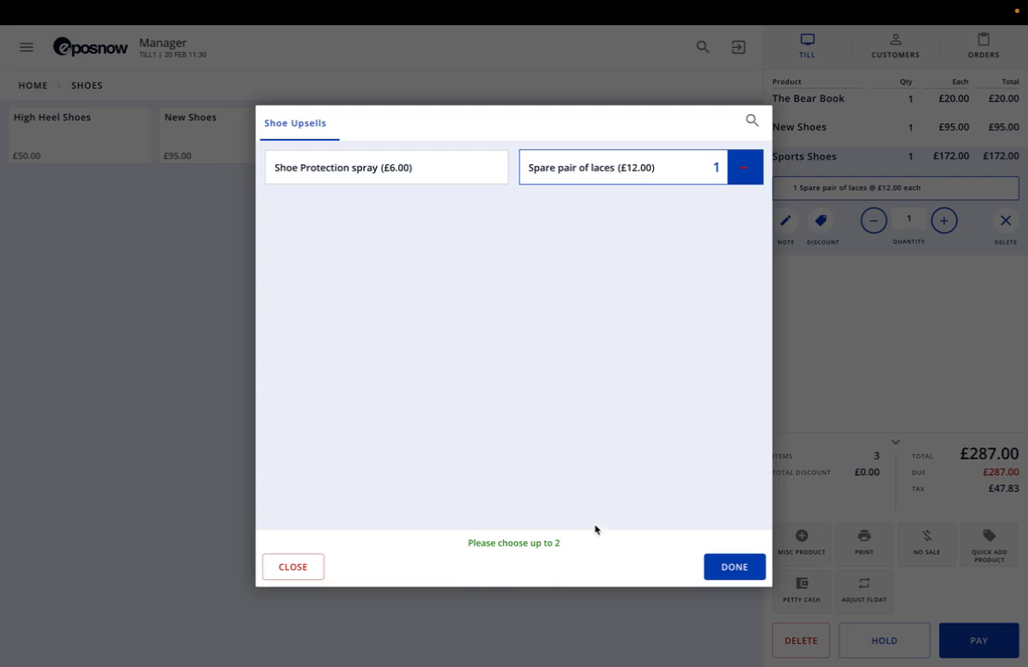
{"action": "mouse_move", "coordinate": [636, 544]}
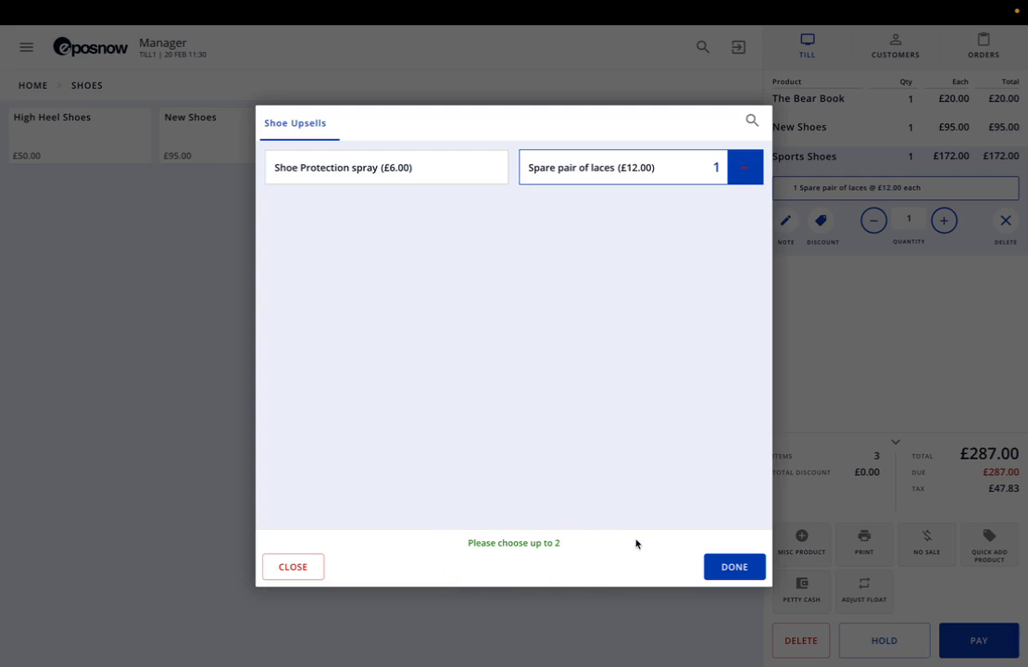
{"action": "mouse_move", "coordinate": [518, 495]}
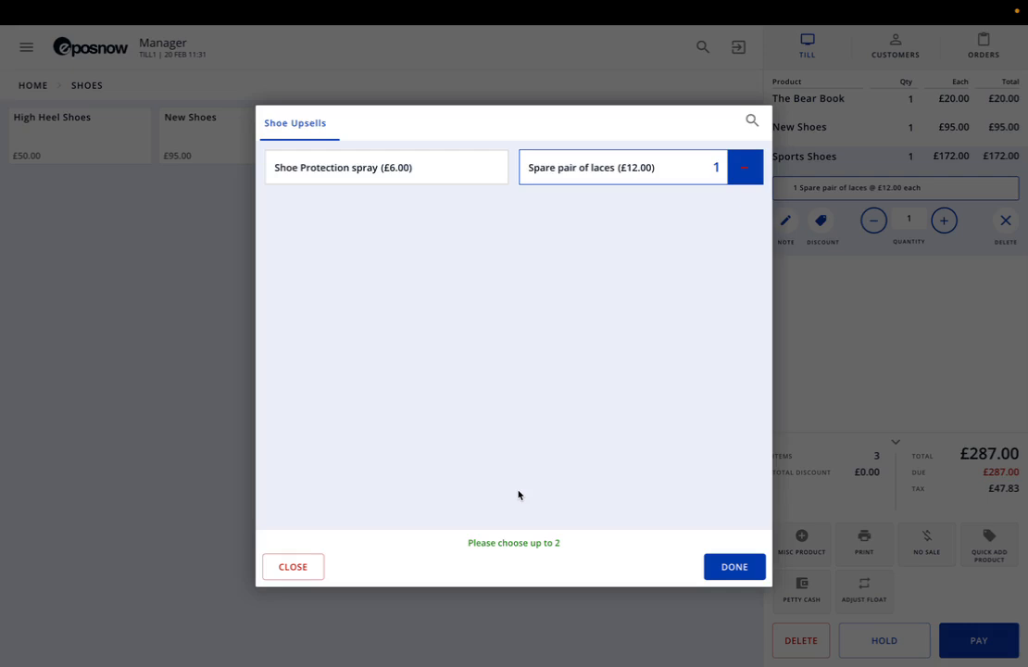
{"action": "mouse_move", "coordinate": [569, 468]}
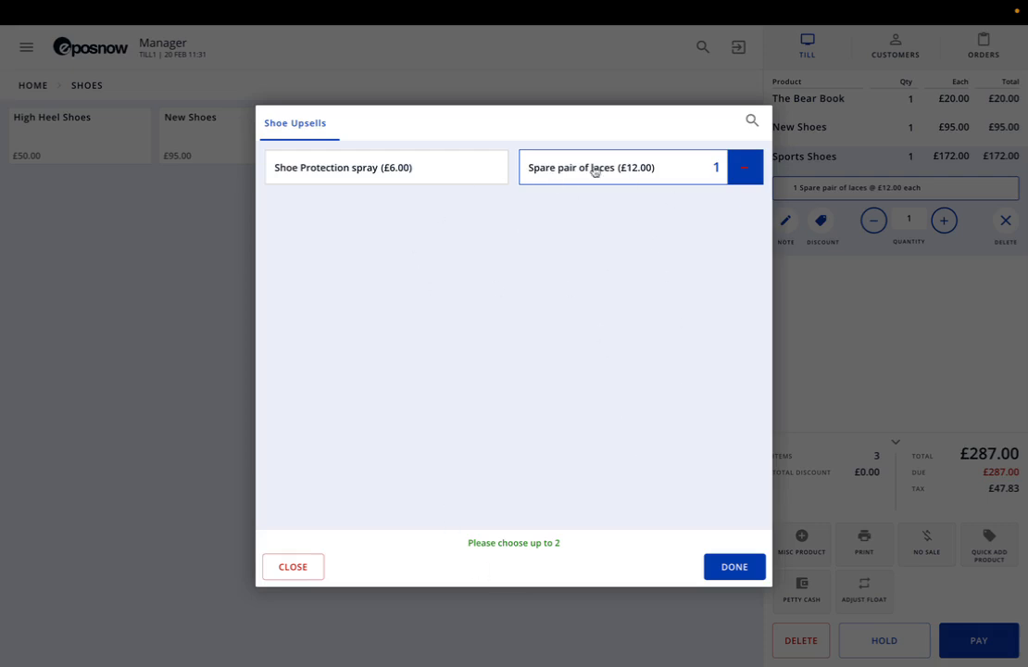
Confirm the upsell, then raise Sports Shoes quantity to 2 and back to 1.
{"action": "left_click", "coordinate": [733, 566]}
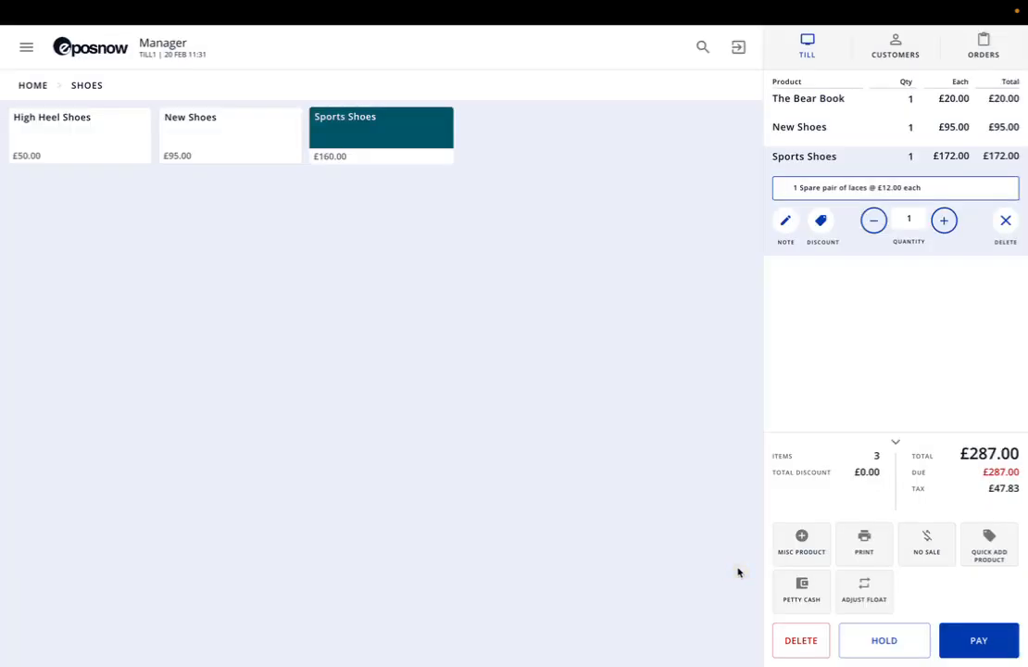
{"action": "mouse_move", "coordinate": [981, 242]}
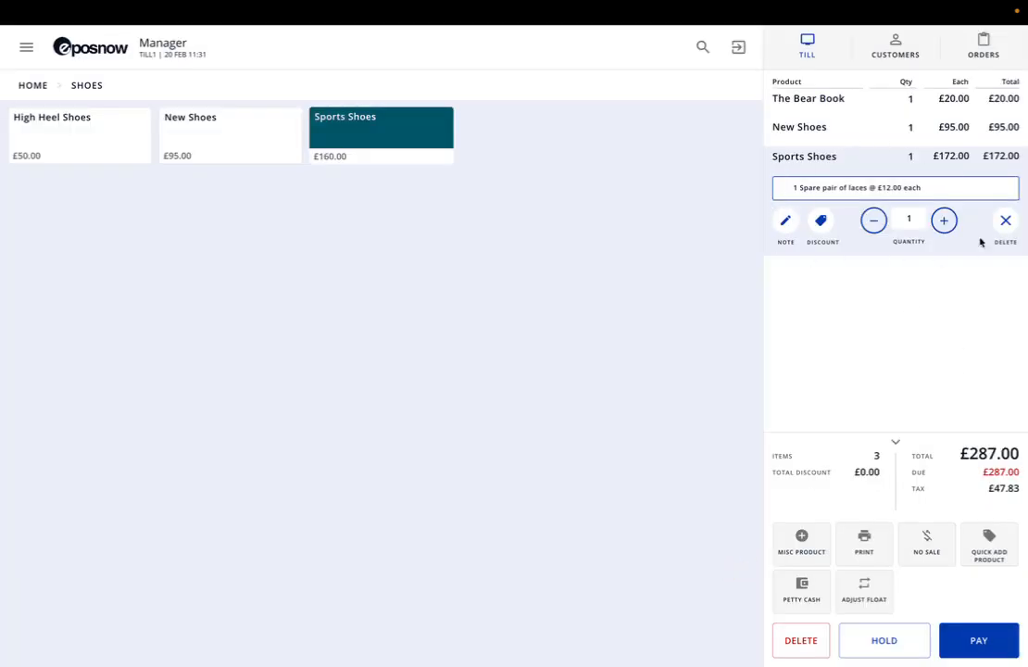
{"action": "mouse_move", "coordinate": [759, 195]}
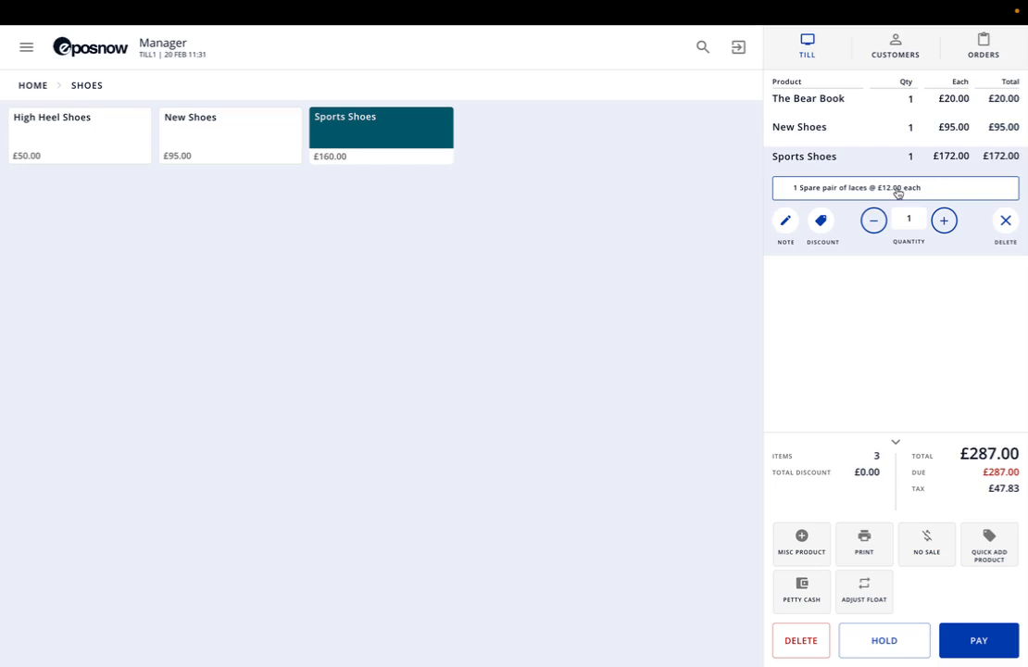
{"action": "mouse_move", "coordinate": [801, 303]}
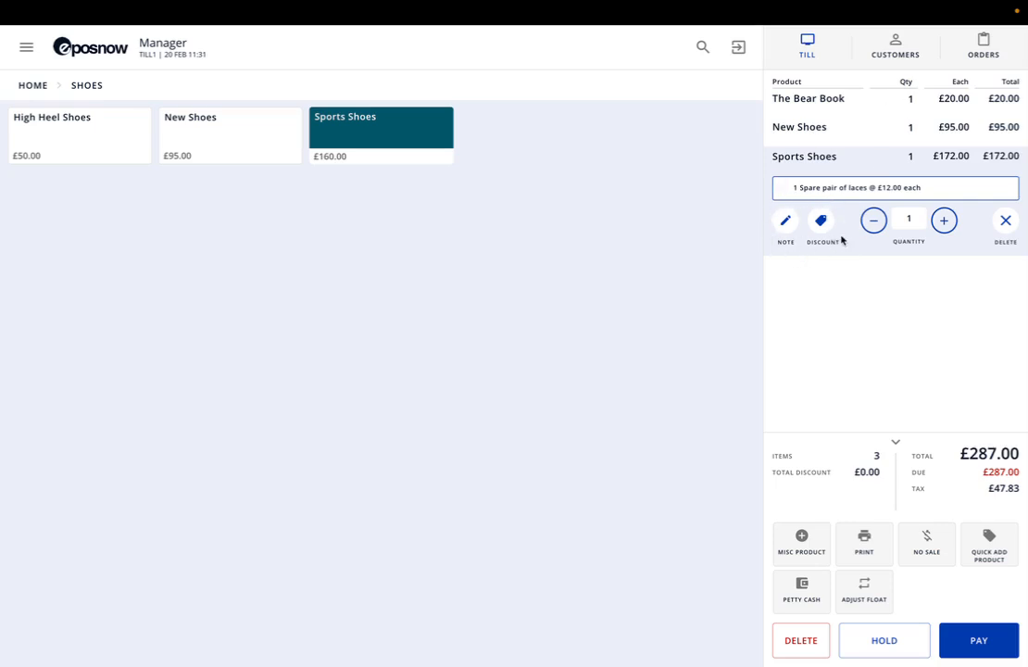
{"action": "left_click", "coordinate": [943, 220]}
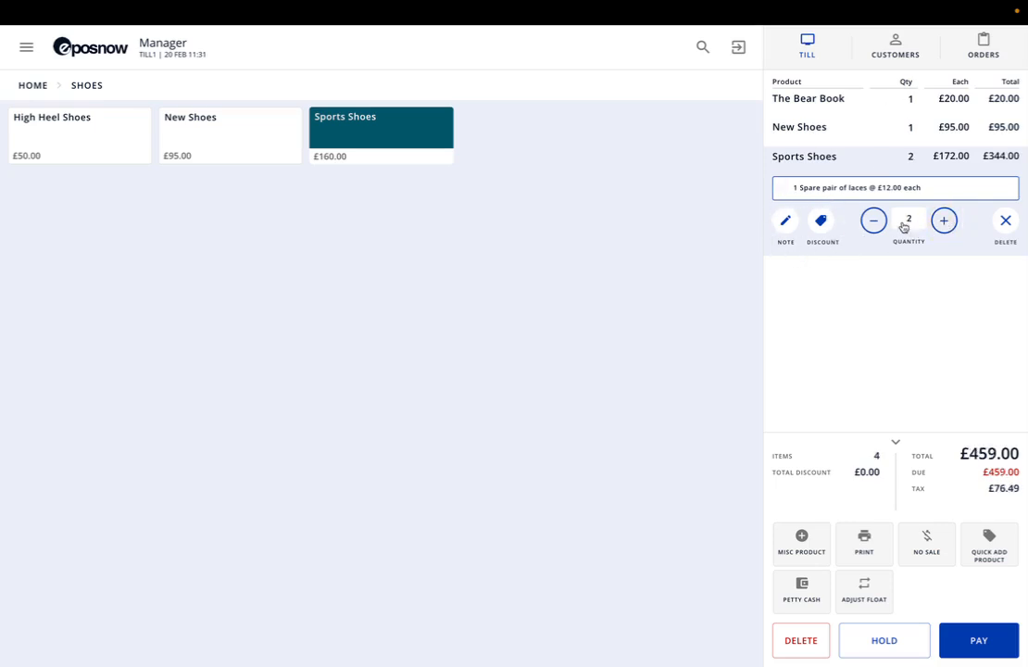
{"action": "left_click", "coordinate": [872, 220]}
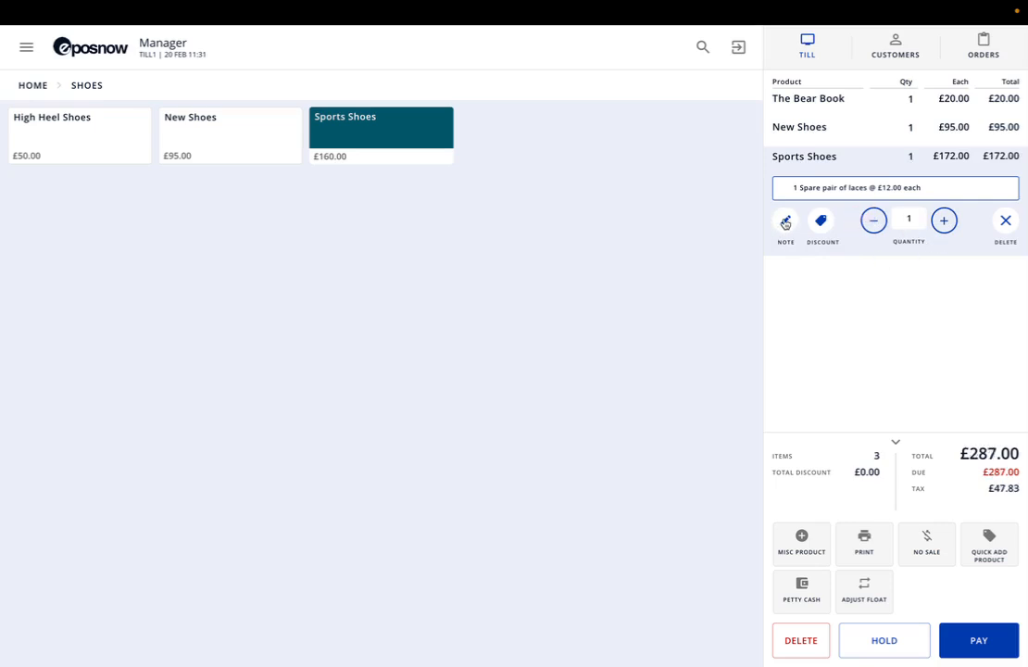
Add the note '30 day return' to the Sports Shoes line.
{"action": "left_click", "coordinate": [785, 223]}
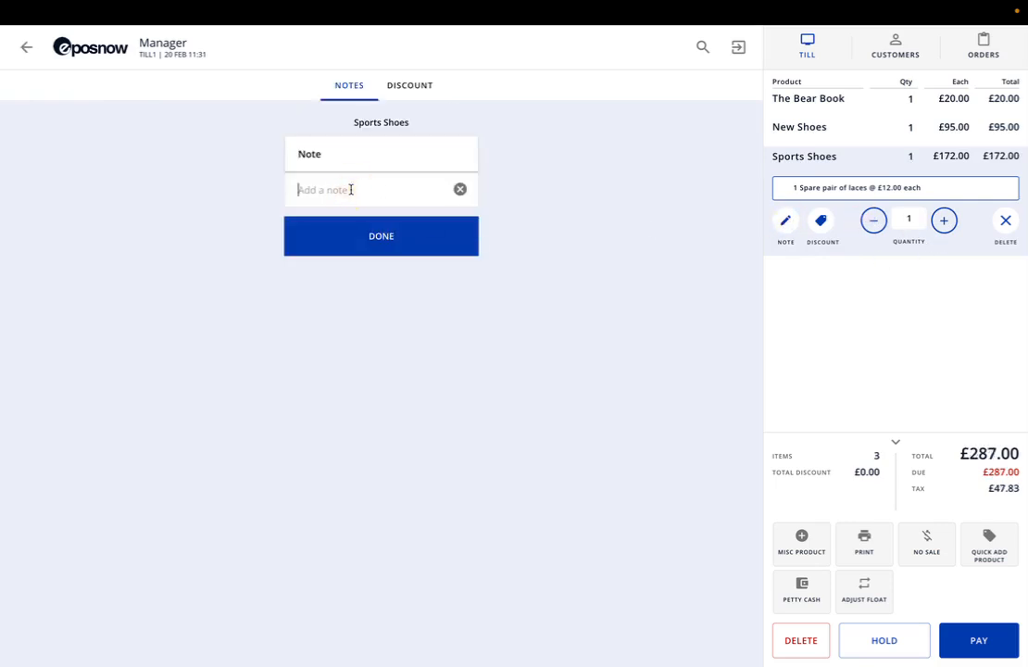
{"action": "type", "text": "Blu"}
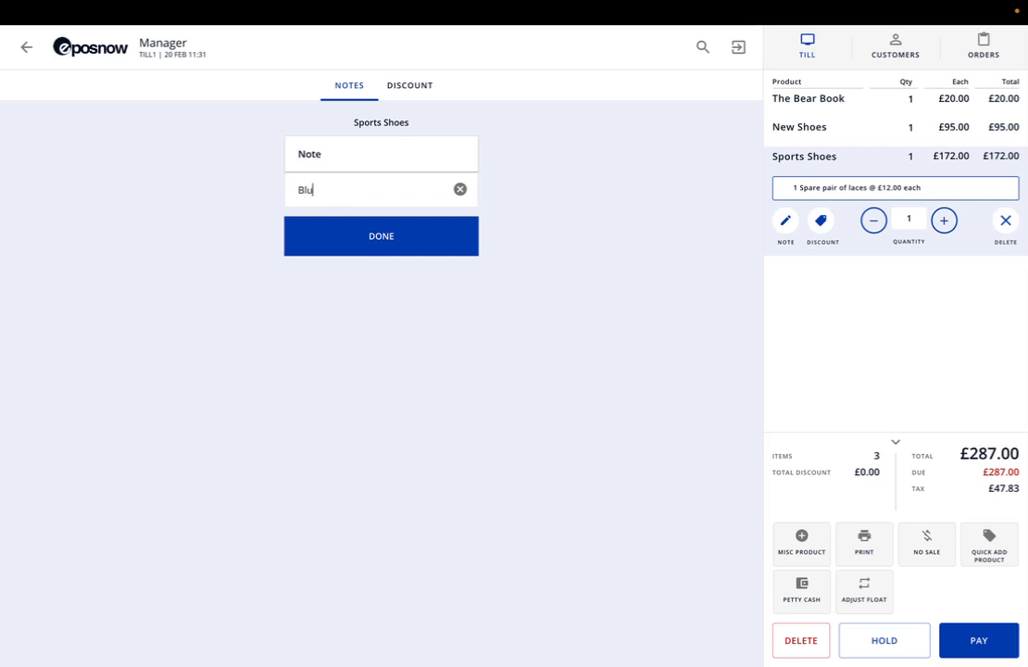
{"action": "left_click", "coordinate": [460, 189]}
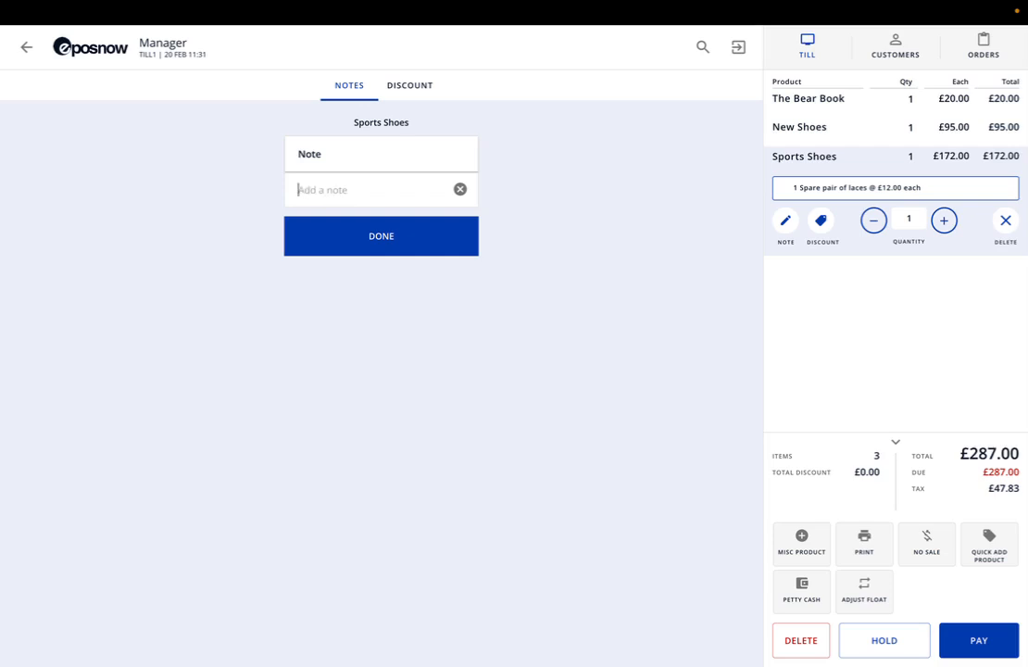
{"action": "type", "text": "30 day return"}
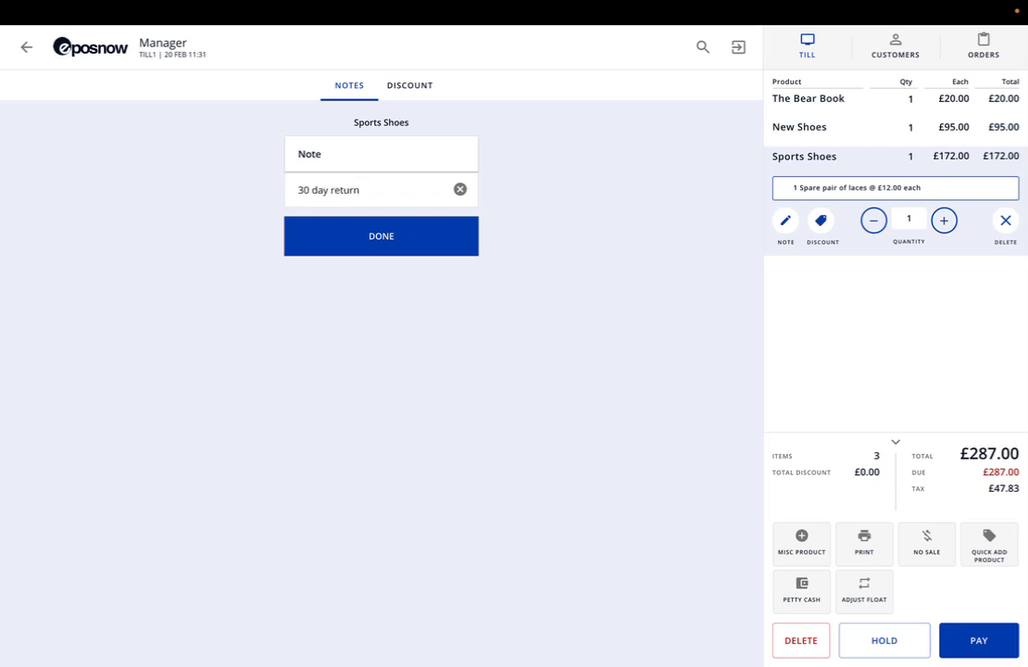
{"action": "left_click", "coordinate": [381, 235]}
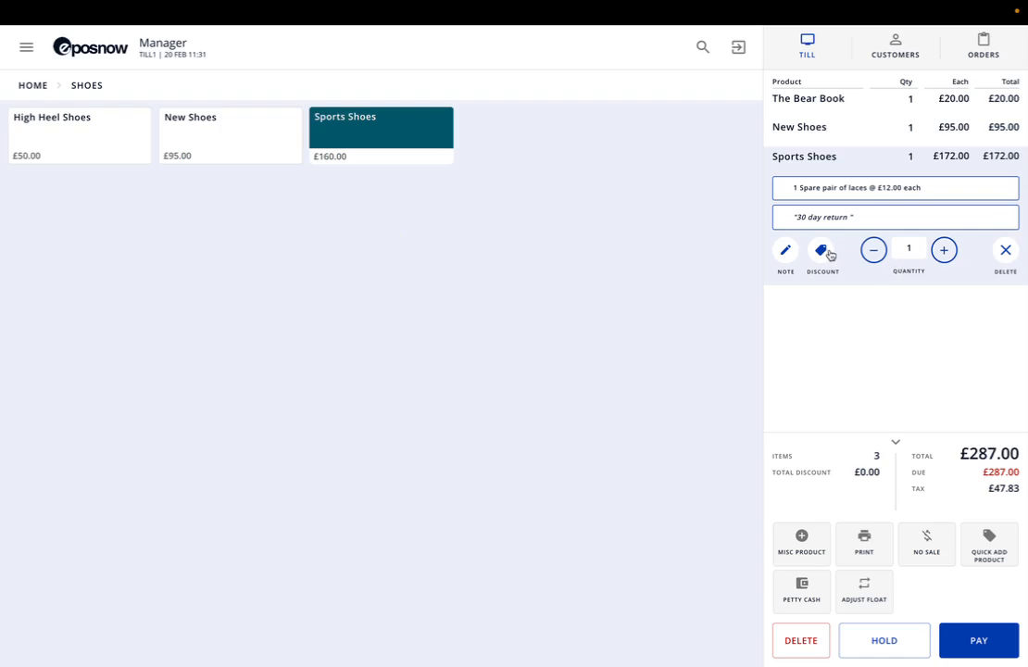
Apply a 10% Manager approved discount to Sports Shoes, making the total £269.80.
{"action": "left_click", "coordinate": [821, 255]}
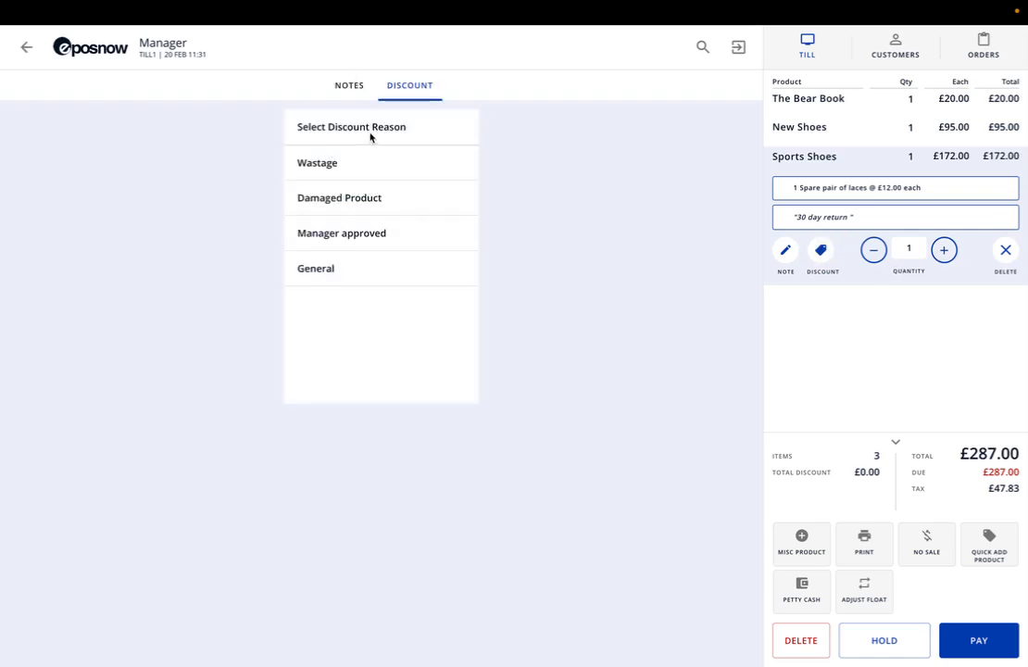
{"action": "mouse_move", "coordinate": [362, 171]}
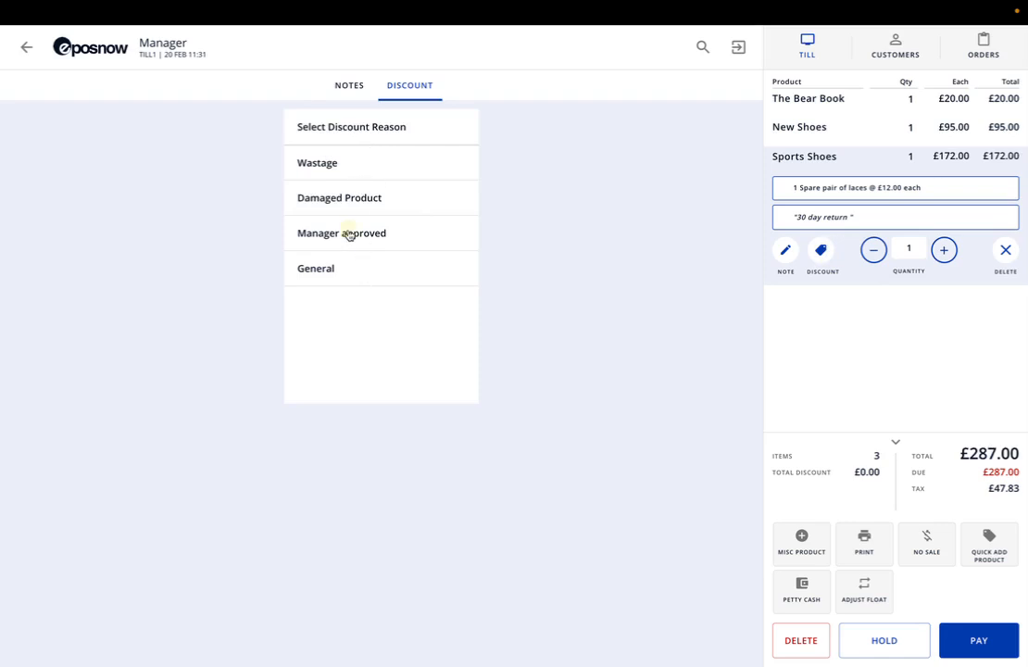
{"action": "left_click", "coordinate": [341, 232]}
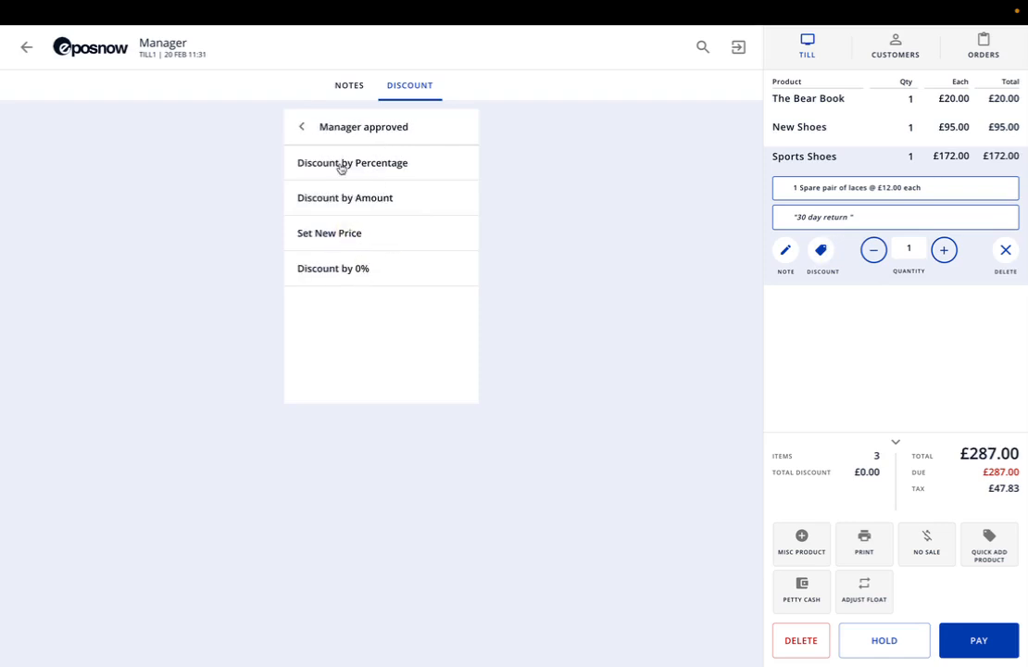
{"action": "left_click", "coordinate": [352, 162]}
{"action": "type", "text": "10"}
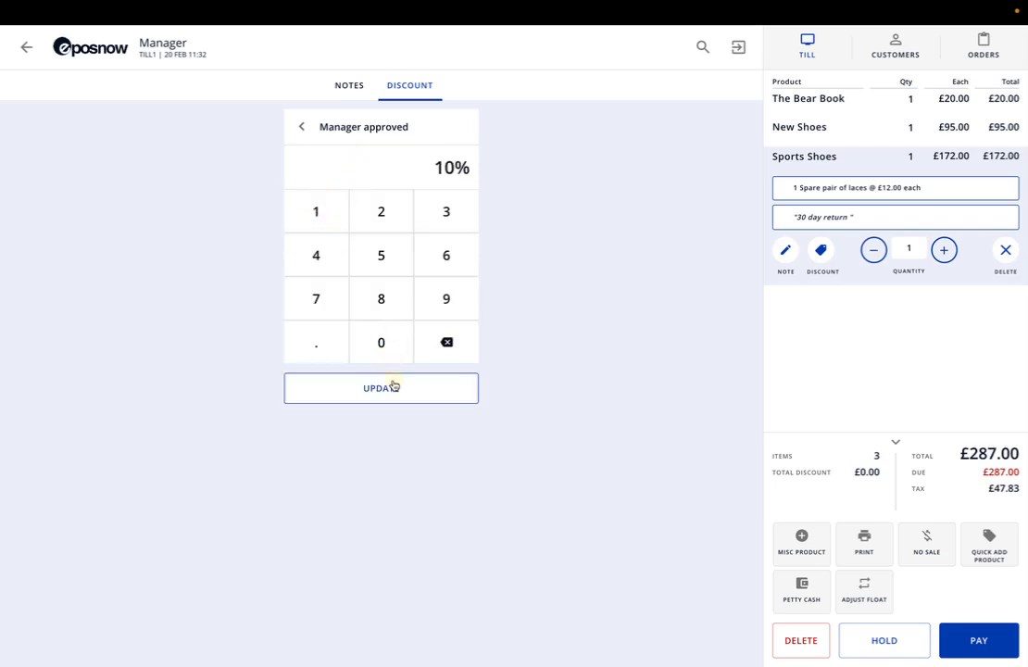
{"action": "left_click", "coordinate": [381, 387]}
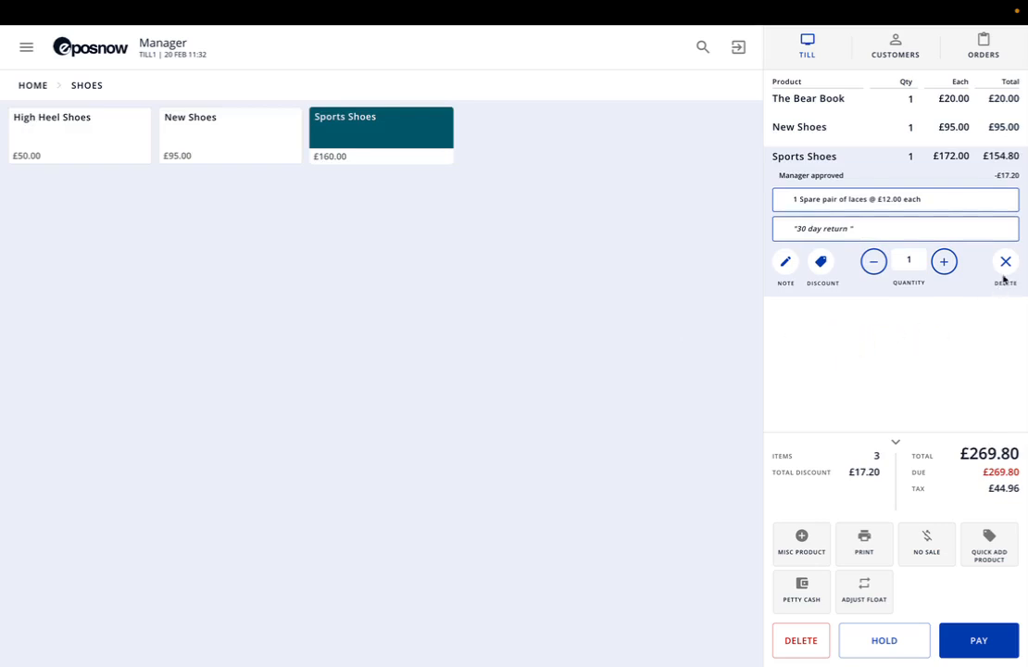
{"action": "mouse_move", "coordinate": [920, 306]}
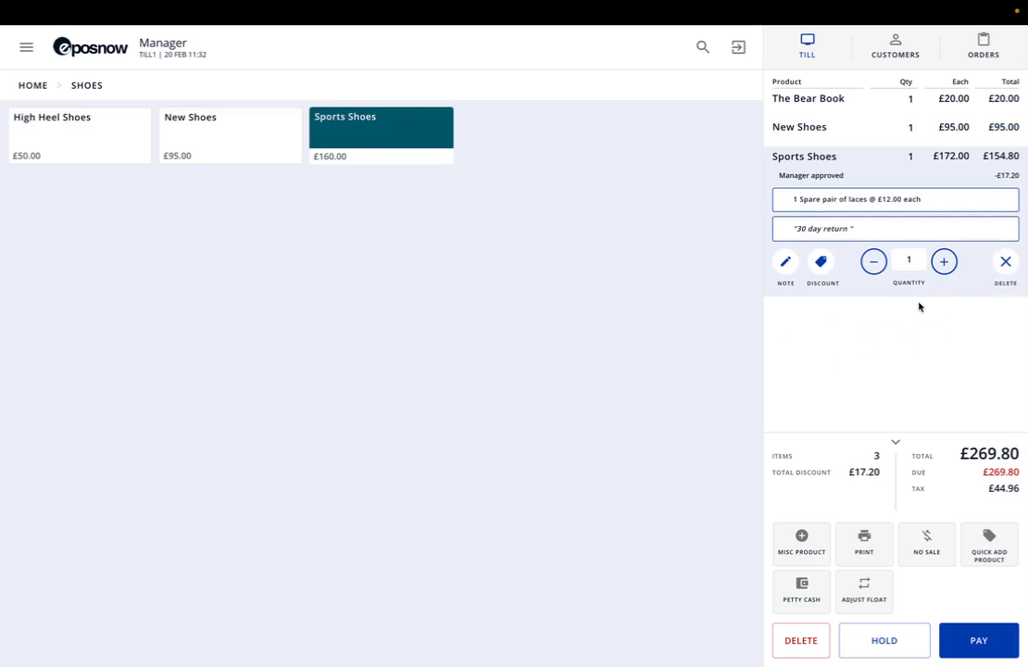
{"action": "mouse_move", "coordinate": [937, 239]}
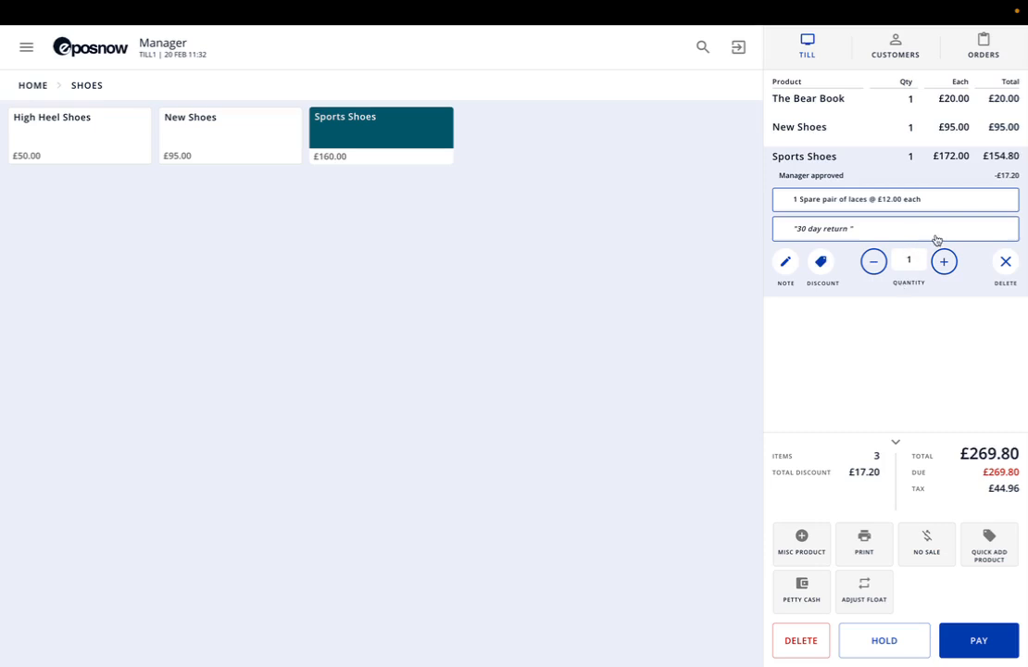
{"action": "mouse_move", "coordinate": [785, 547]}
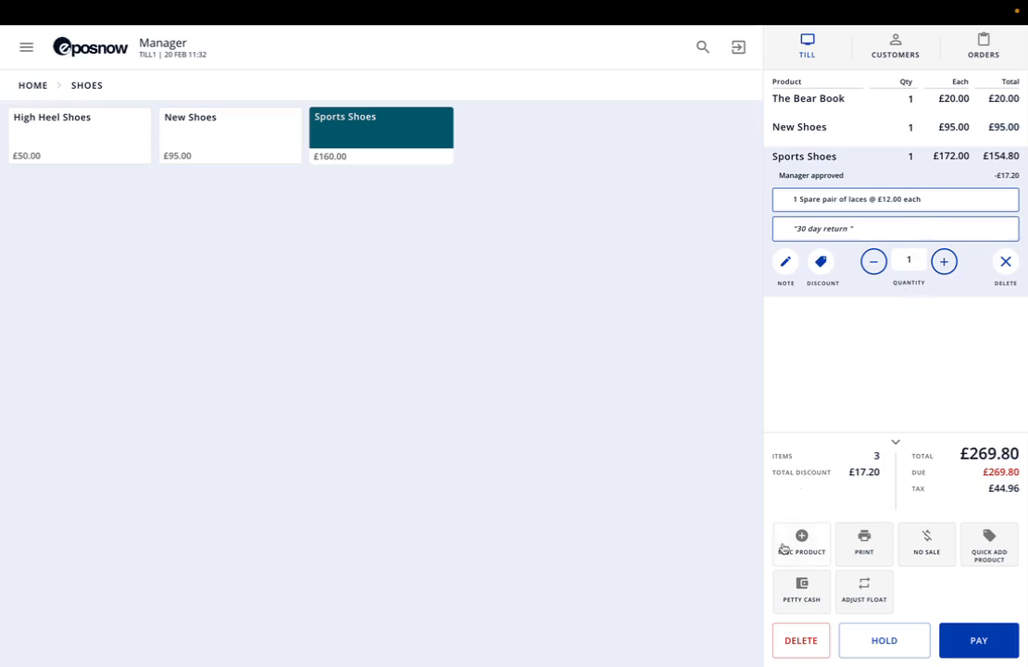
Start a miscellaneous product entry with its 20% VAT price pad.
{"action": "left_click", "coordinate": [801, 545]}
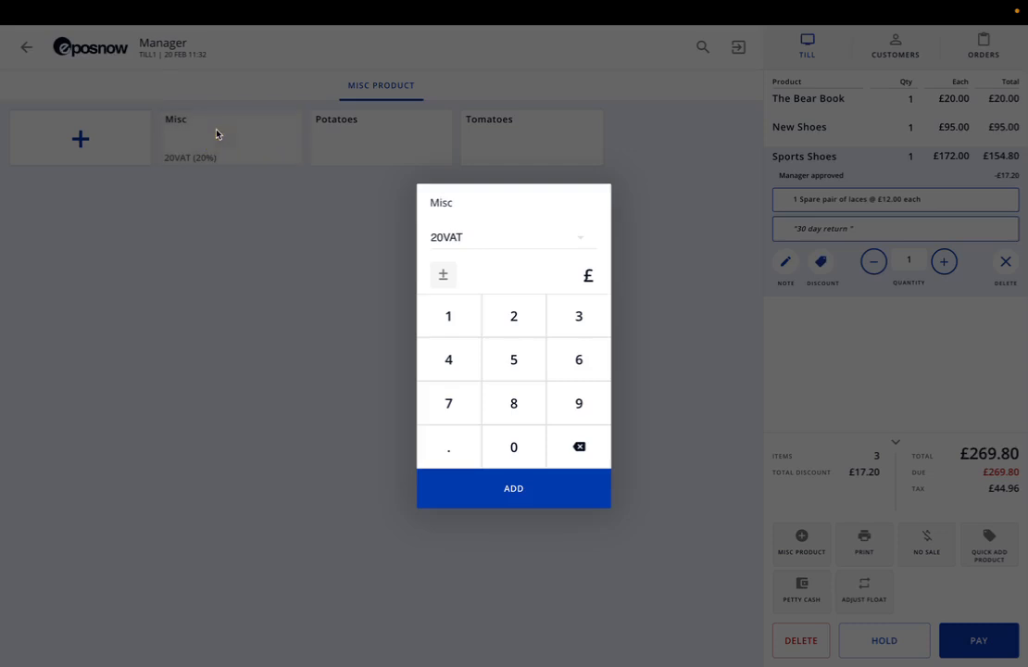
{"action": "mouse_move", "coordinate": [463, 208]}
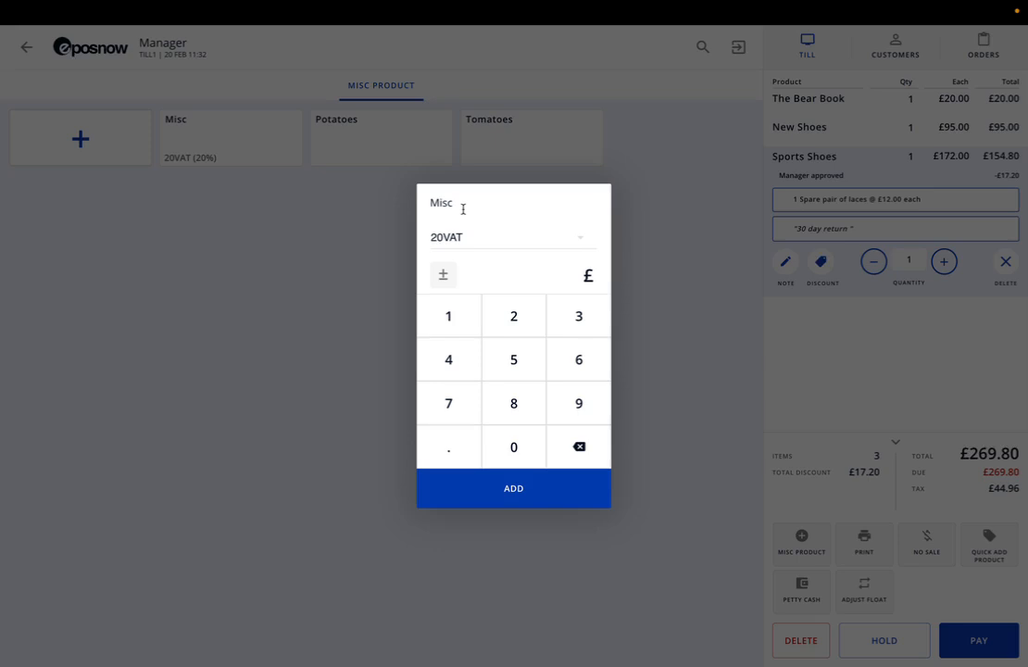
{"action": "mouse_move", "coordinate": [483, 251]}
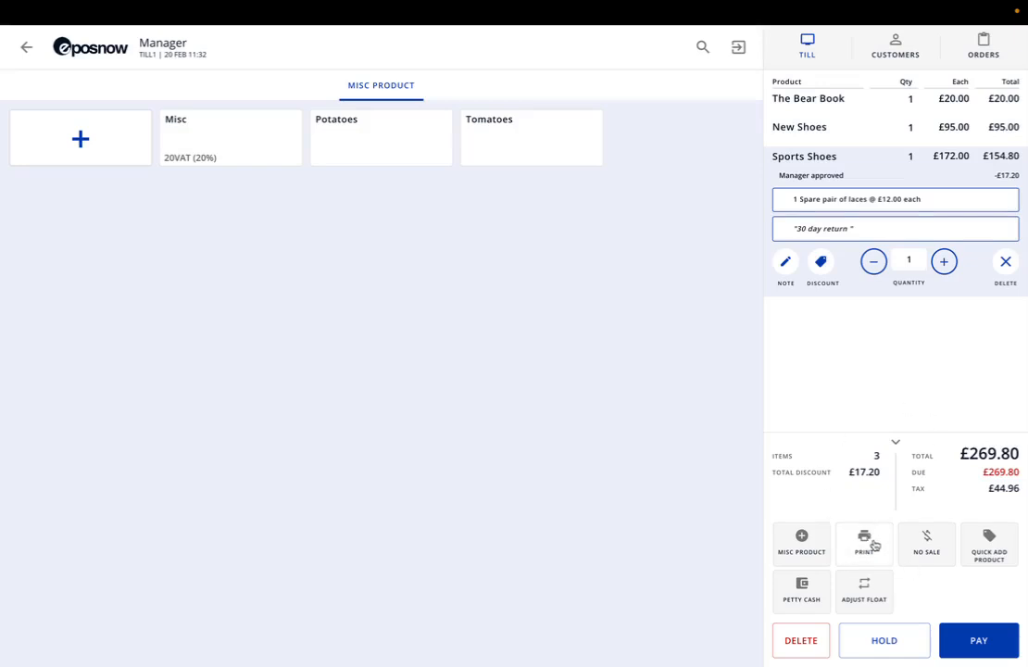
{"action": "mouse_move", "coordinate": [903, 567]}
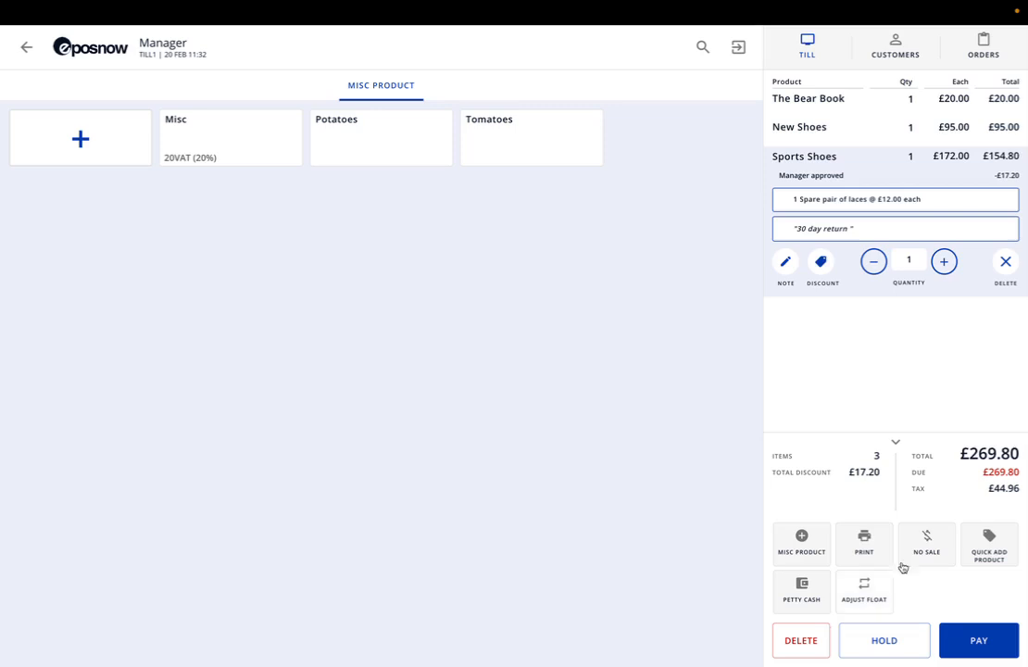
{"action": "mouse_move", "coordinate": [926, 542]}
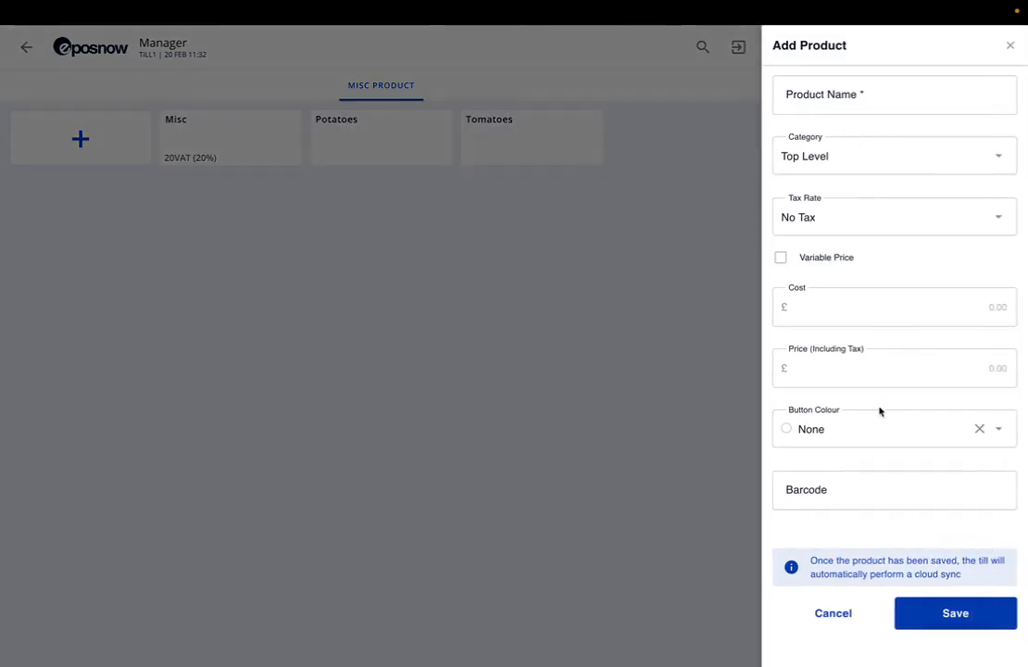
{"action": "mouse_move", "coordinate": [912, 261]}
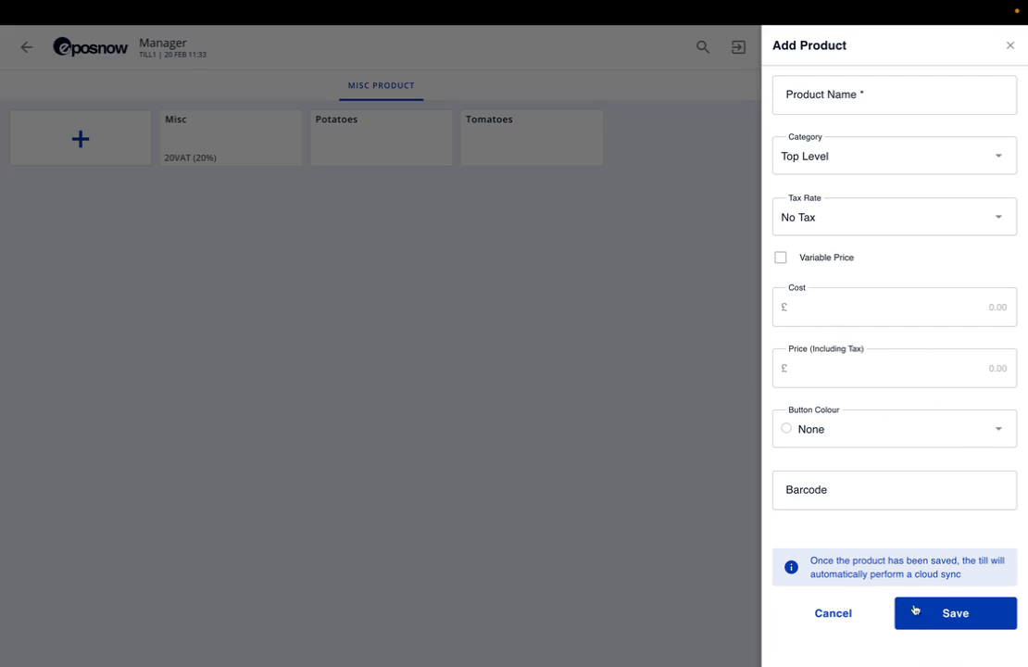
{"action": "left_click", "coordinate": [830, 612]}
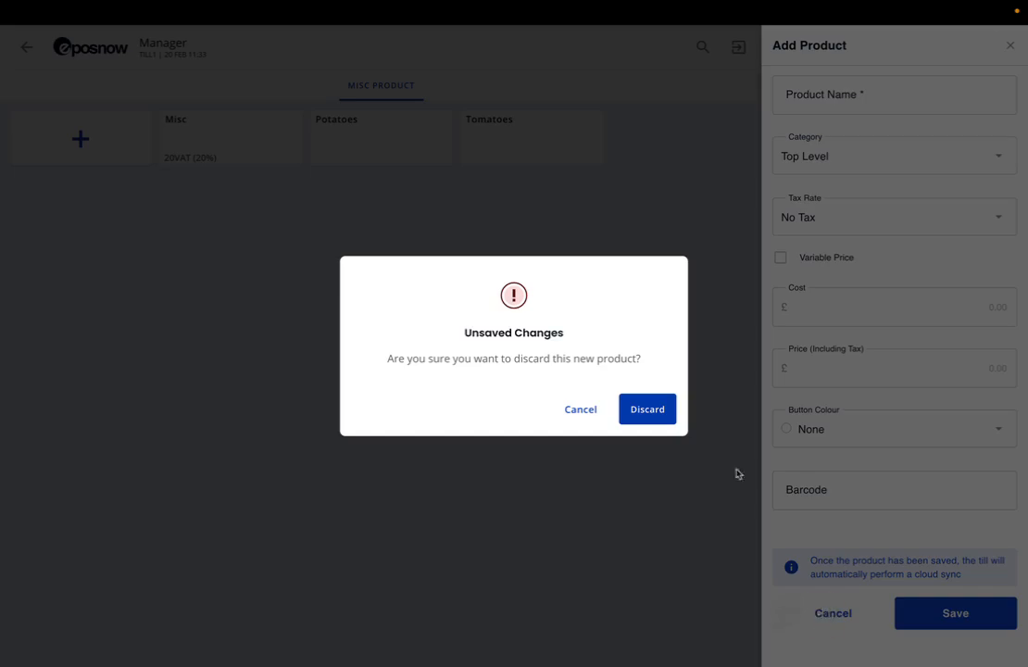
{"action": "left_click", "coordinate": [646, 408]}
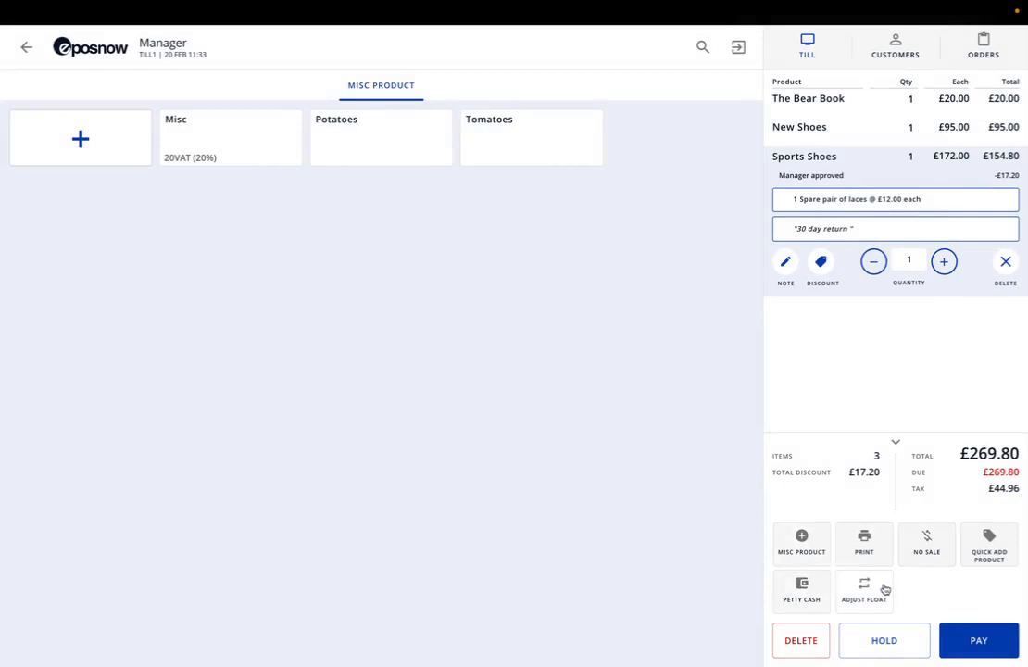
{"action": "mouse_move", "coordinate": [906, 595]}
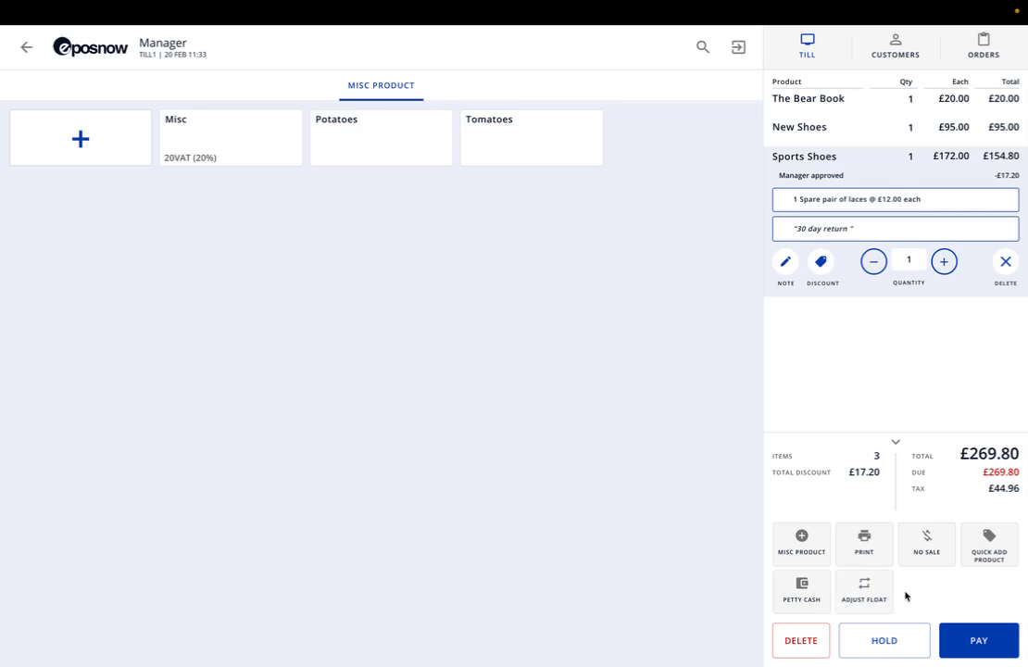
{"action": "mouse_move", "coordinate": [924, 475]}
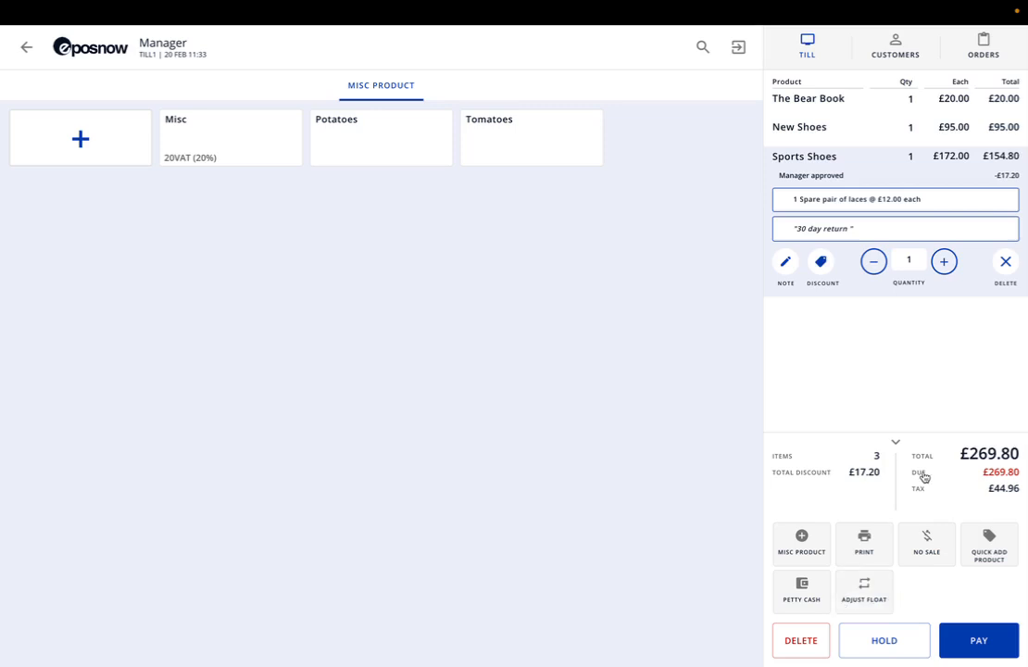
{"action": "mouse_move", "coordinate": [905, 57]}
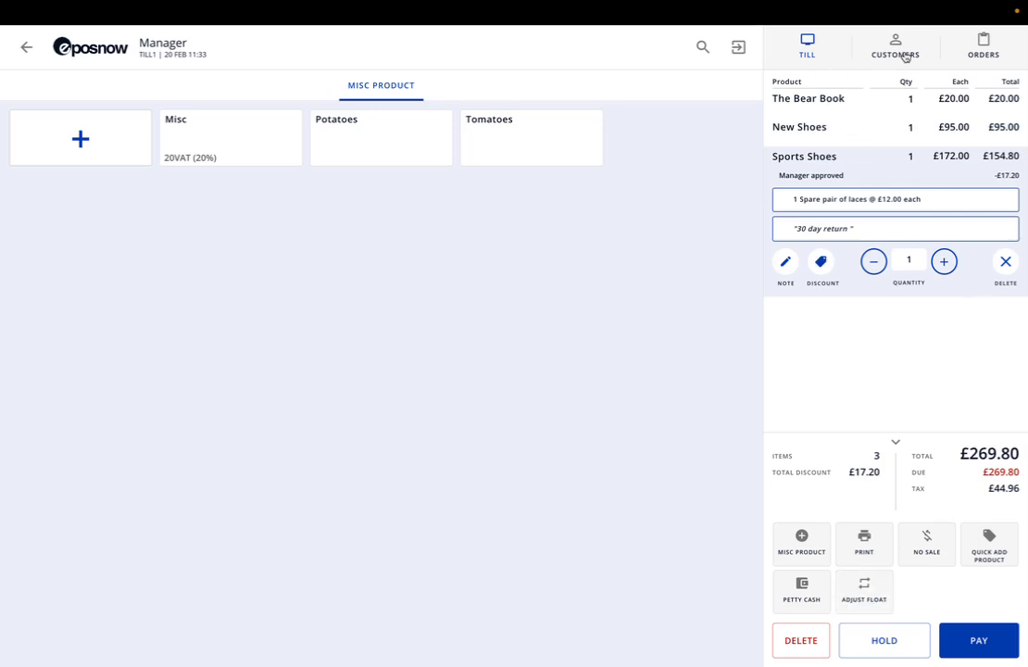
Attach customer Joe Smith from the Customers list to the sale.
{"action": "left_click", "coordinate": [894, 47]}
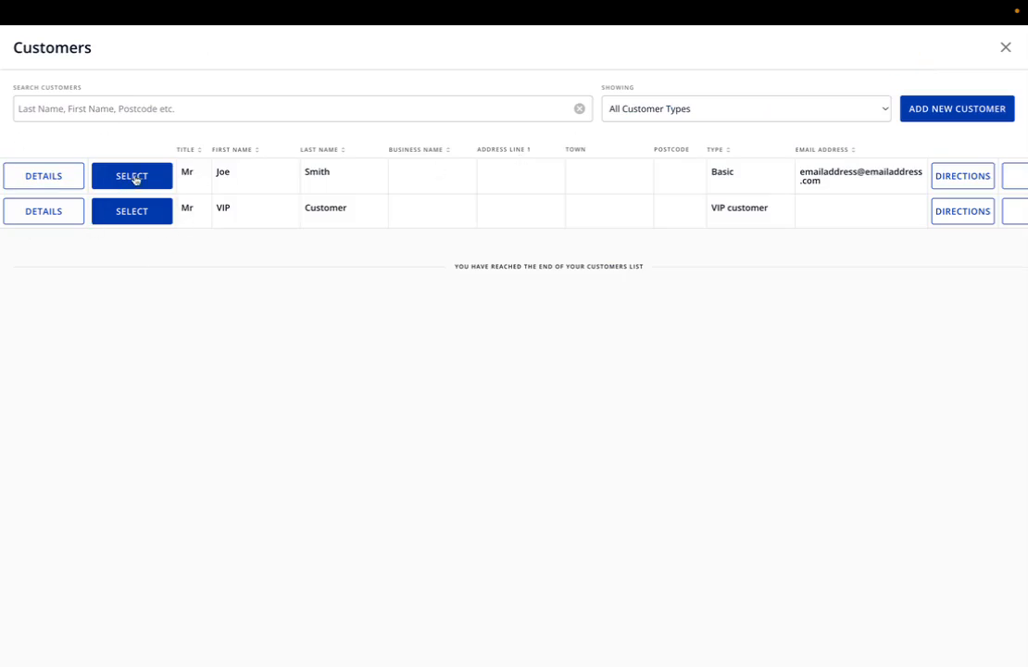
{"action": "left_click", "coordinate": [132, 175]}
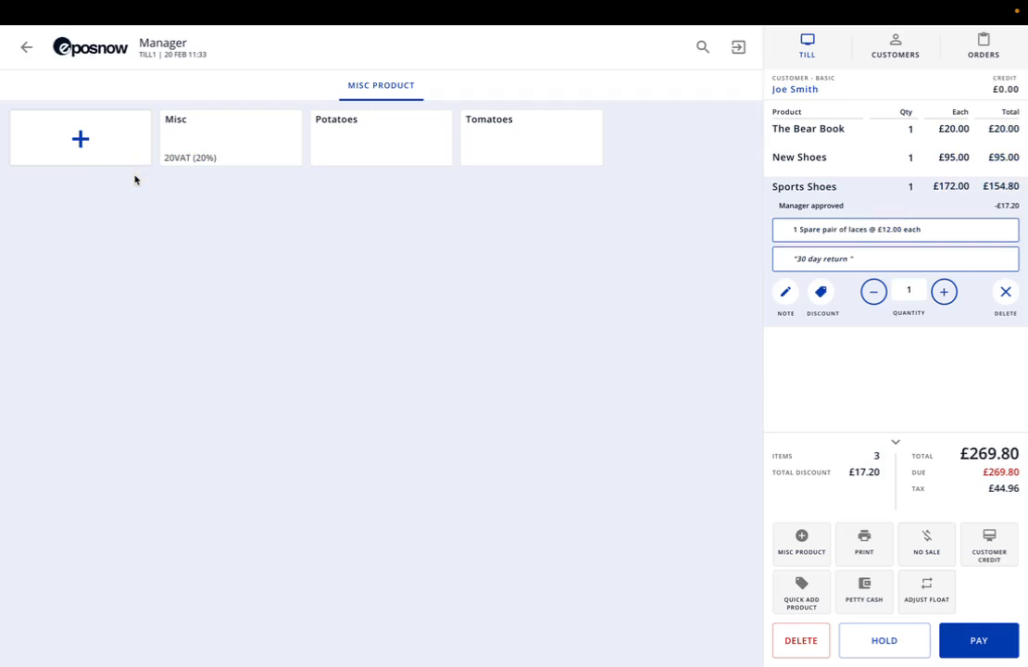
{"action": "mouse_move", "coordinate": [823, 86]}
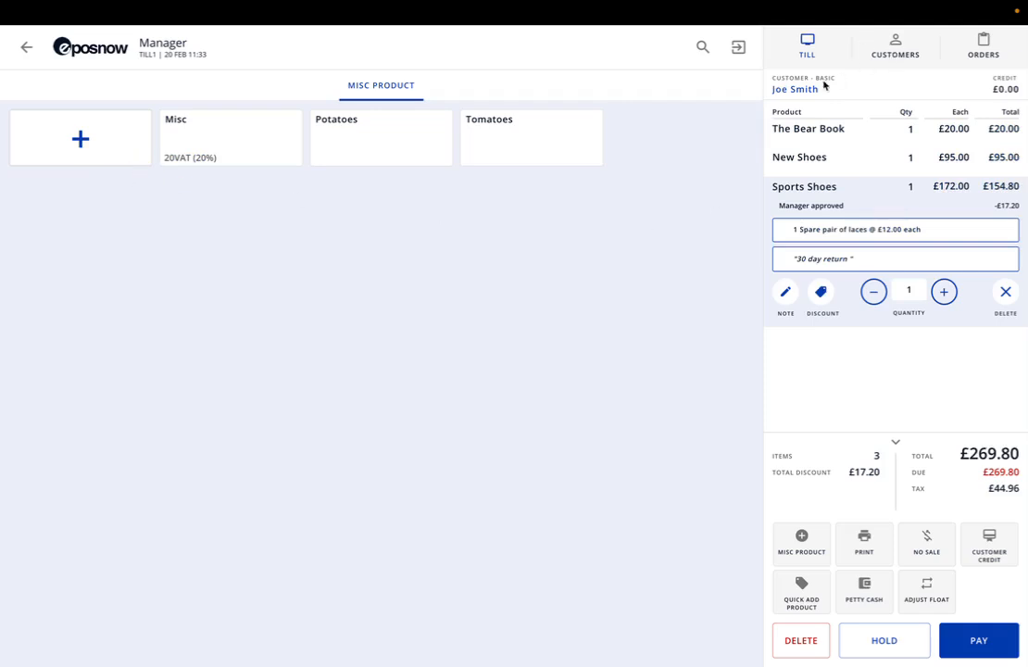
Open Joe Smith's Customer Details and scroll through his record.
{"action": "left_click", "coordinate": [794, 89]}
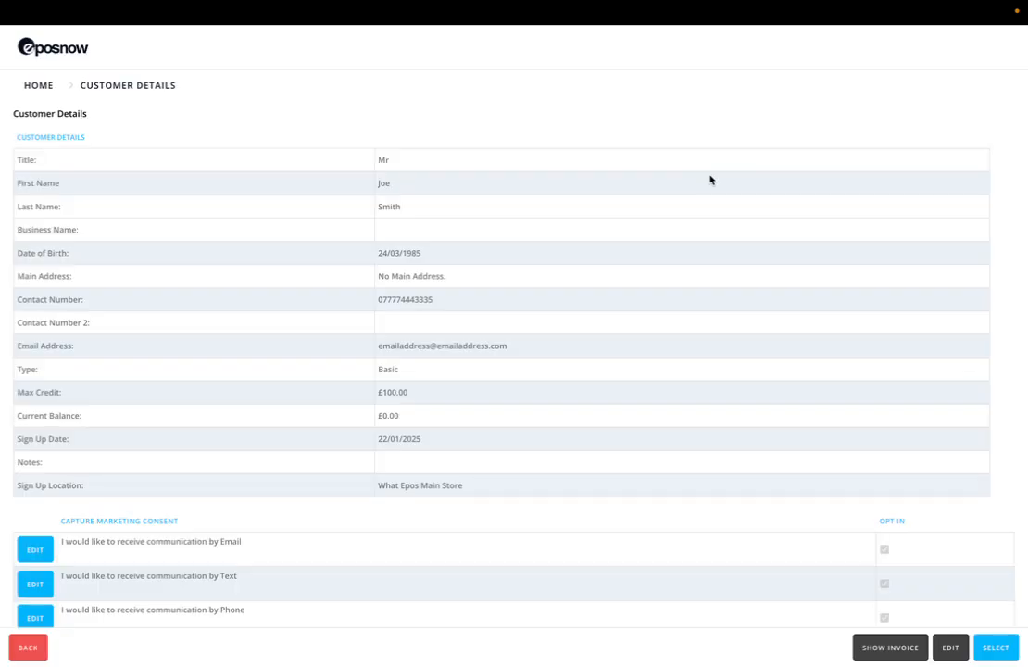
{"action": "scroll", "scroll_direction": "down", "scroll_amount": 3}
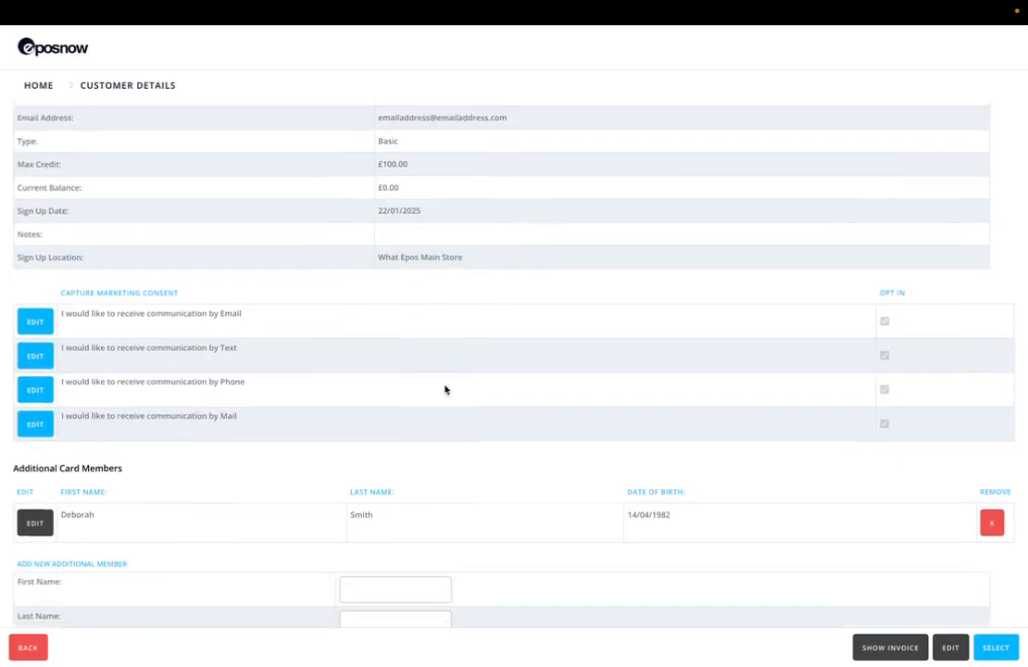
{"action": "scroll", "scroll_direction": "down", "scroll_amount": 3}
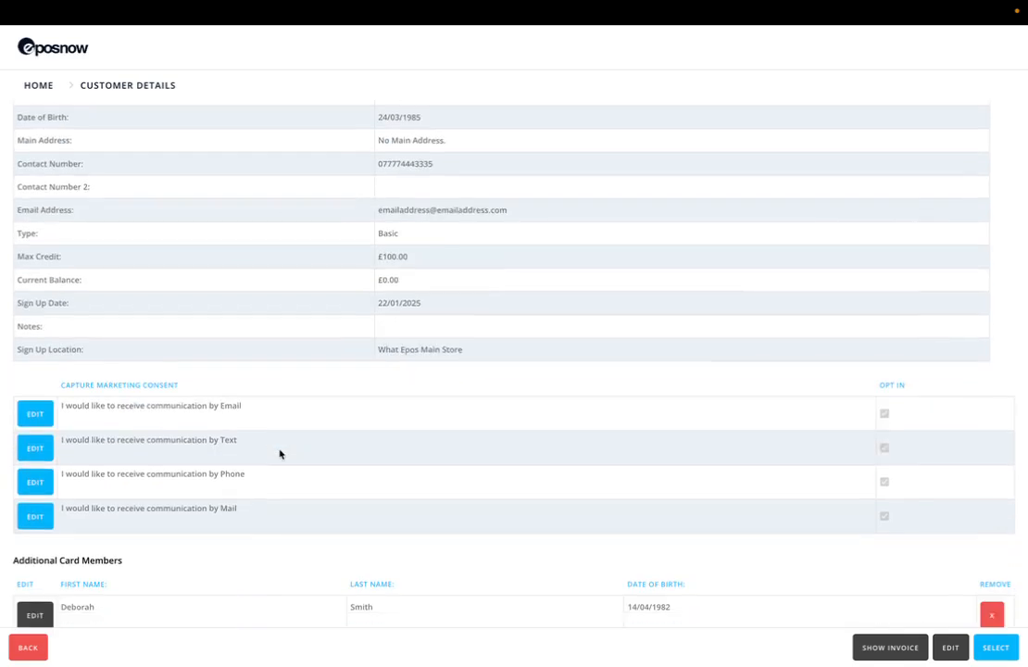
{"action": "scroll", "scroll_direction": "down", "scroll_amount": 3}
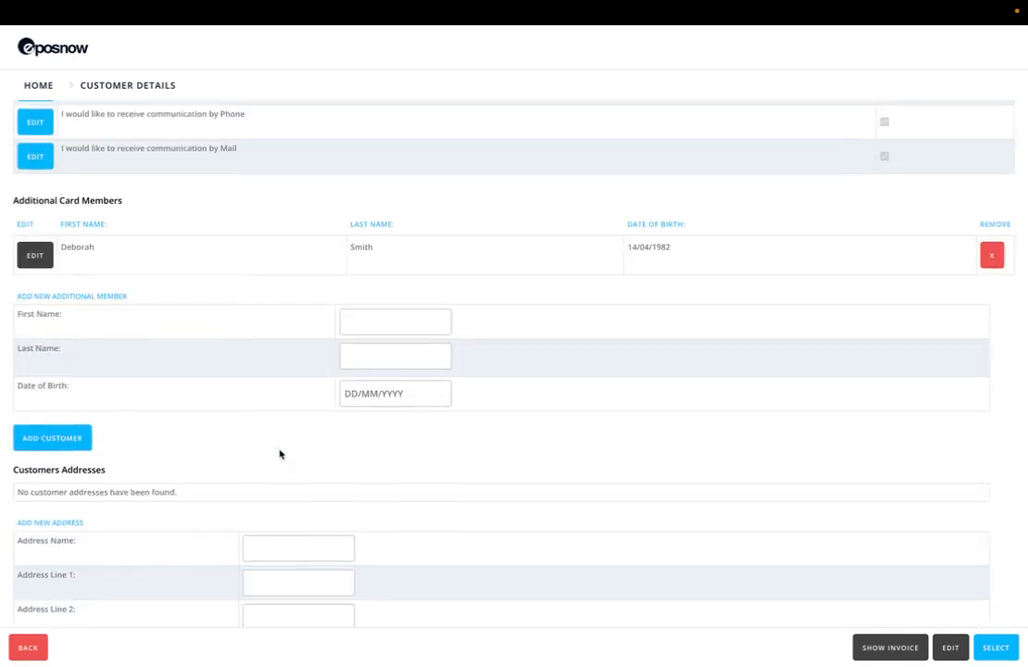
{"action": "scroll", "scroll_direction": "down", "scroll_amount": 3}
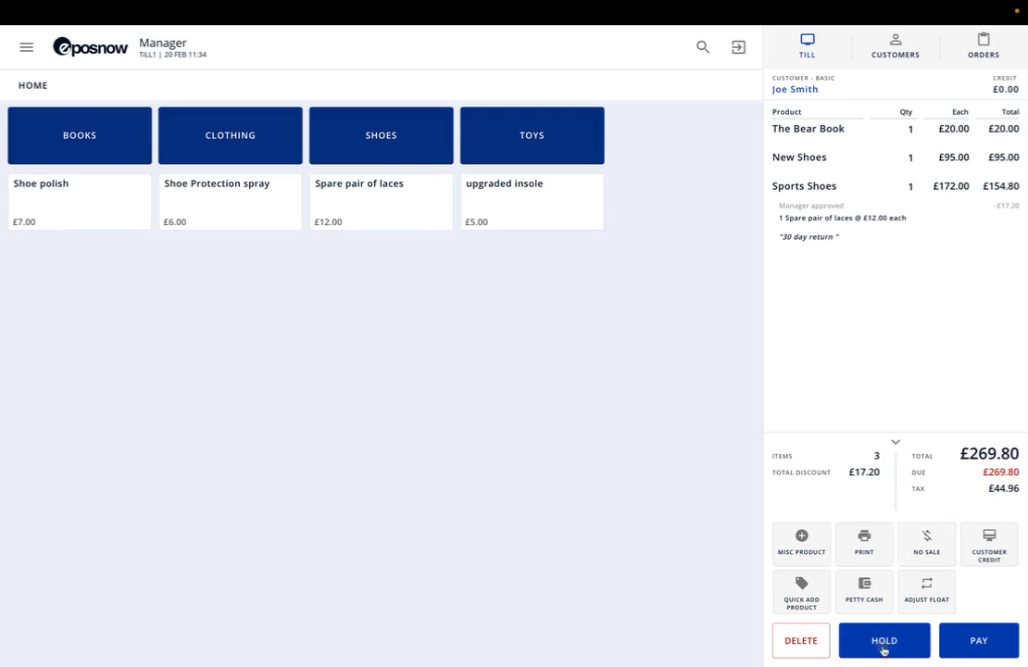
Hold the £269.80 sale, then unhold Joe Smith's order from the held orders list.
{"action": "left_click", "coordinate": [883, 639]}
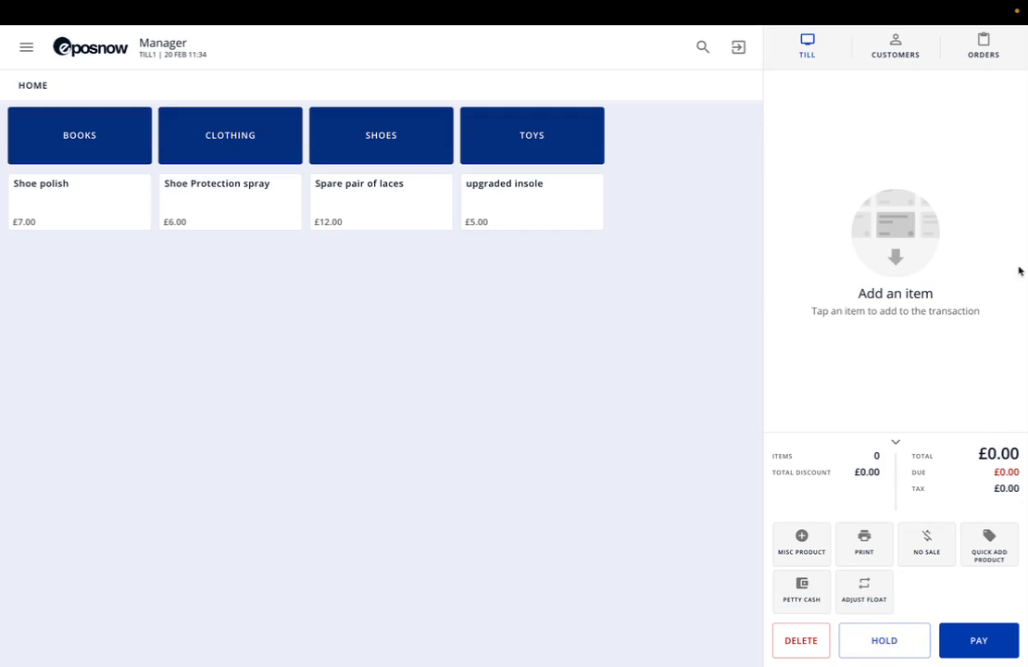
{"action": "mouse_move", "coordinate": [877, 282]}
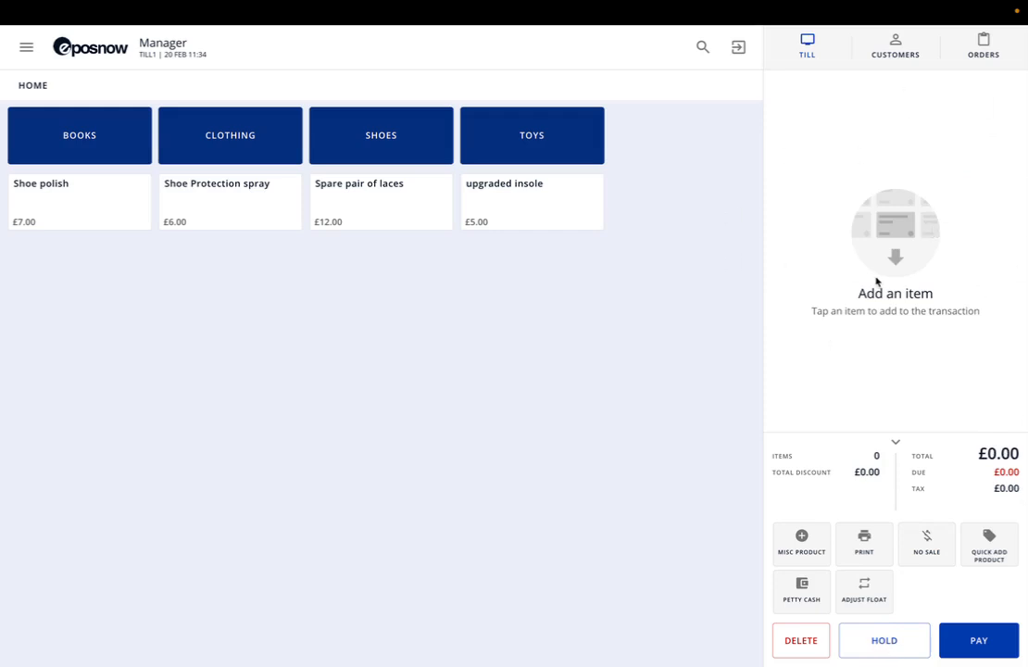
{"action": "mouse_move", "coordinate": [922, 133]}
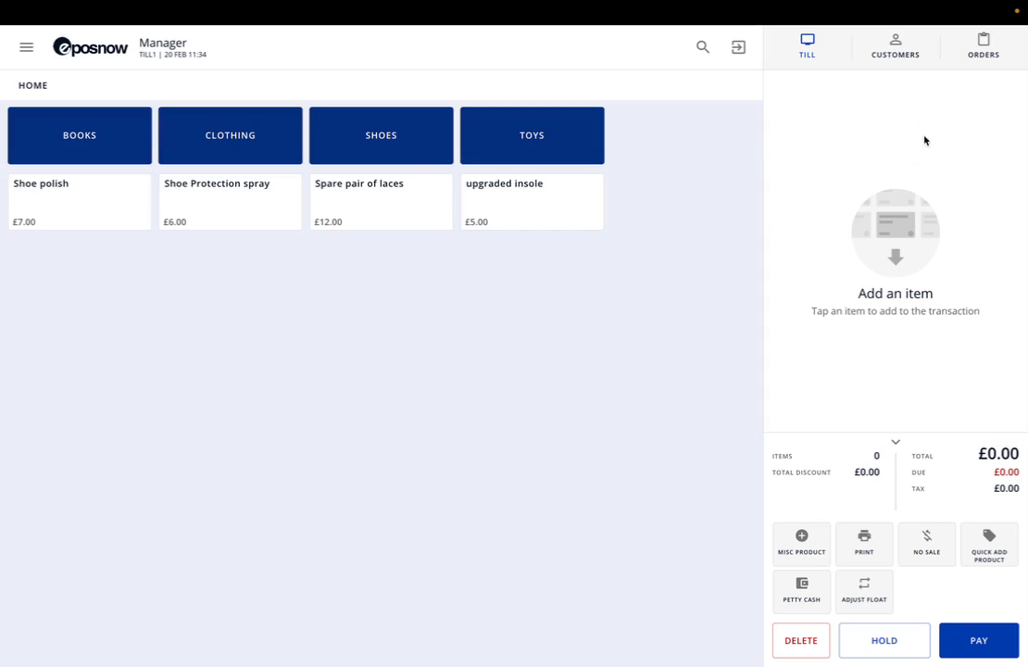
{"action": "left_click", "coordinate": [982, 46]}
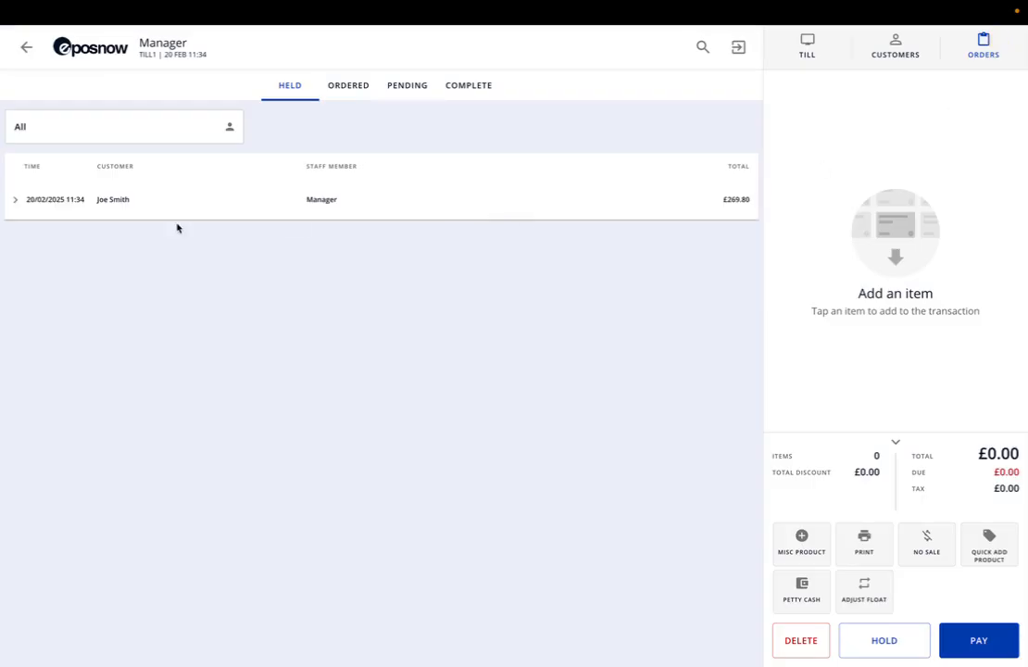
{"action": "mouse_move", "coordinate": [68, 246]}
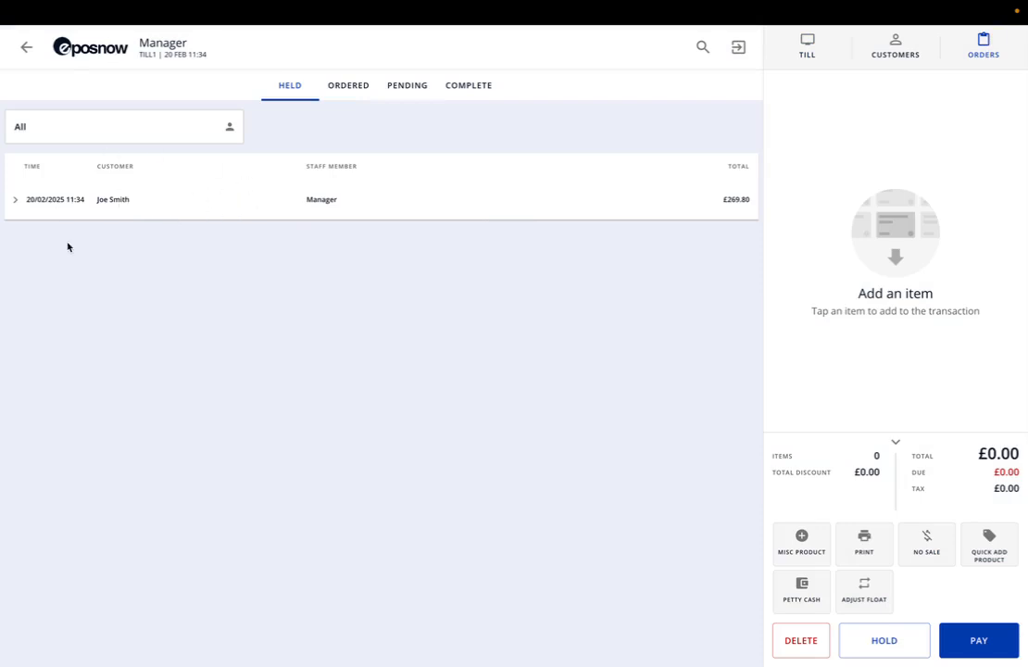
{"action": "mouse_move", "coordinate": [195, 209]}
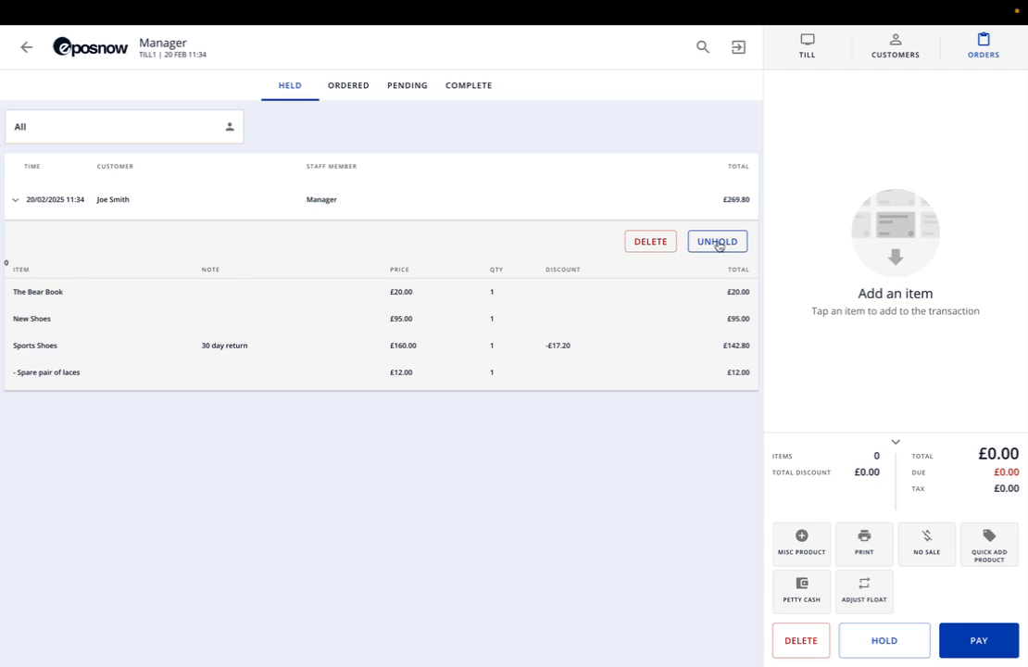
{"action": "left_click", "coordinate": [717, 240]}
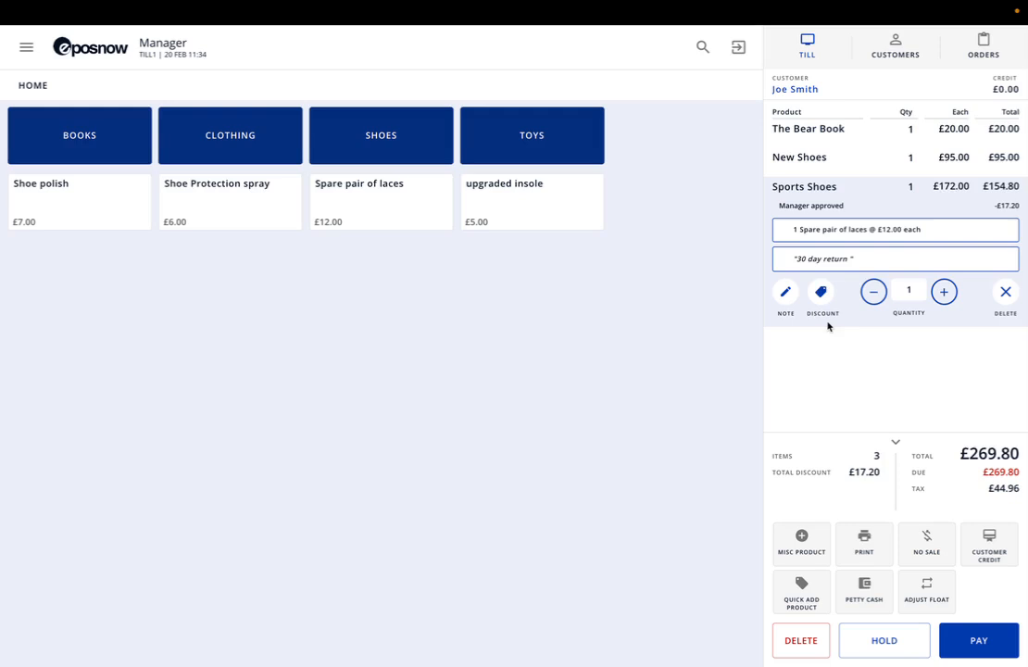
{"action": "mouse_move", "coordinate": [944, 336]}
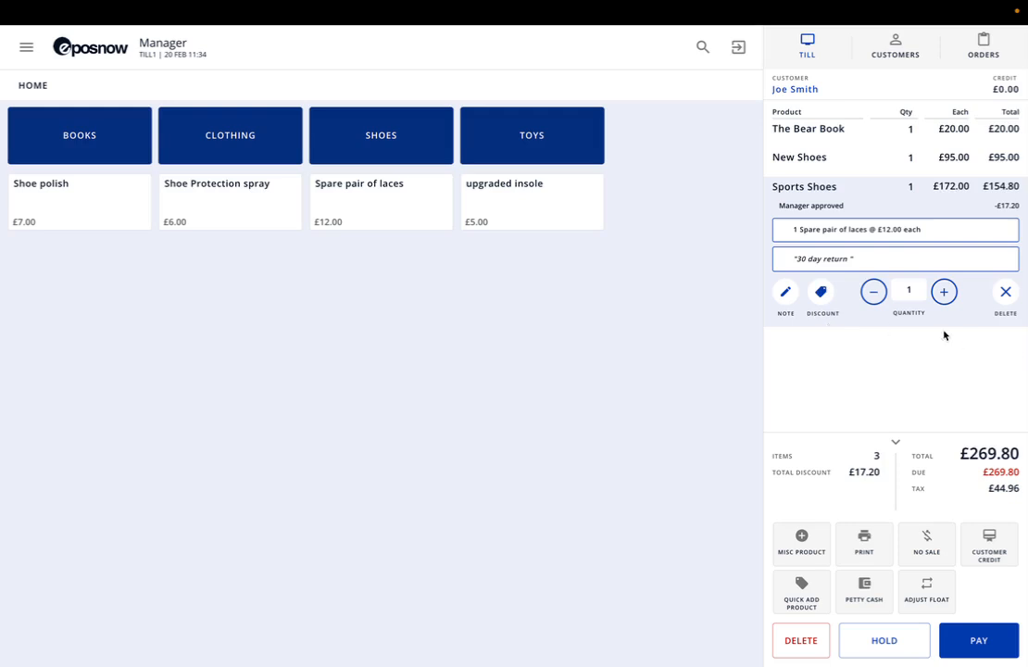
{"action": "mouse_move", "coordinate": [939, 503]}
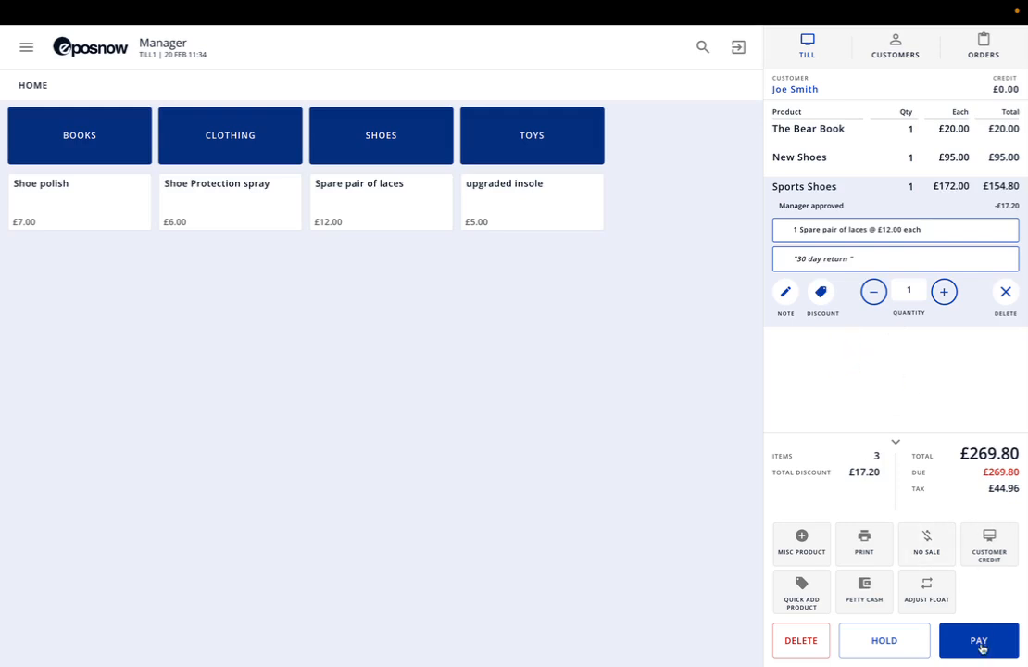
Open the payment screen showing £269.80 due.
{"action": "left_click", "coordinate": [978, 639]}
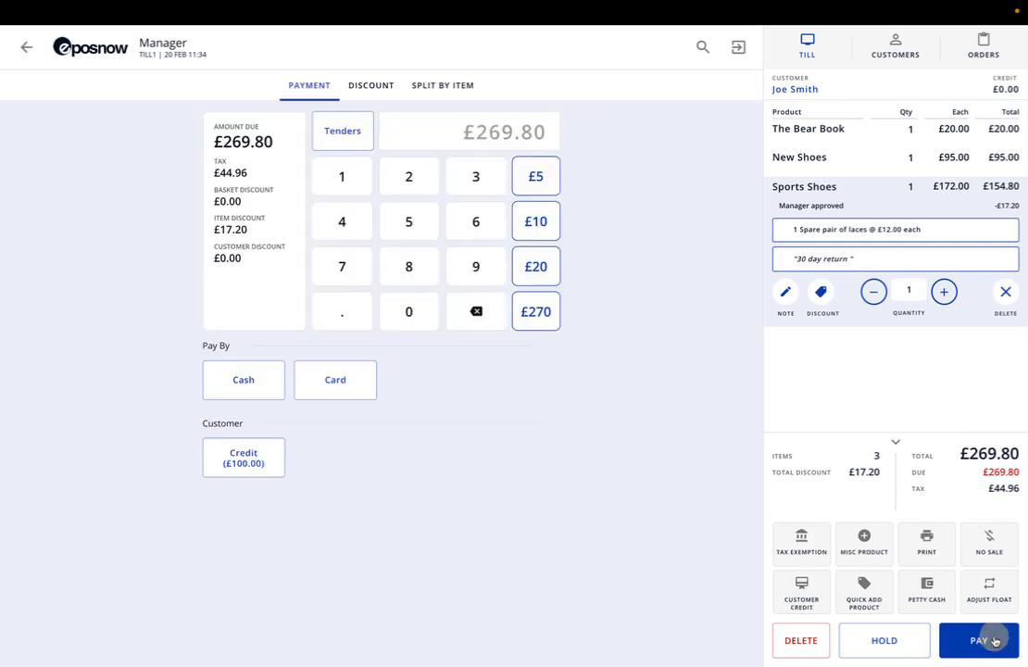
{"action": "mouse_move", "coordinate": [492, 157]}
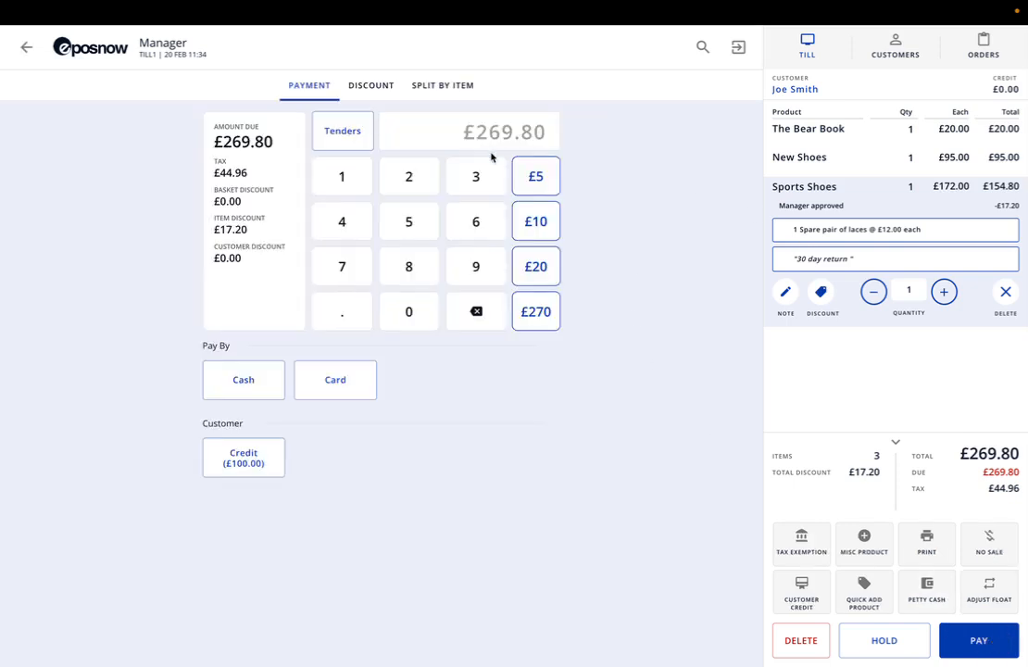
{"action": "mouse_move", "coordinate": [262, 358]}
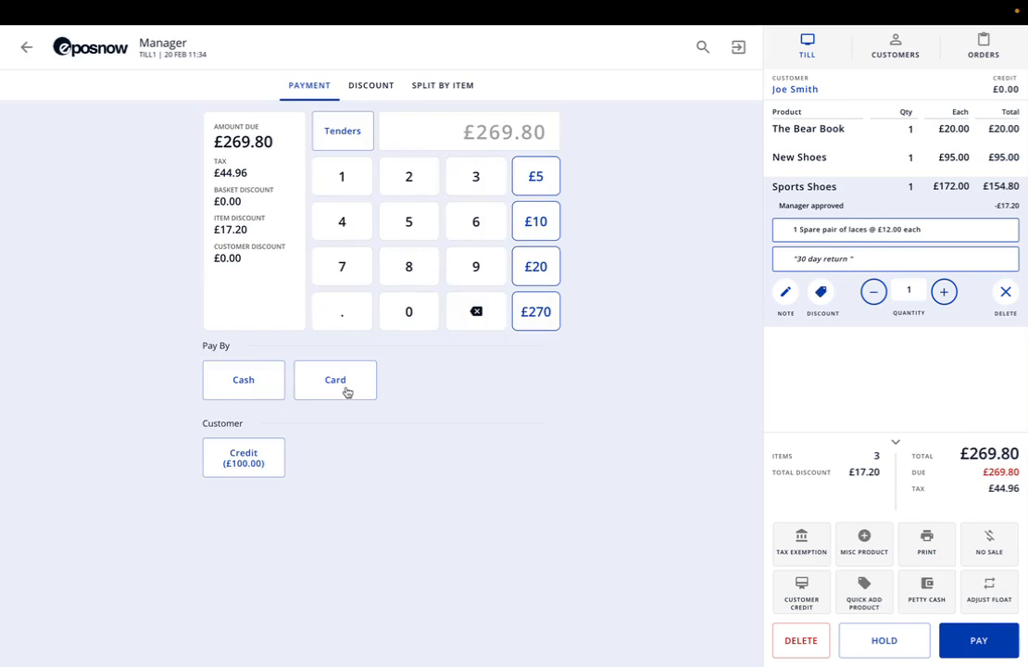
{"action": "mouse_move", "coordinate": [290, 503]}
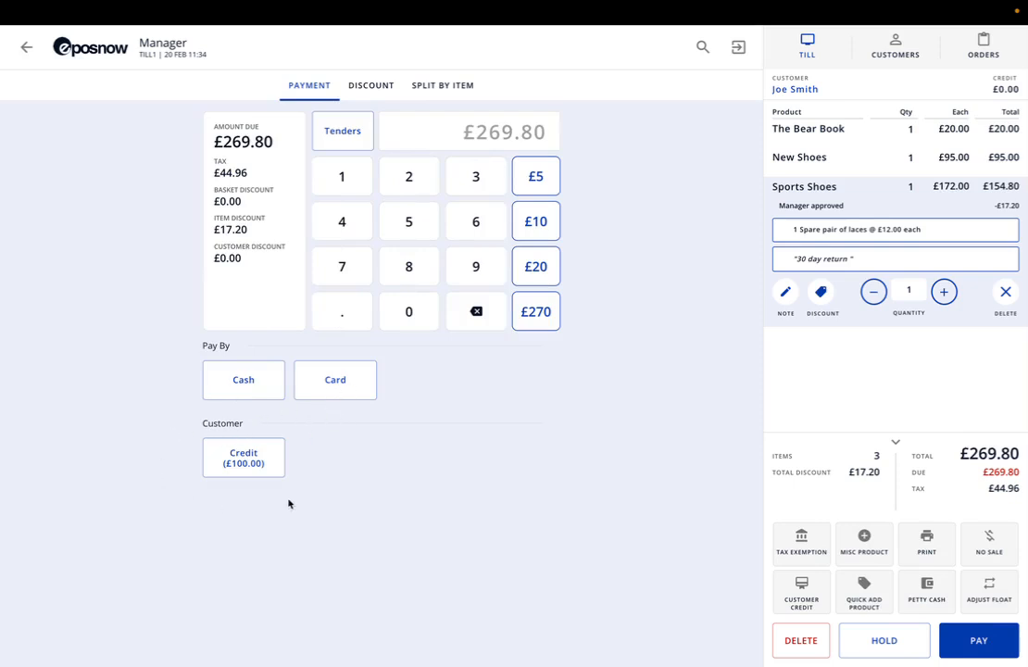
{"action": "mouse_move", "coordinate": [338, 492]}
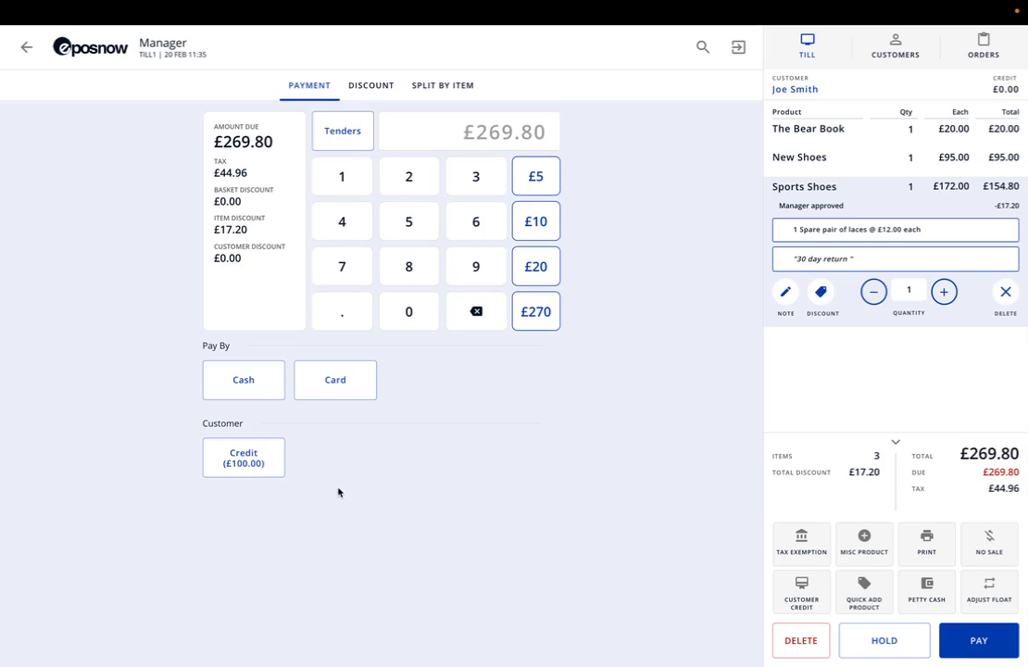
{"action": "mouse_move", "coordinate": [275, 511]}
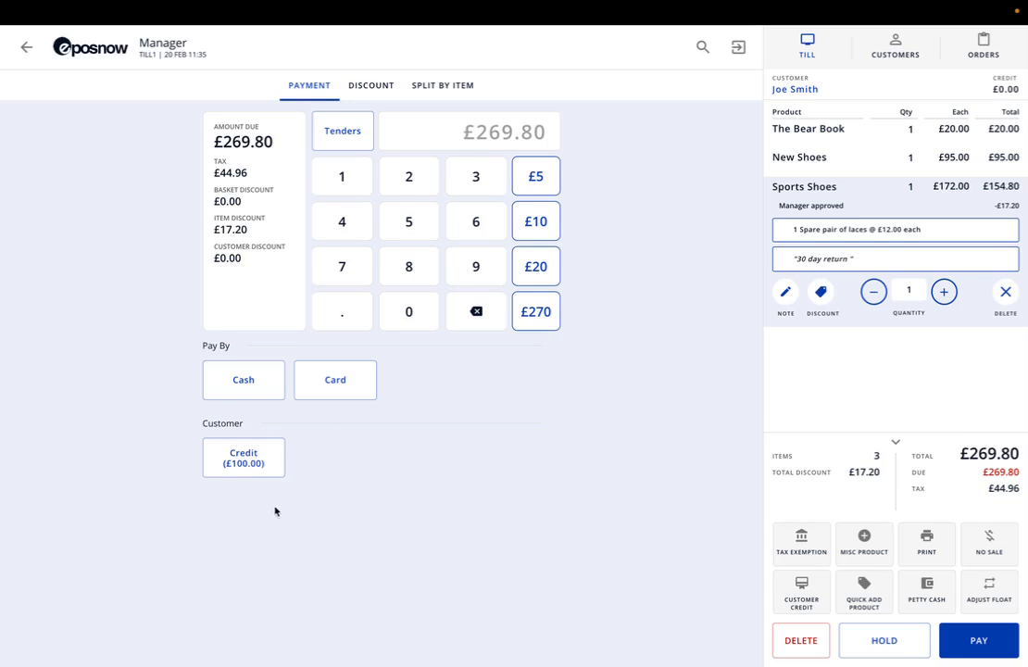
{"action": "mouse_move", "coordinate": [247, 422]}
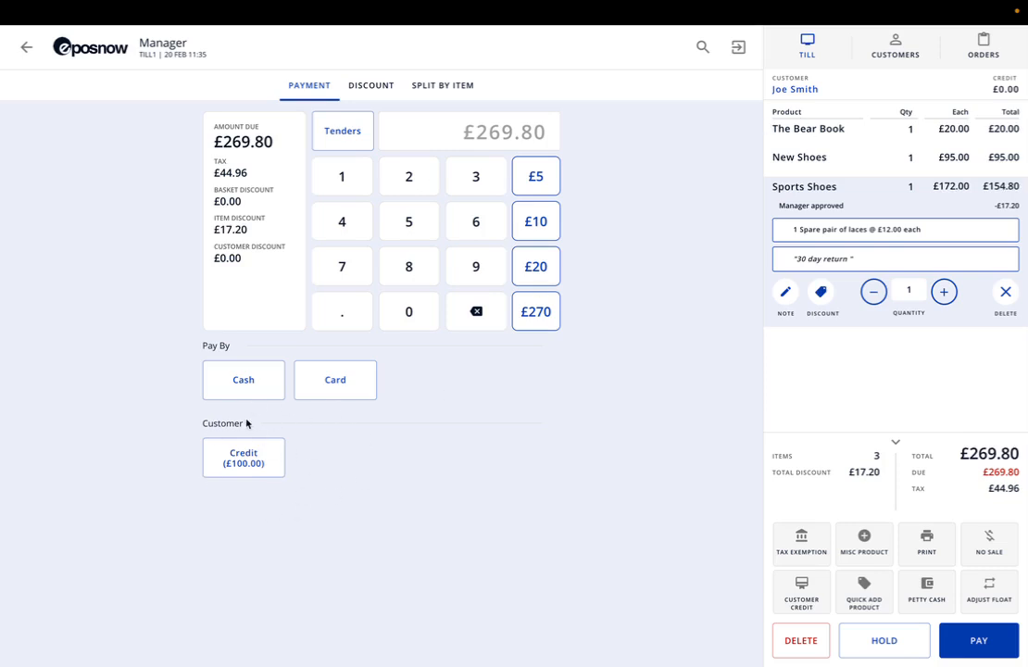
{"action": "mouse_move", "coordinate": [209, 439]}
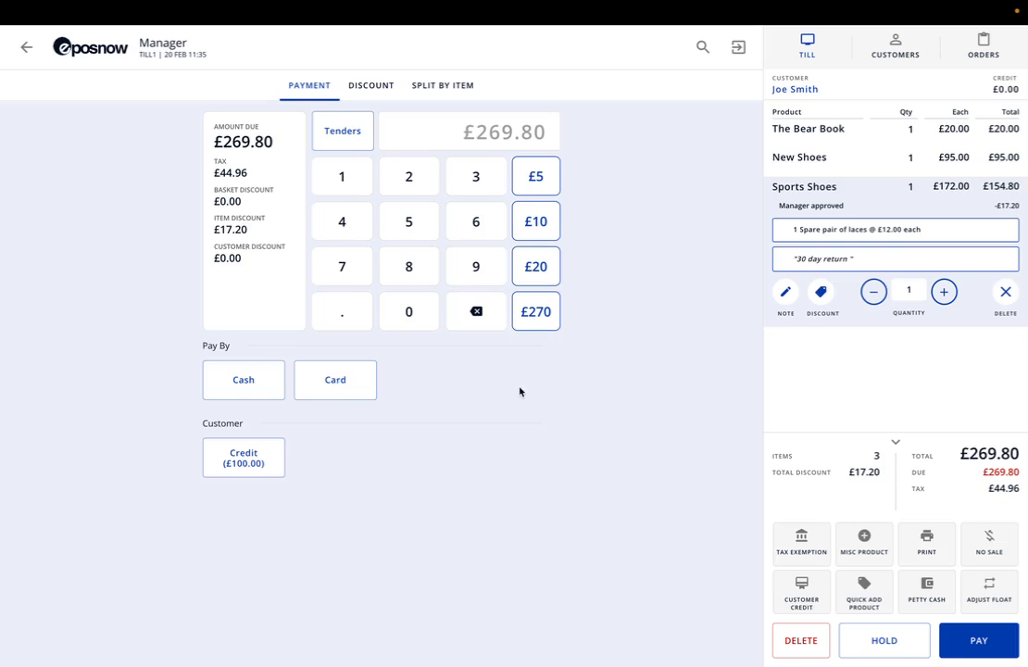
{"action": "mouse_move", "coordinate": [424, 381]}
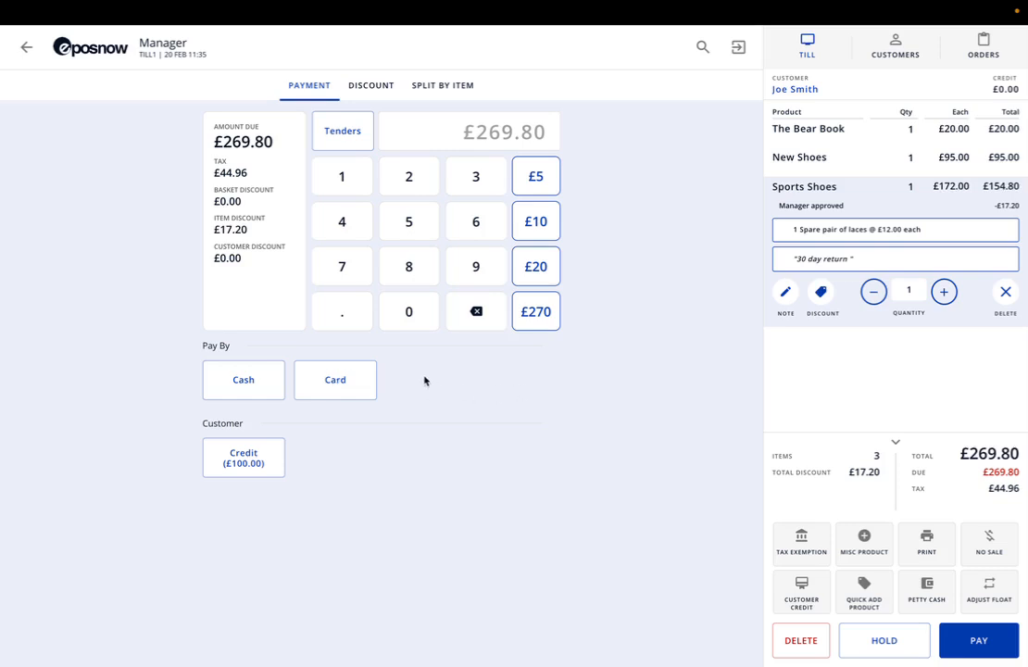
{"action": "left_click", "coordinate": [370, 84]}
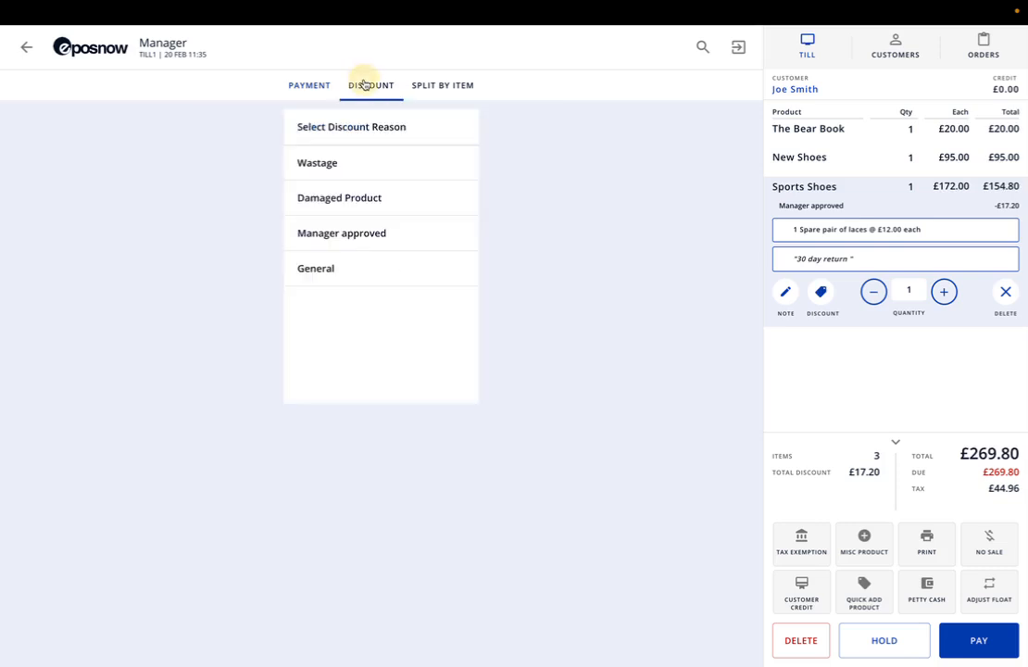
{"action": "mouse_move", "coordinate": [405, 194]}
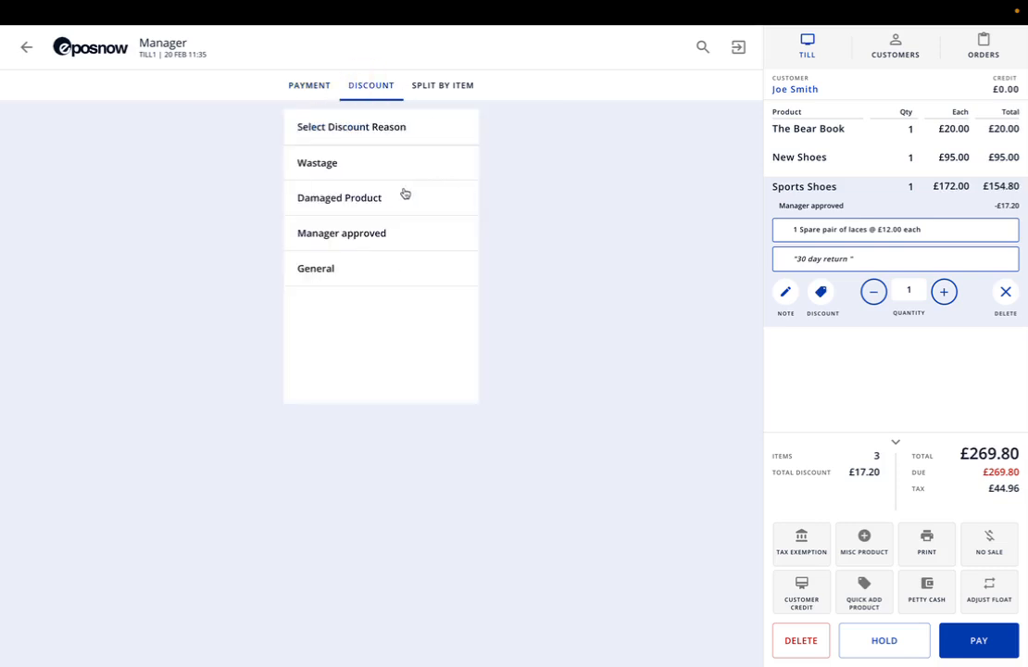
{"action": "mouse_move", "coordinate": [380, 239]}
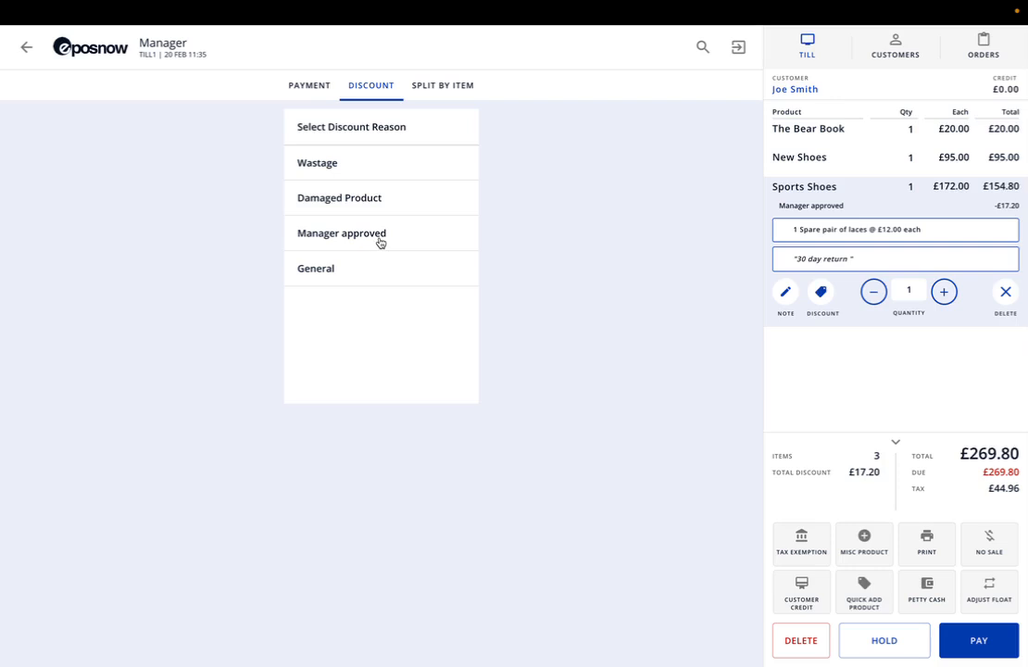
{"action": "mouse_move", "coordinate": [866, 283]}
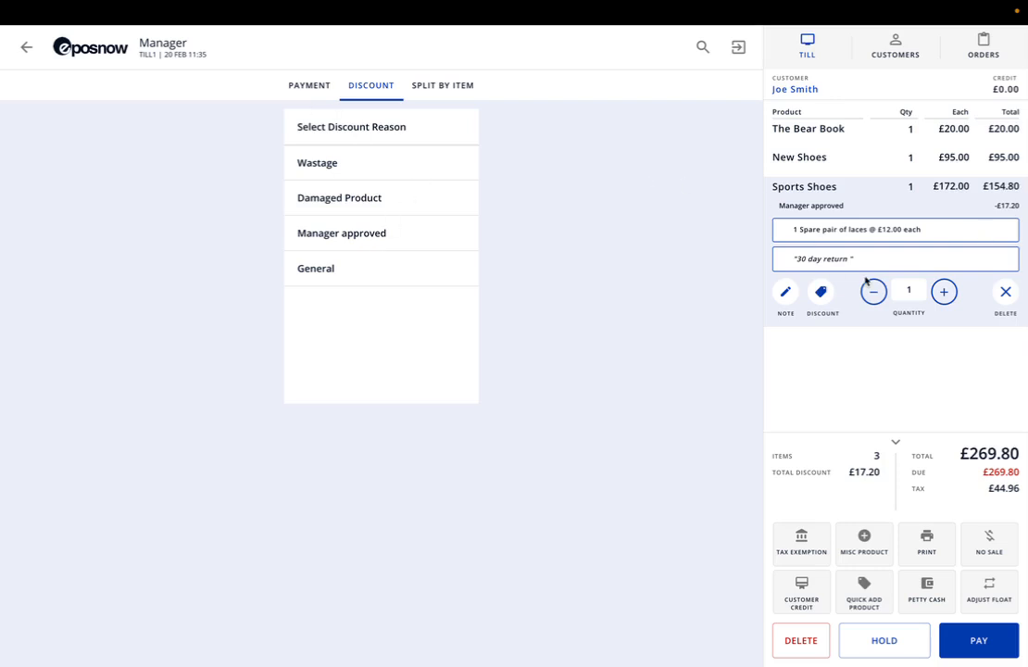
{"action": "left_click", "coordinate": [442, 85]}
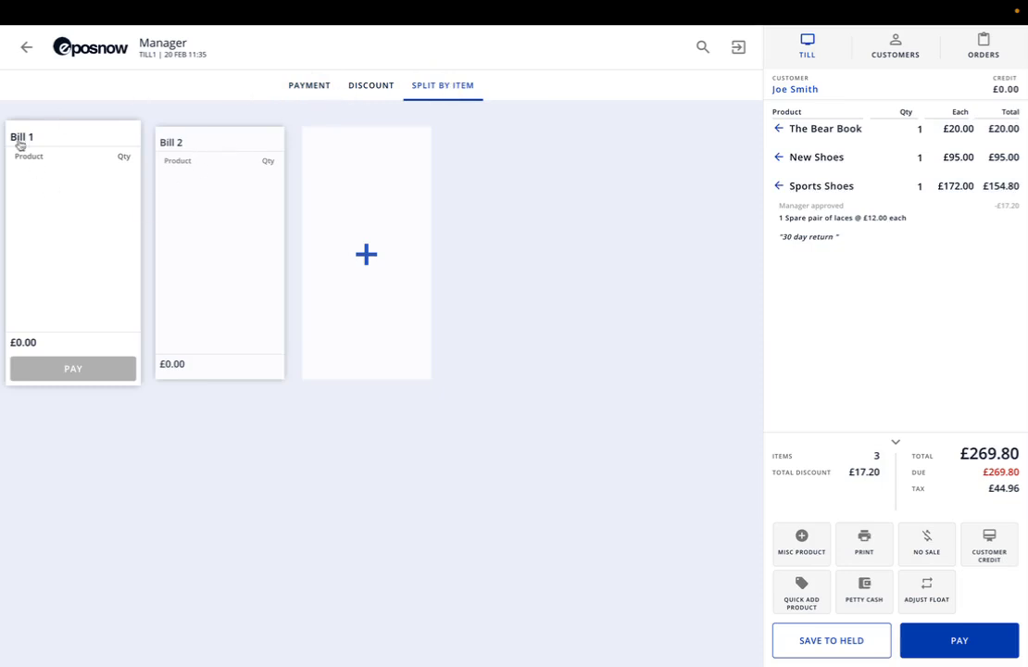
{"action": "mouse_move", "coordinate": [255, 179]}
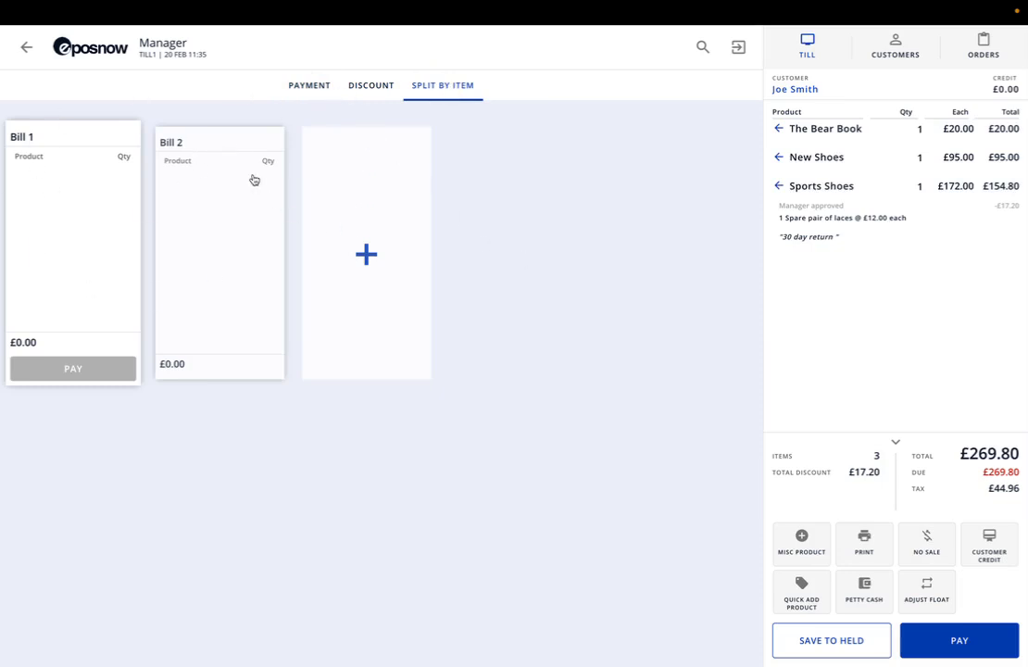
{"action": "mouse_move", "coordinate": [336, 104]}
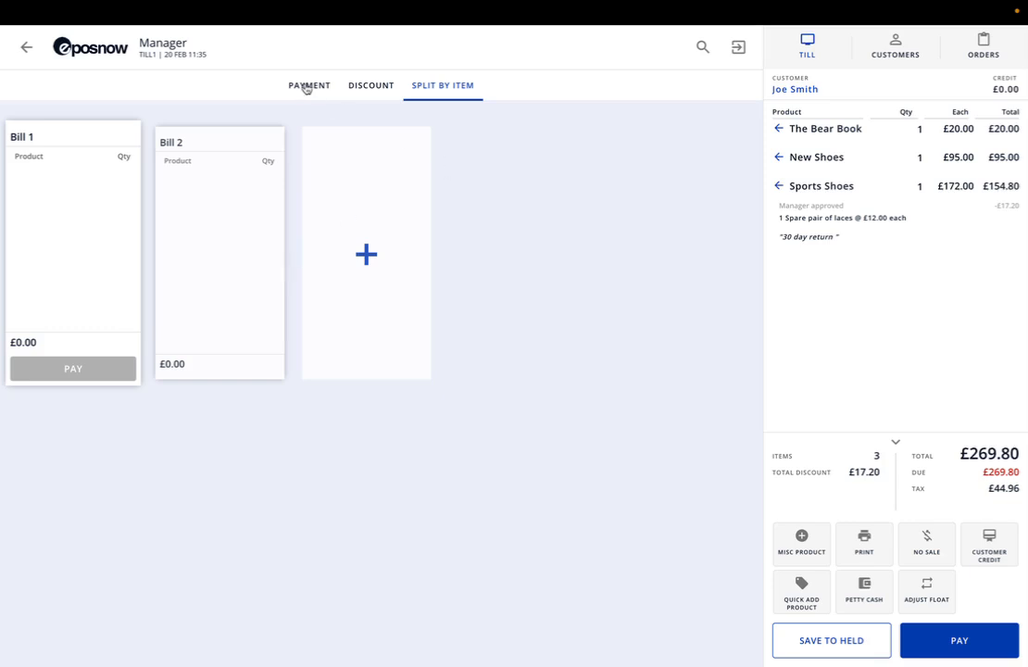
{"action": "left_click", "coordinate": [308, 86]}
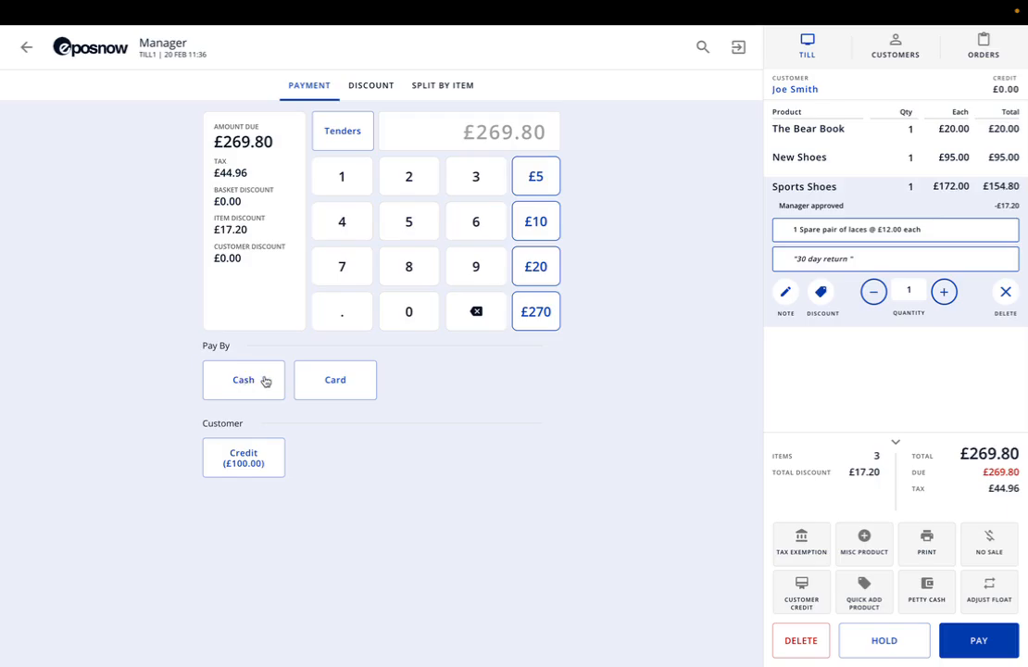
Pay the £269.80 in cash and cancel the receipt print.
{"action": "left_click", "coordinate": [926, 543]}
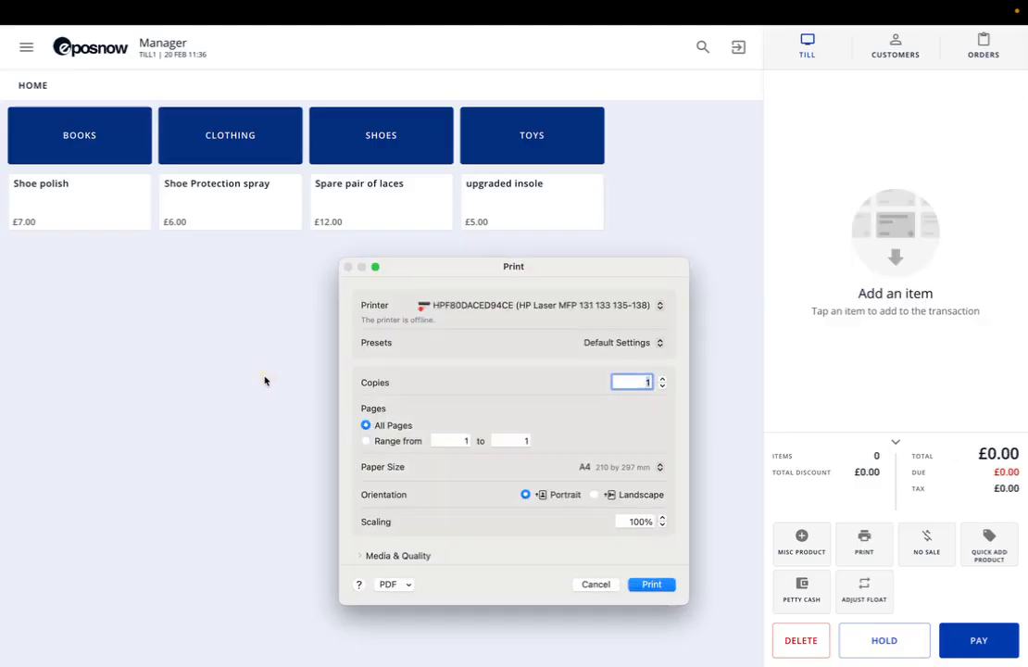
{"action": "mouse_move", "coordinate": [497, 282]}
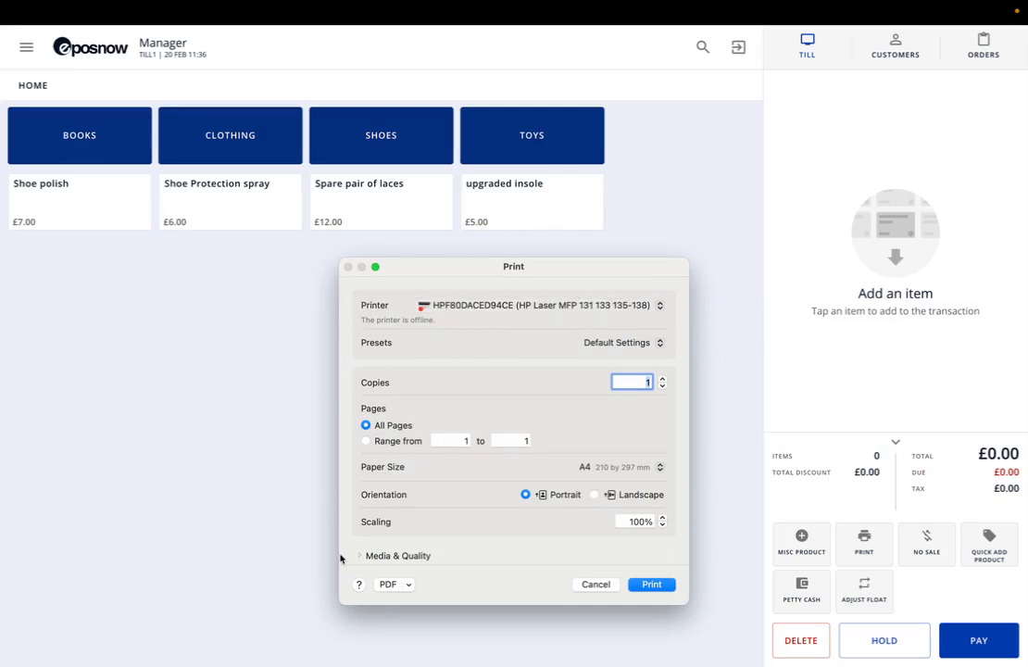
{"action": "mouse_move", "coordinate": [558, 451]}
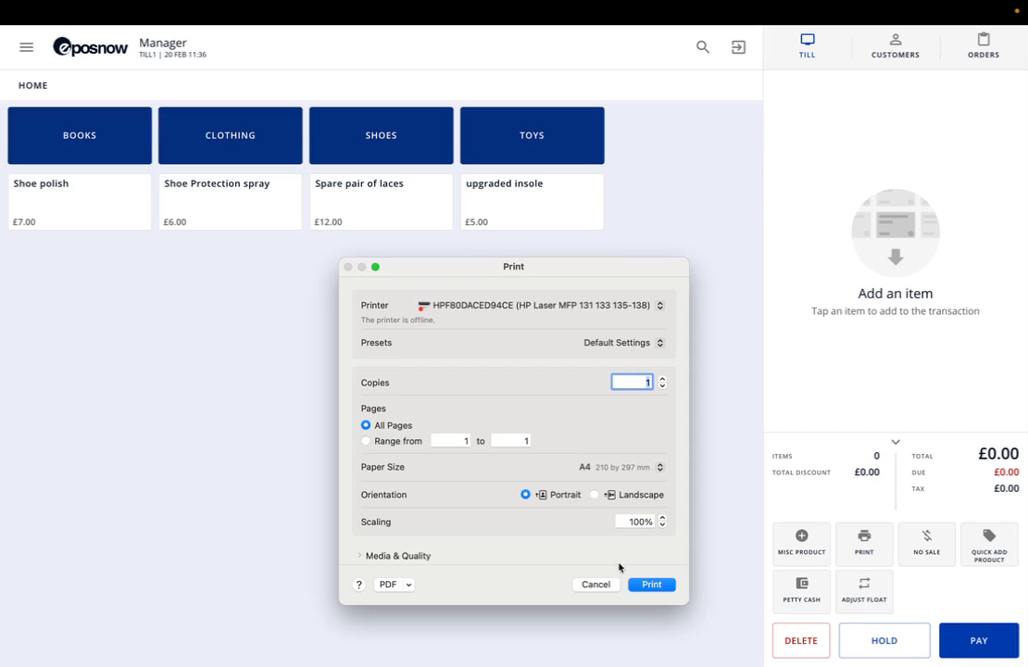
{"action": "left_click", "coordinate": [596, 584]}
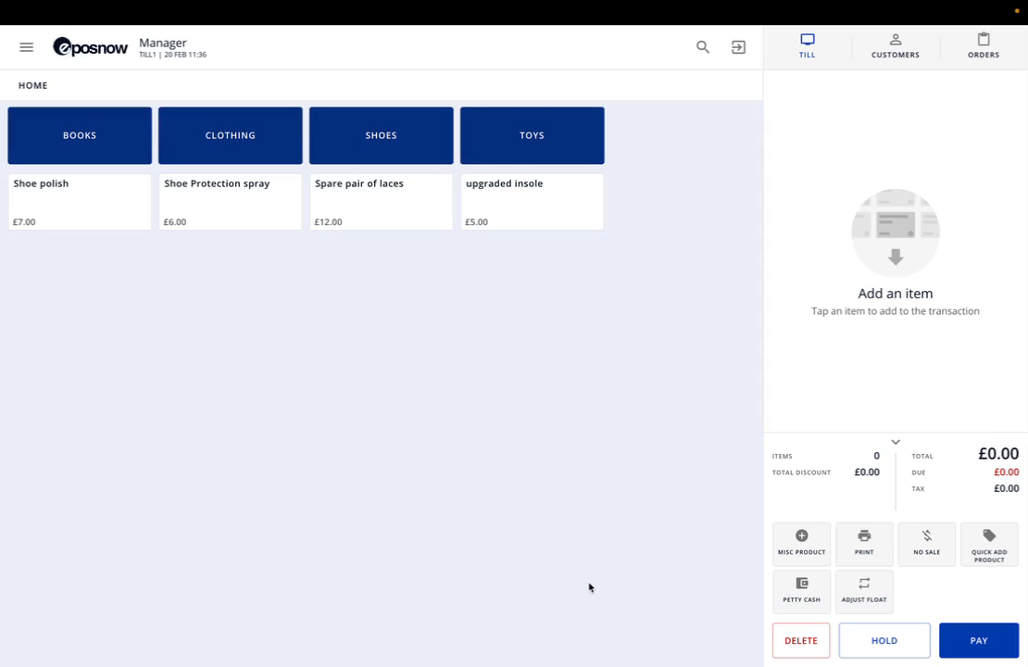
{"action": "mouse_move", "coordinate": [530, 401]}
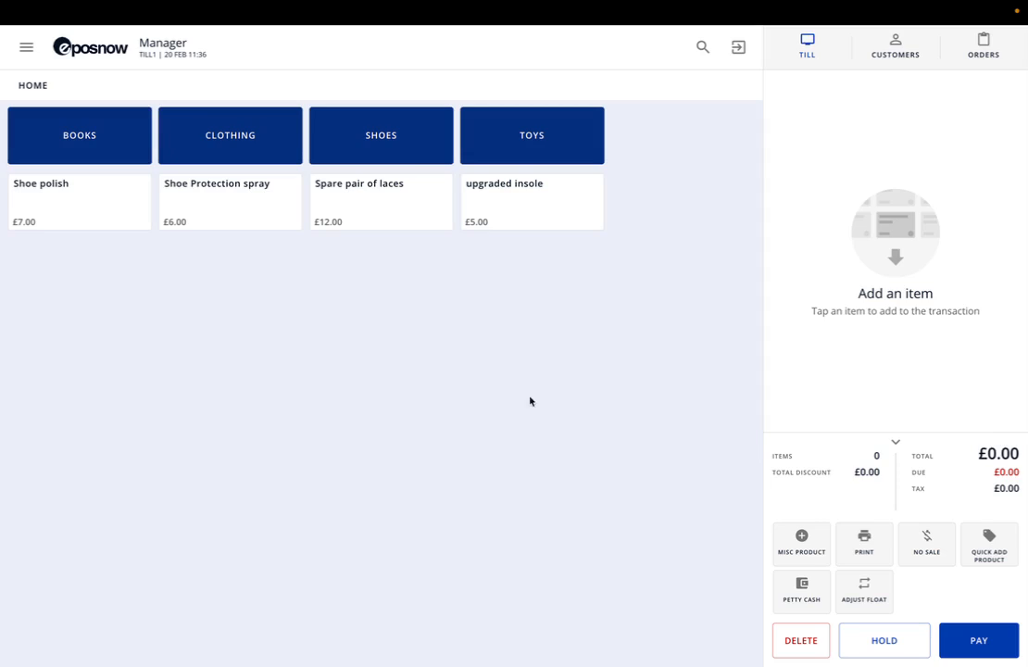